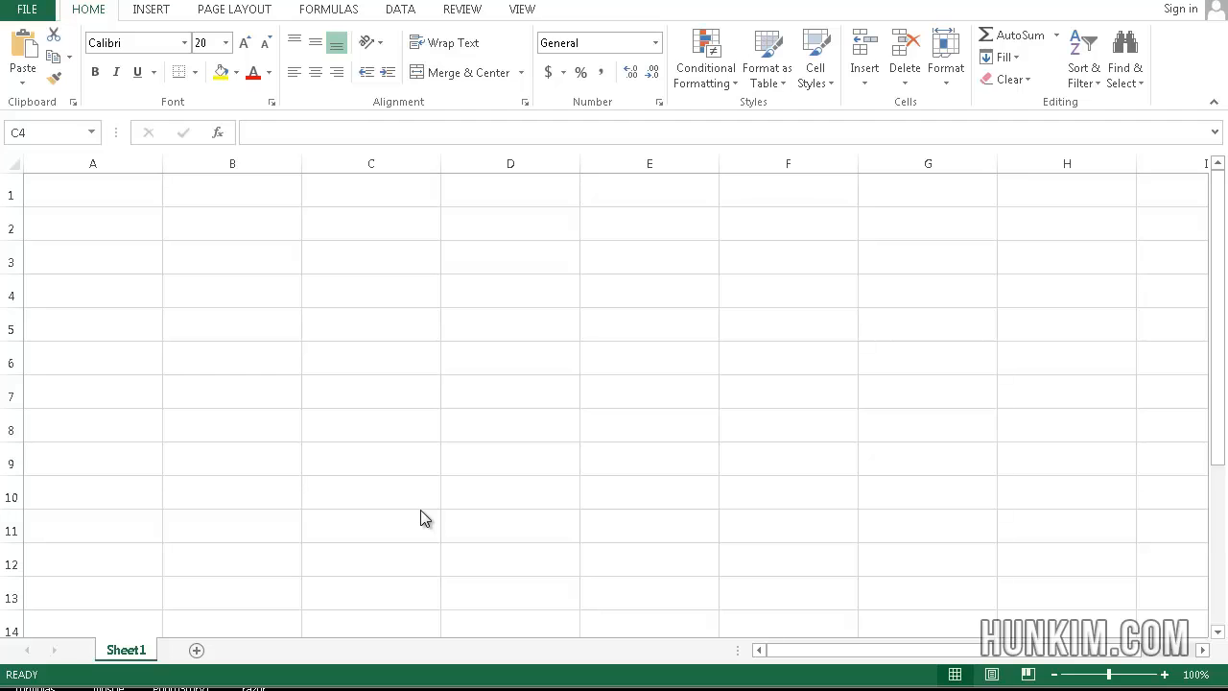
{"action": "mouse_move", "coordinate": [343, 266]}
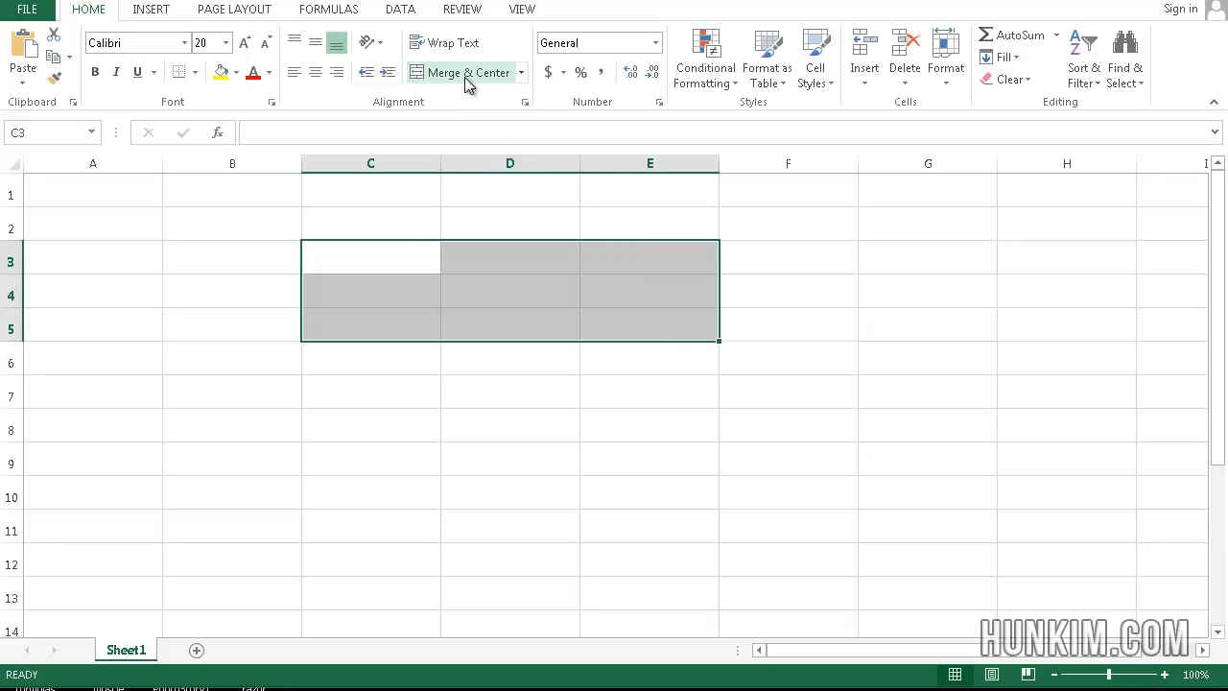
{"action": "mouse_move", "coordinate": [463, 72]}
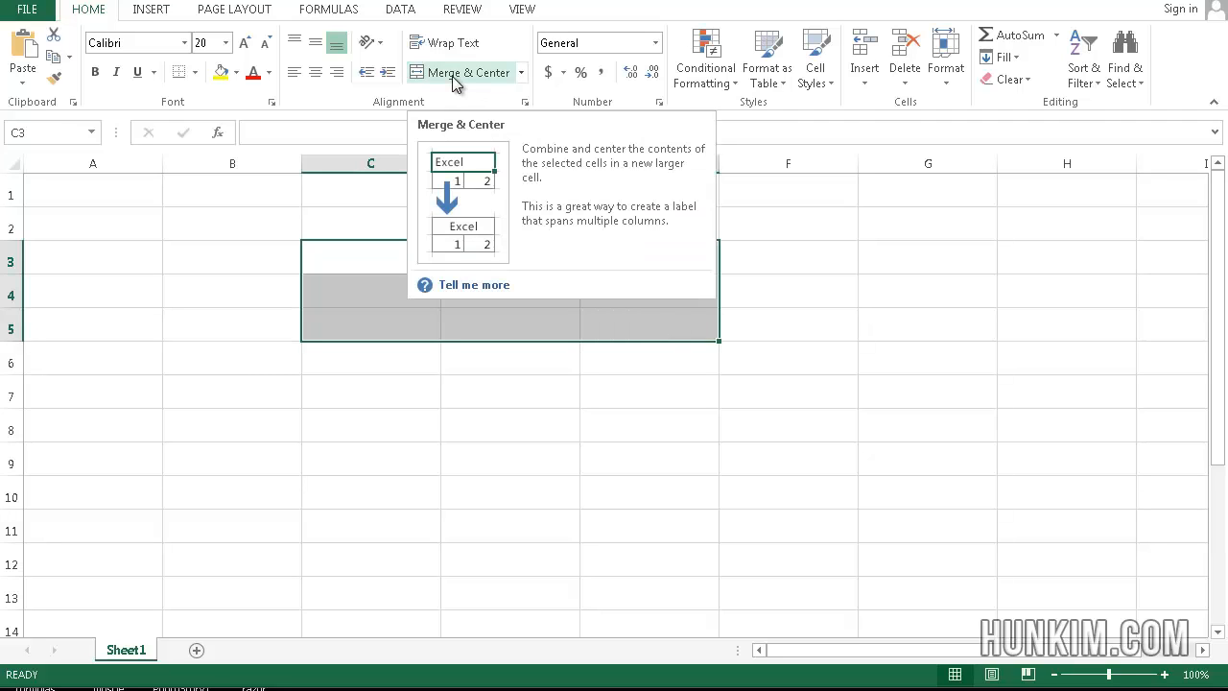
Merge C3:E5 as a yellow 'Top' block and C6:E8 as a green 'Bottom' block, both bordered
{"action": "left_click", "coordinate": [463, 72]}
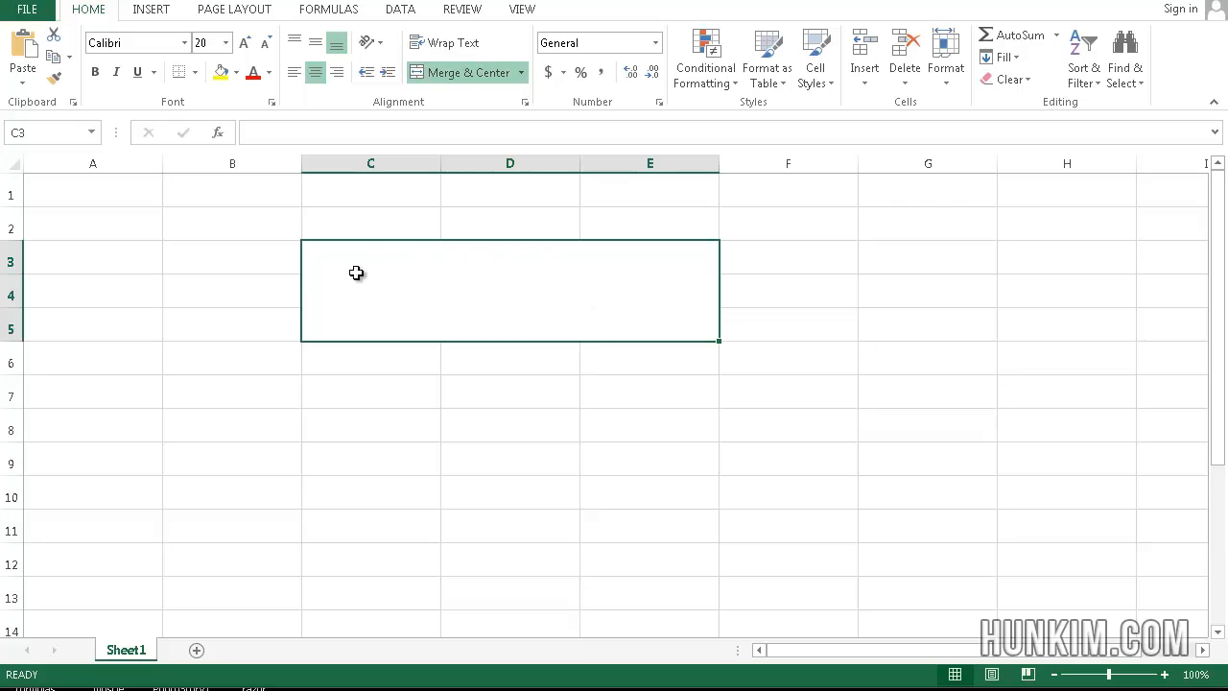
{"action": "mouse_move", "coordinate": [366, 253]}
{"action": "type", "text": "Top"}
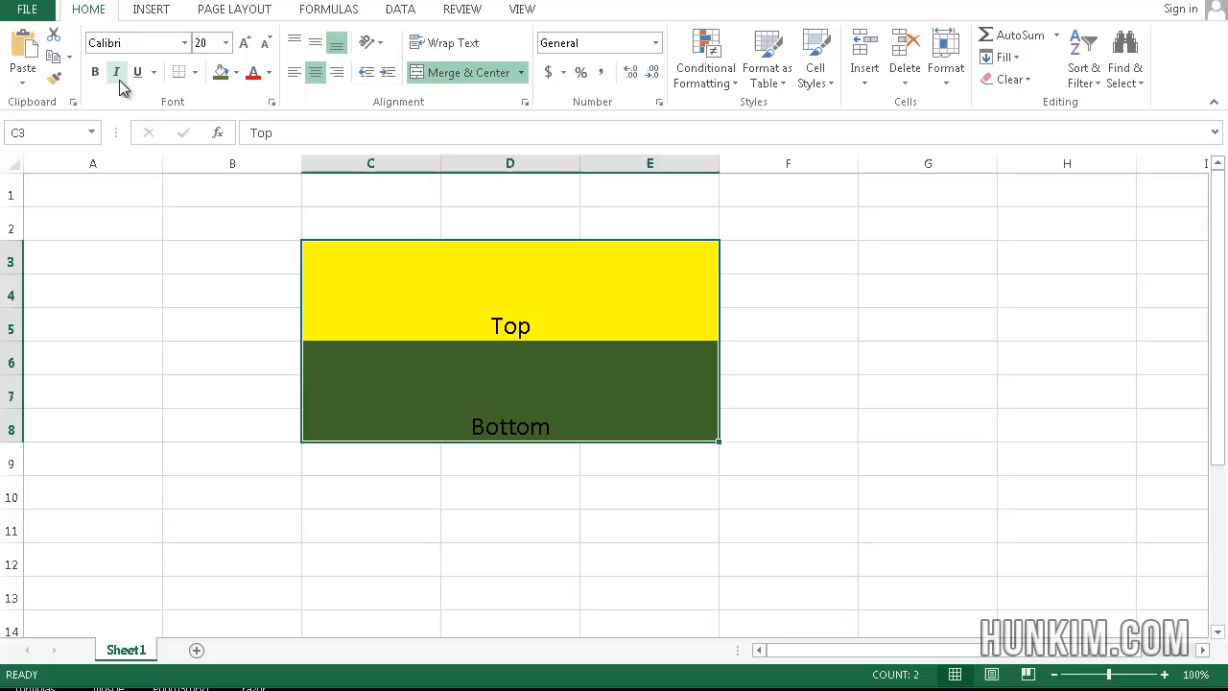
{"action": "left_click", "coordinate": [177, 72]}
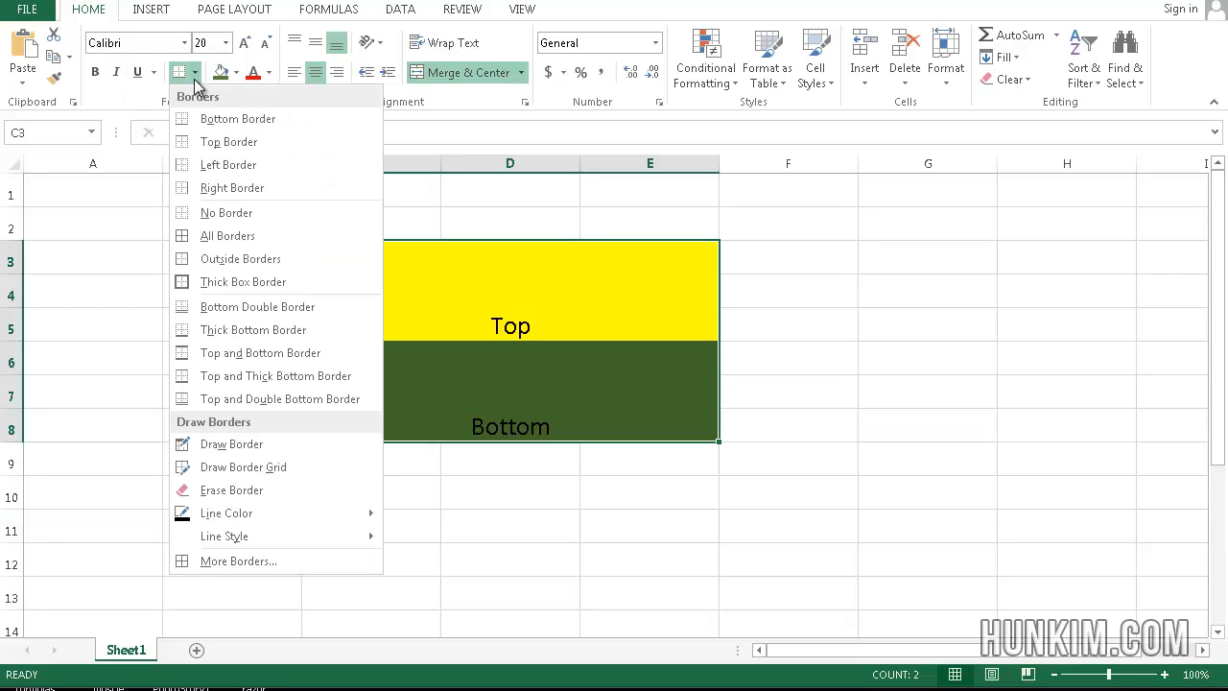
{"action": "mouse_move", "coordinate": [243, 281]}
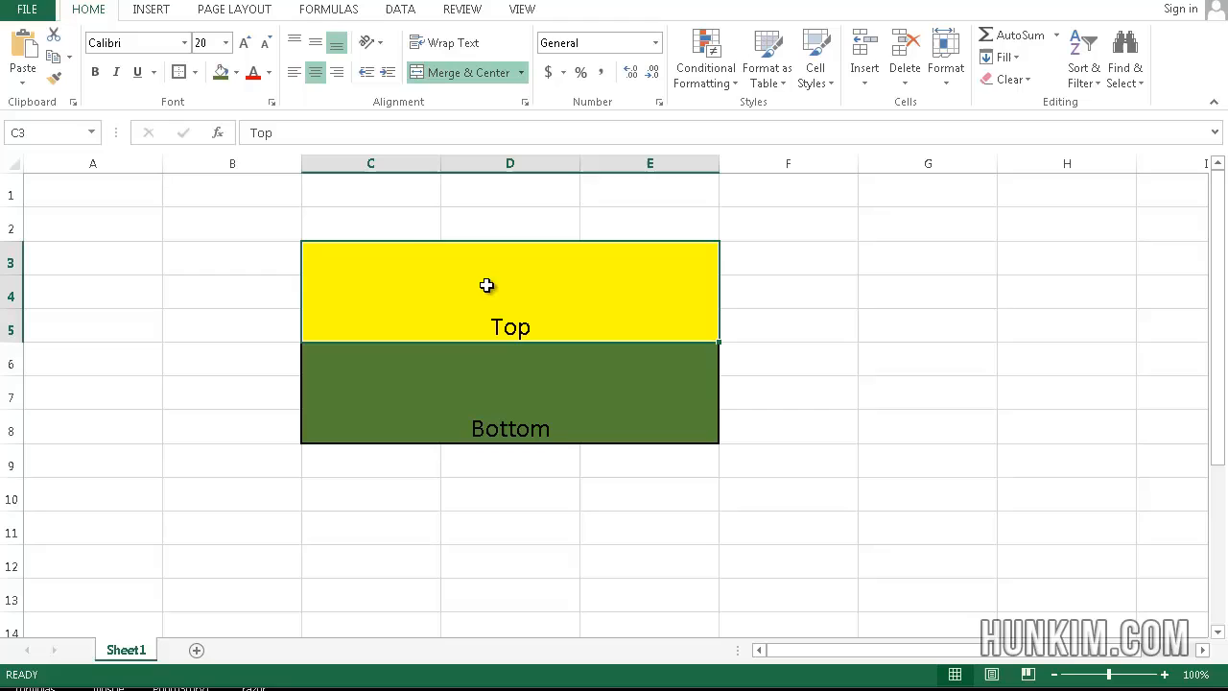
Middle-align Top, try right, center, top and bottom alignment on Bottom, then select both blocks
{"action": "left_click", "coordinate": [315, 72]}
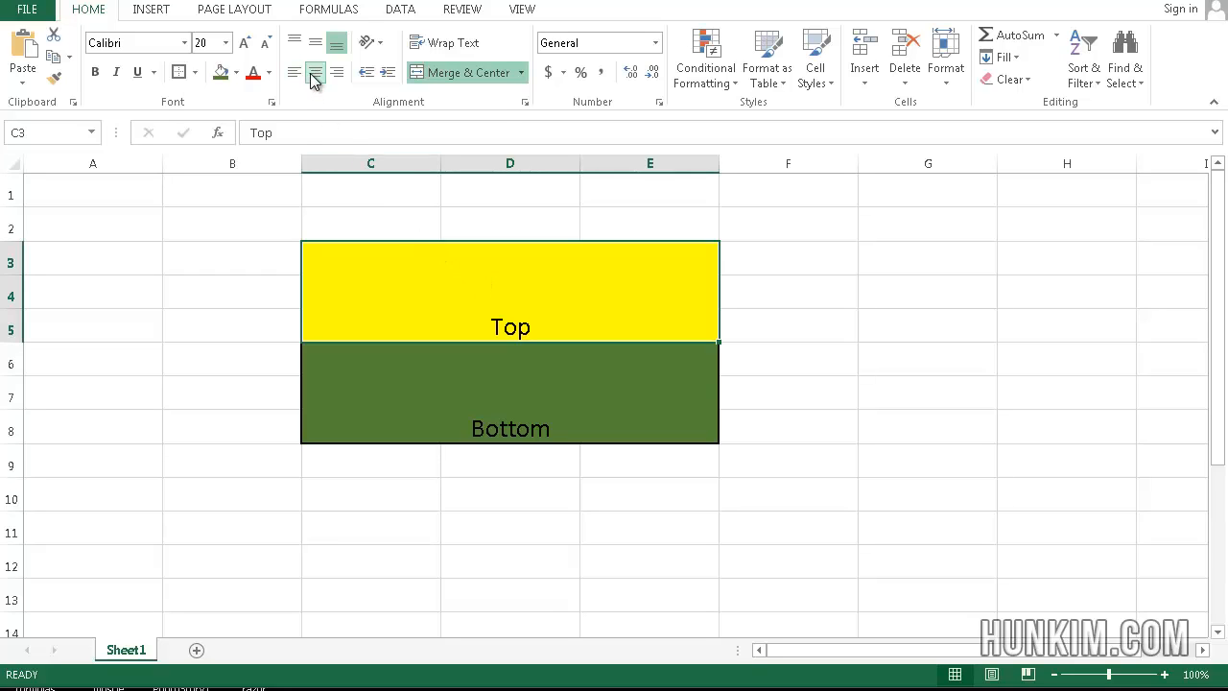
{"action": "mouse_move", "coordinate": [314, 72]}
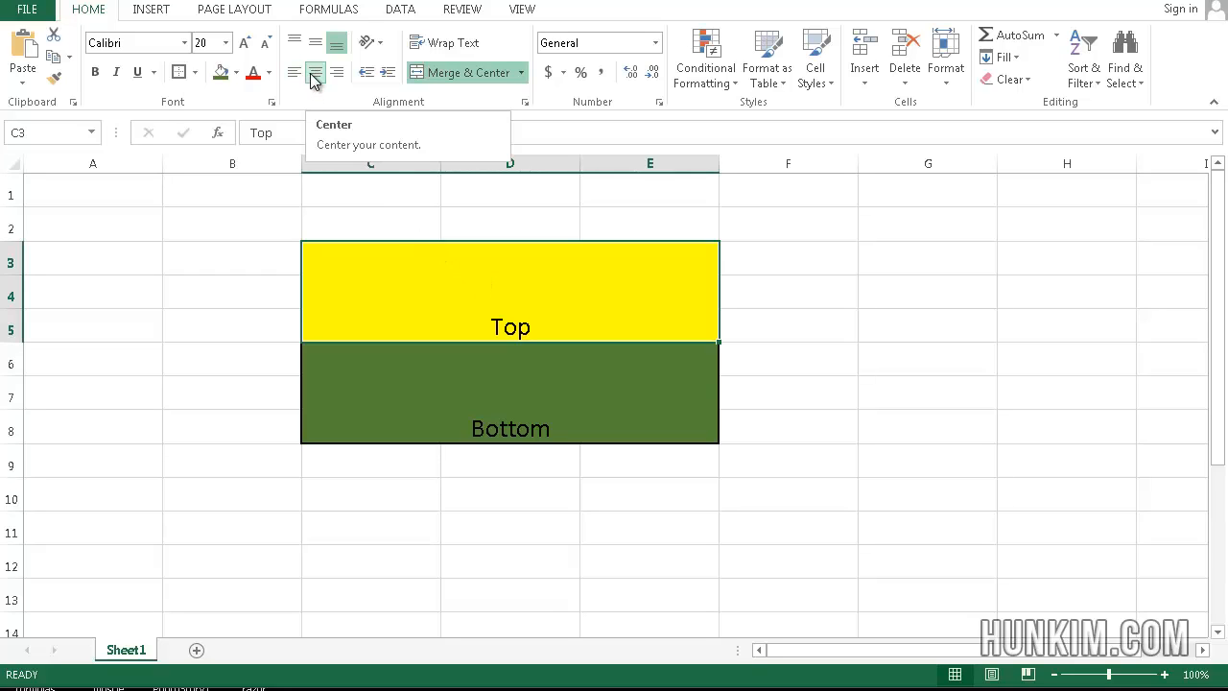
{"action": "mouse_move", "coordinate": [315, 42]}
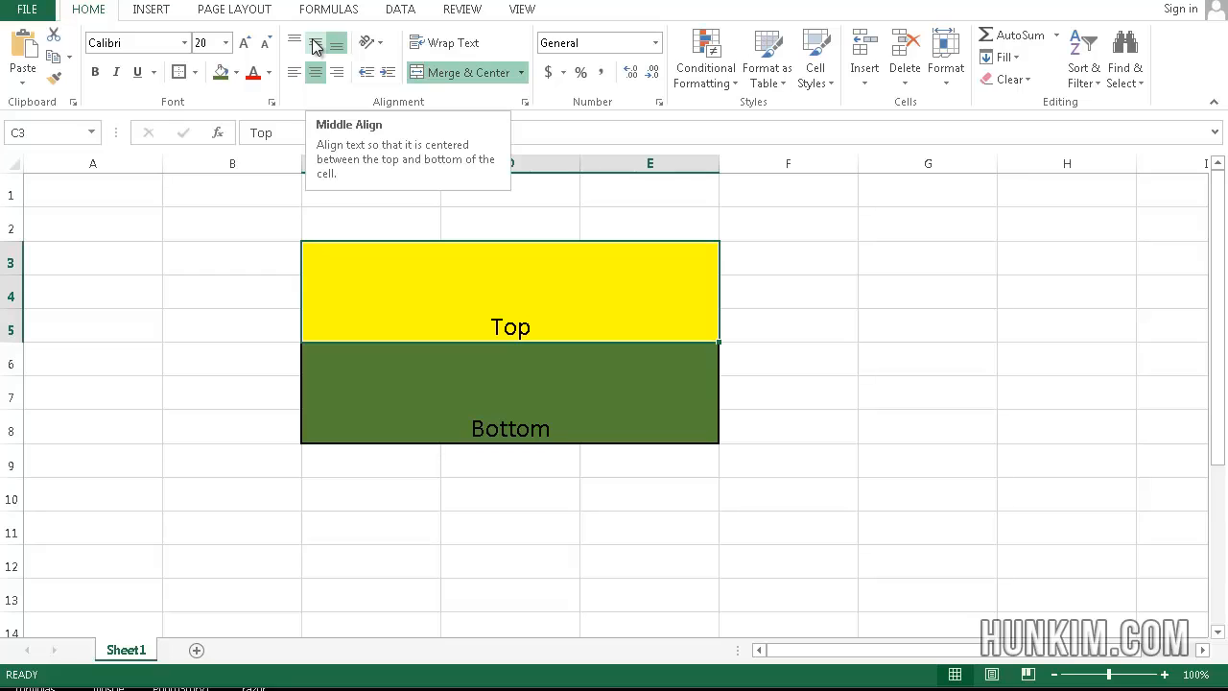
{"action": "left_click", "coordinate": [315, 42]}
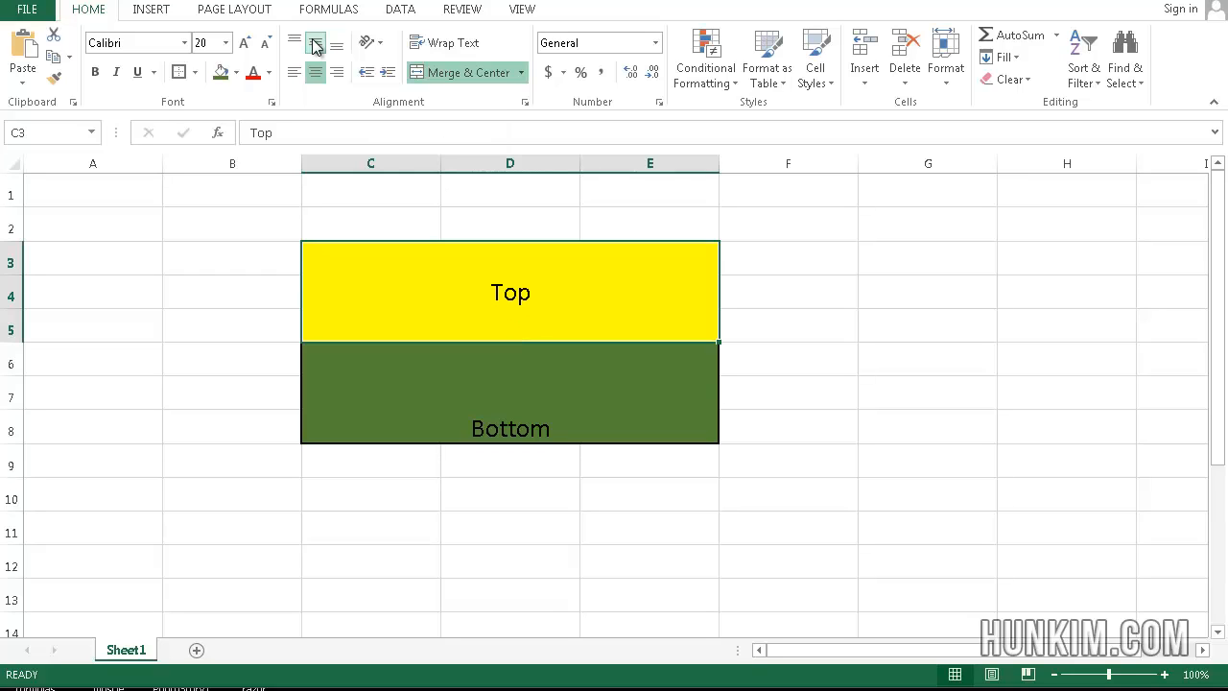
{"action": "left_click", "coordinate": [315, 42]}
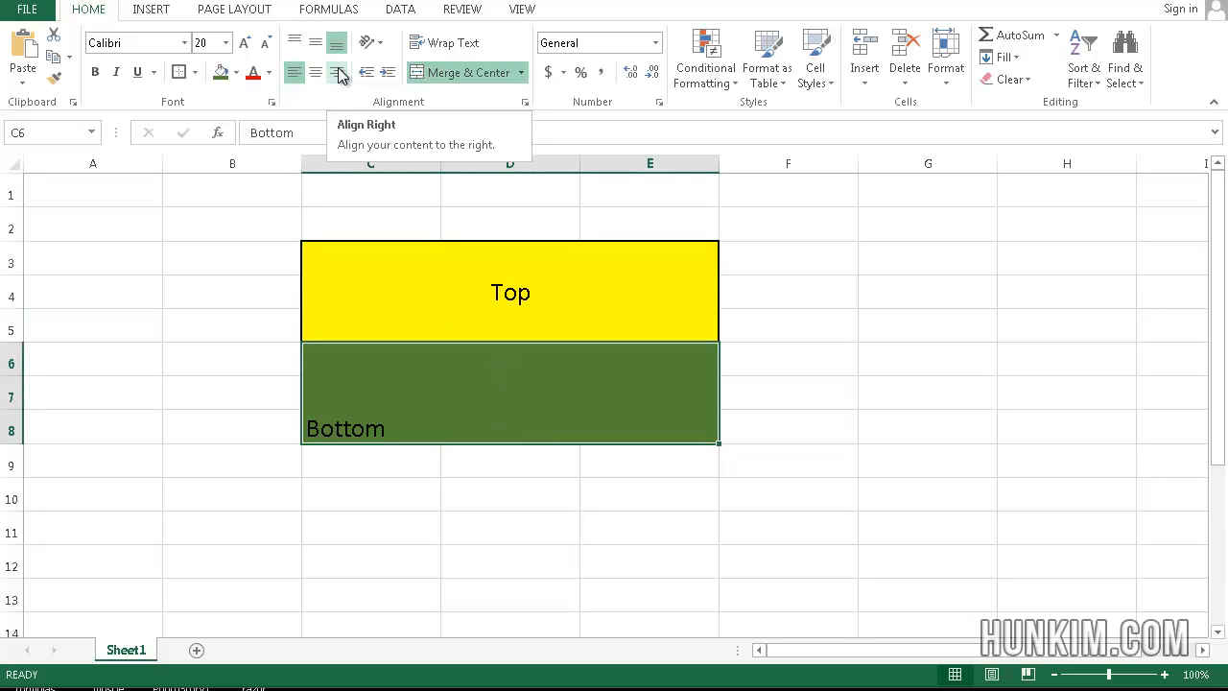
{"action": "left_click", "coordinate": [336, 72]}
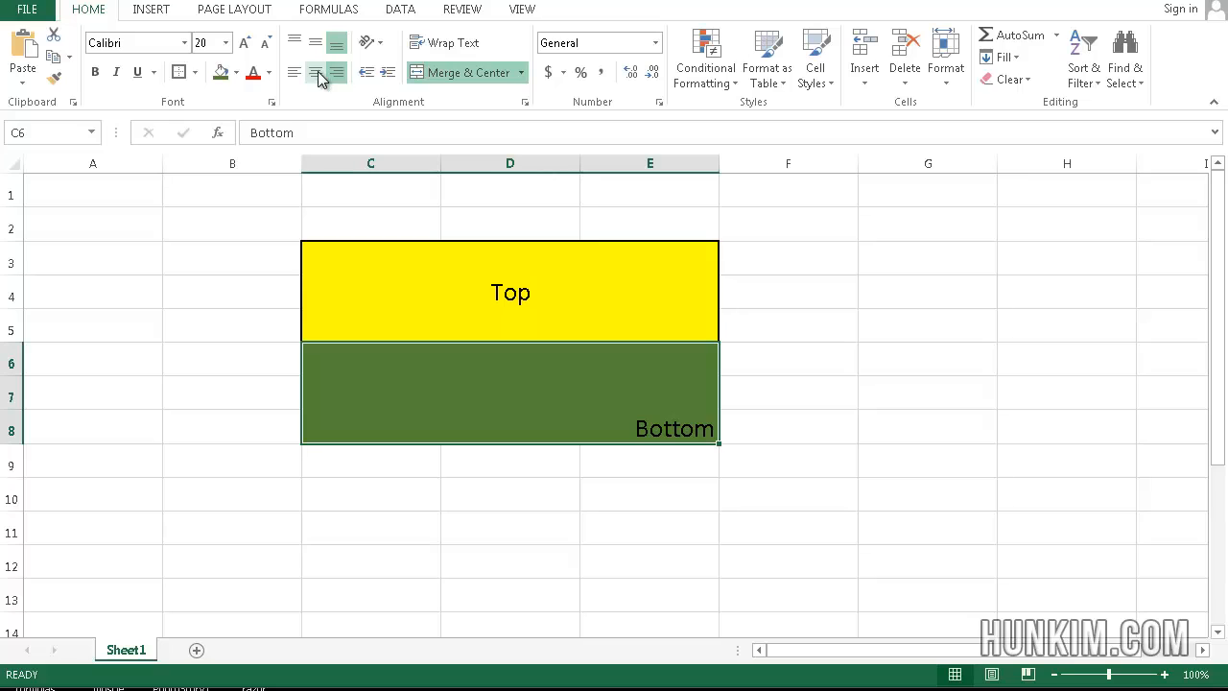
{"action": "left_click", "coordinate": [314, 71]}
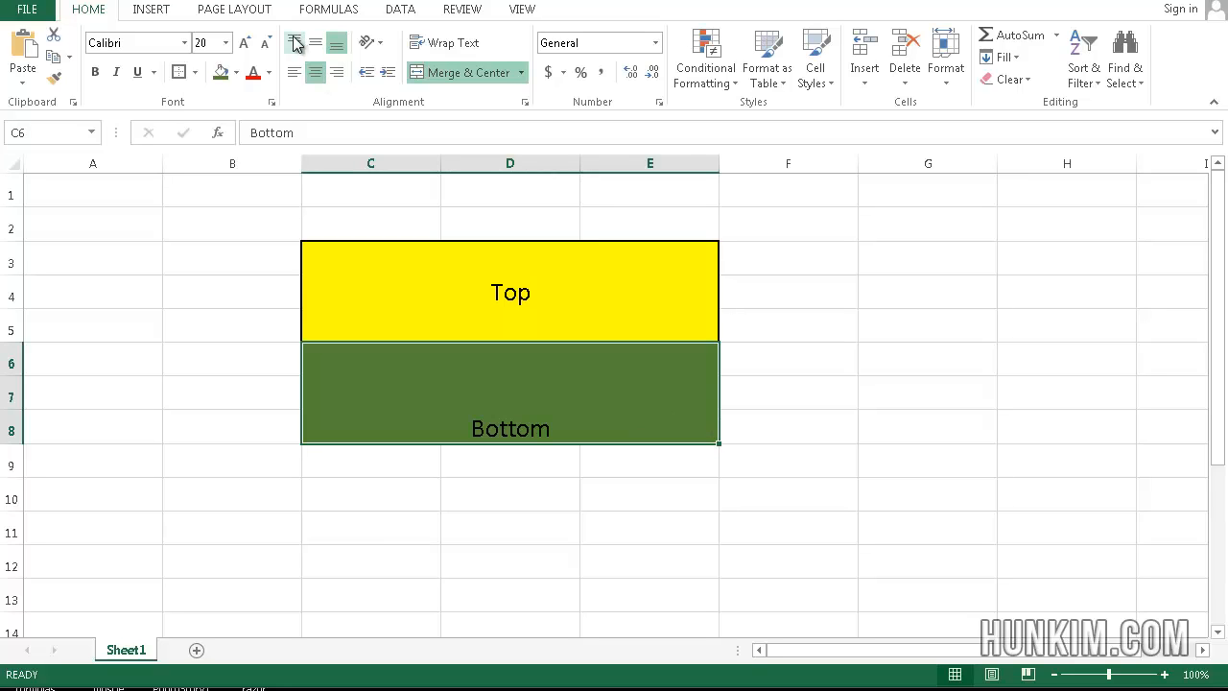
{"action": "left_click", "coordinate": [294, 43]}
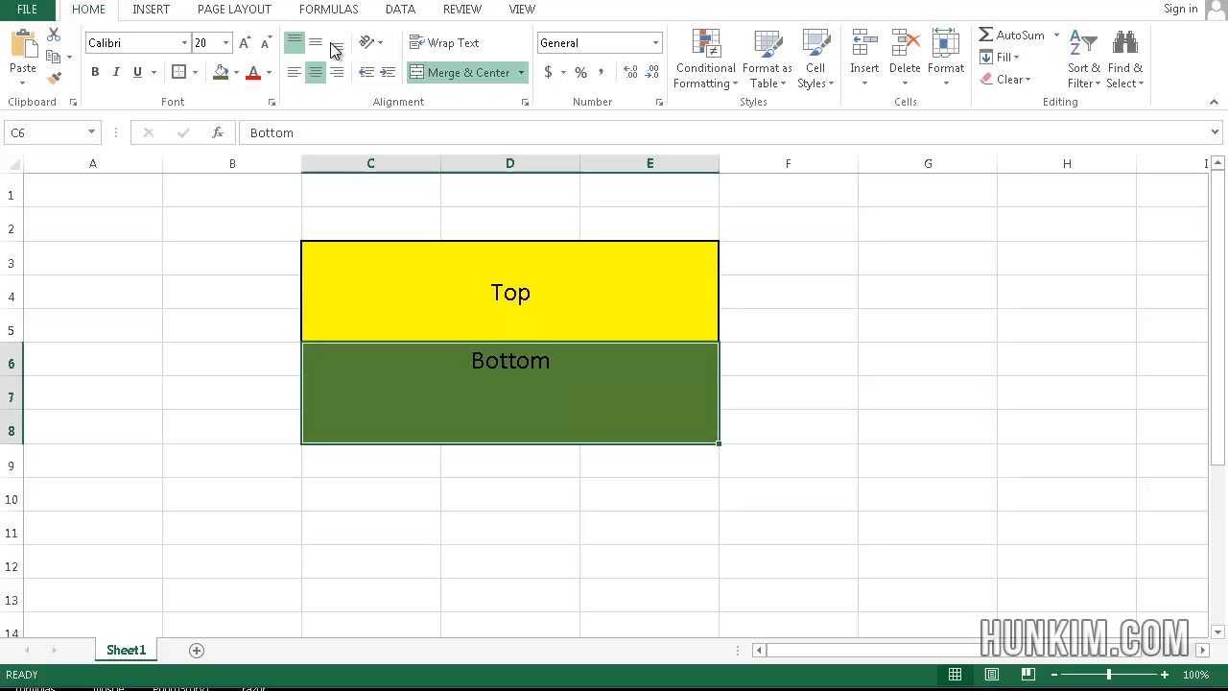
{"action": "left_click", "coordinate": [336, 43]}
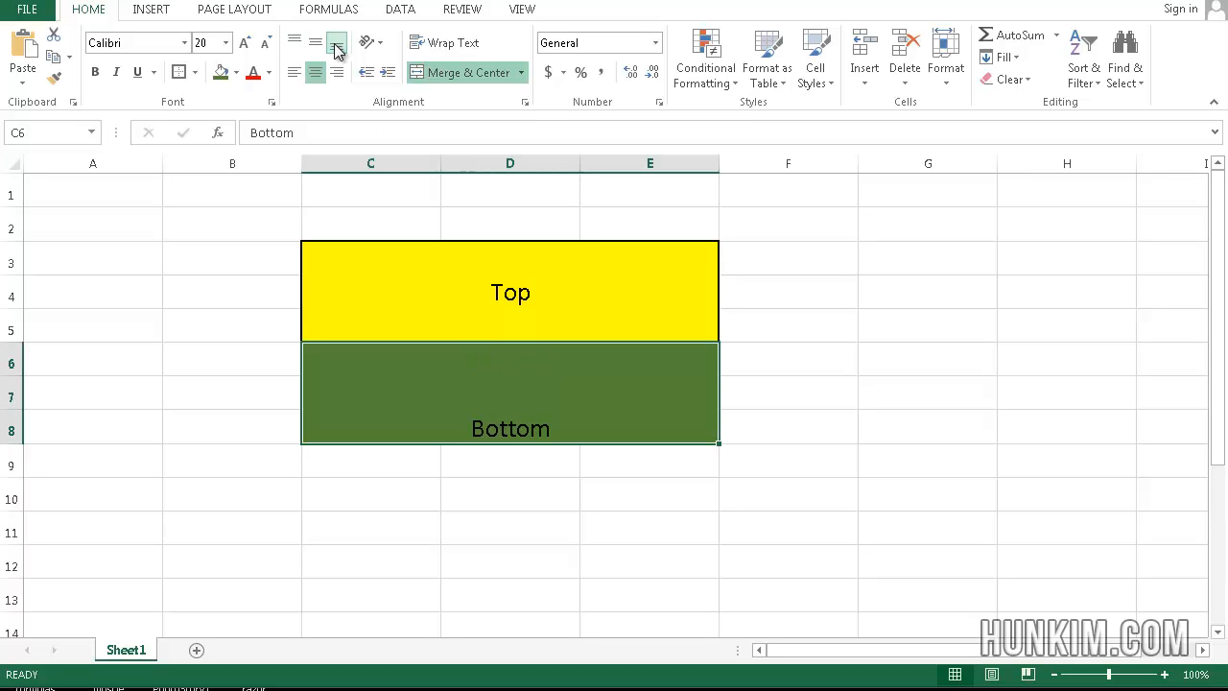
{"action": "left_click", "coordinate": [314, 42]}
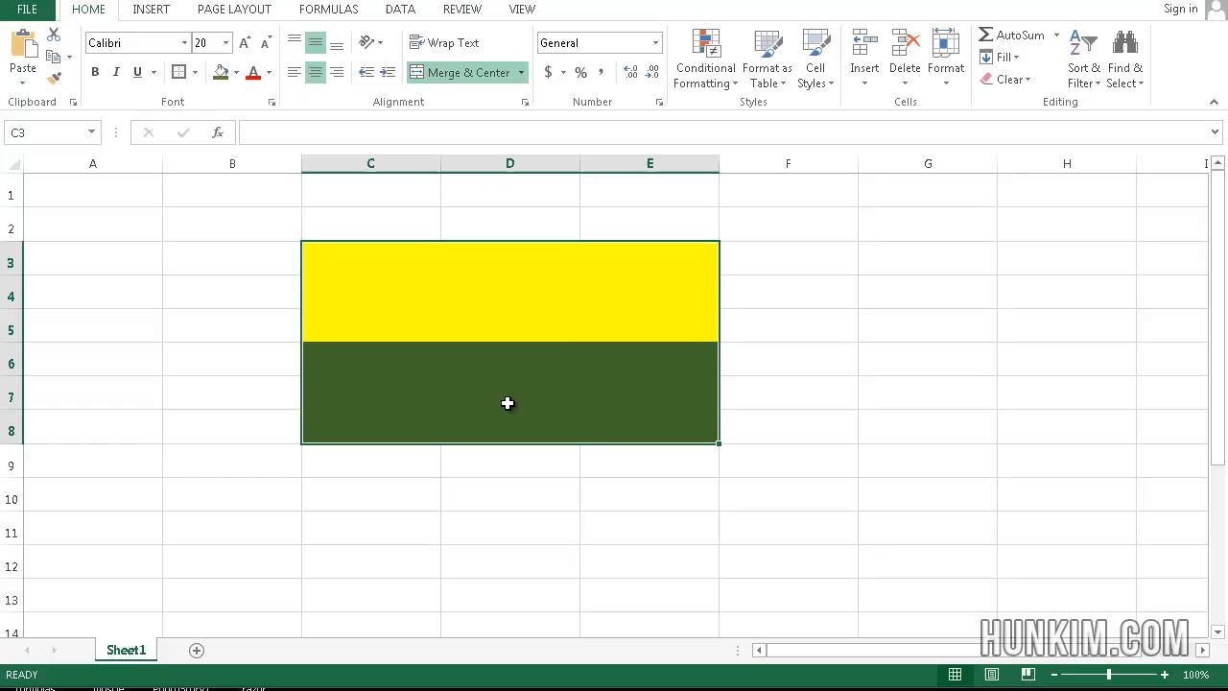
Apply Clear All to the C3:E8 blocks, then select cells C3 and B2
{"action": "left_click", "coordinate": [1007, 79]}
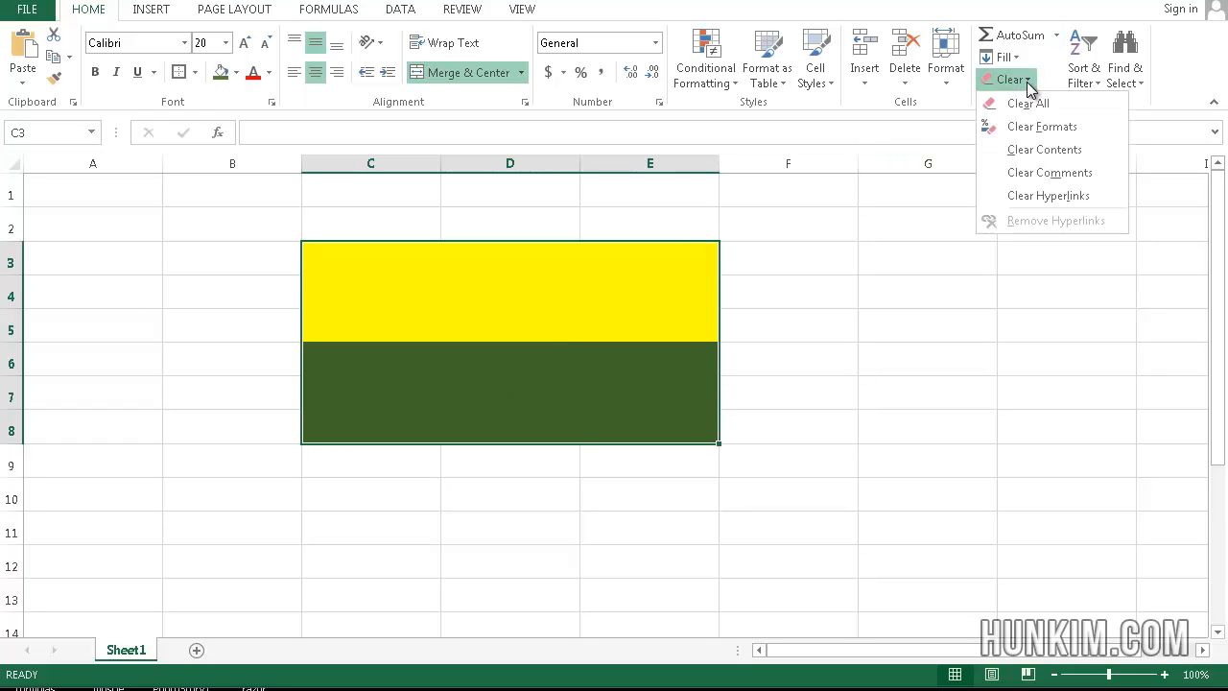
{"action": "left_click", "coordinate": [1041, 126]}
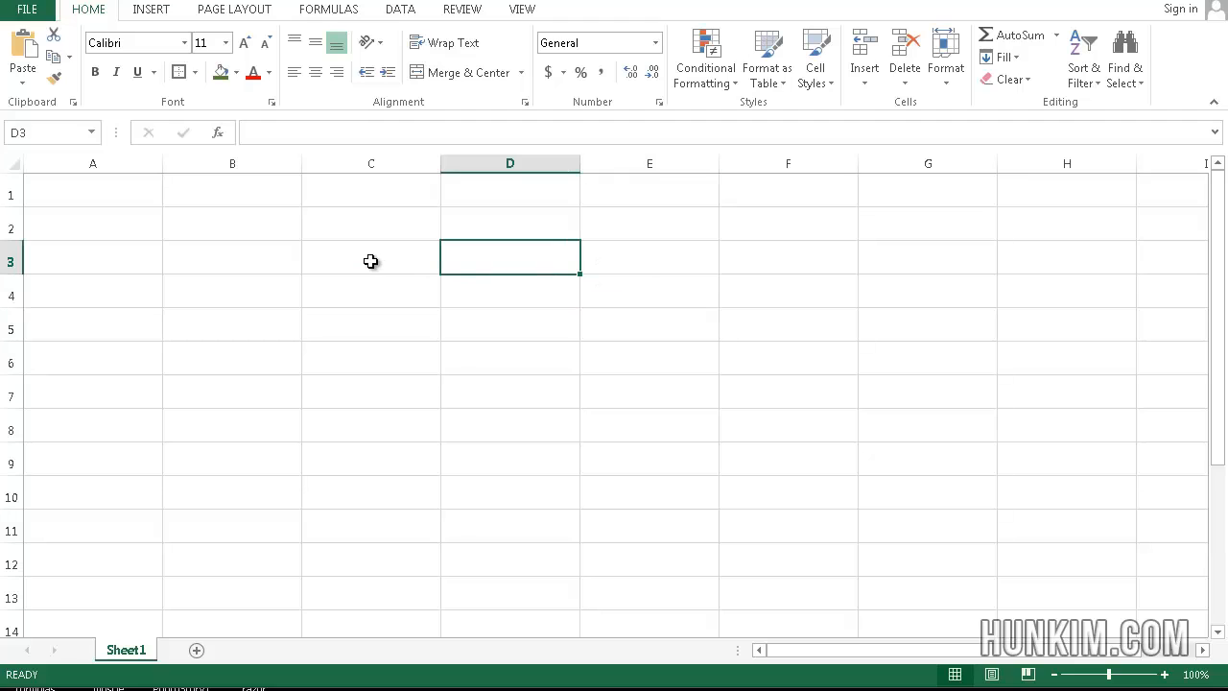
{"action": "left_click", "coordinate": [371, 257]}
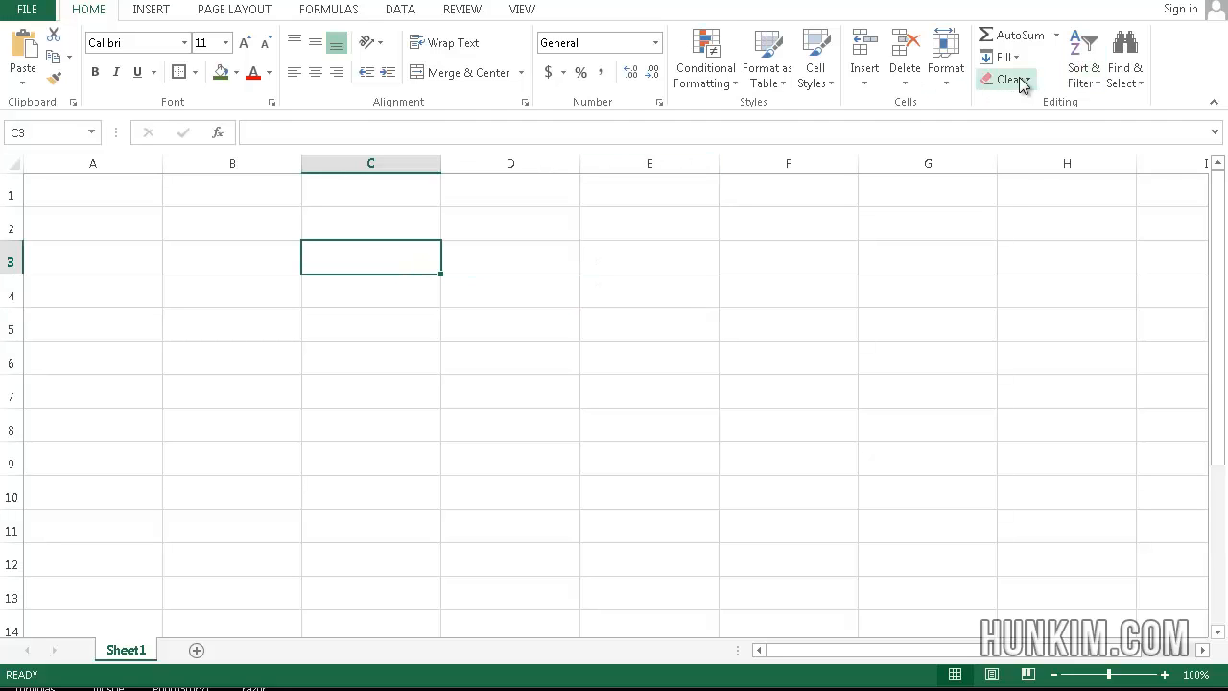
{"action": "mouse_move", "coordinate": [427, 266]}
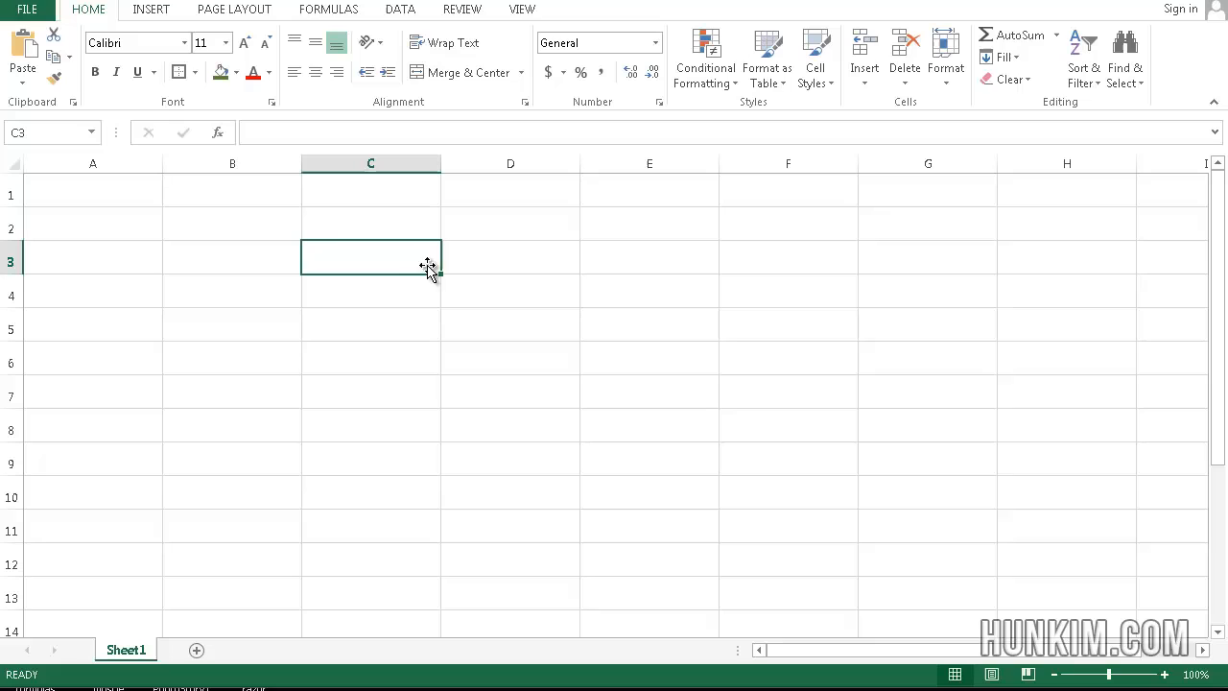
{"action": "left_click", "coordinate": [231, 227]}
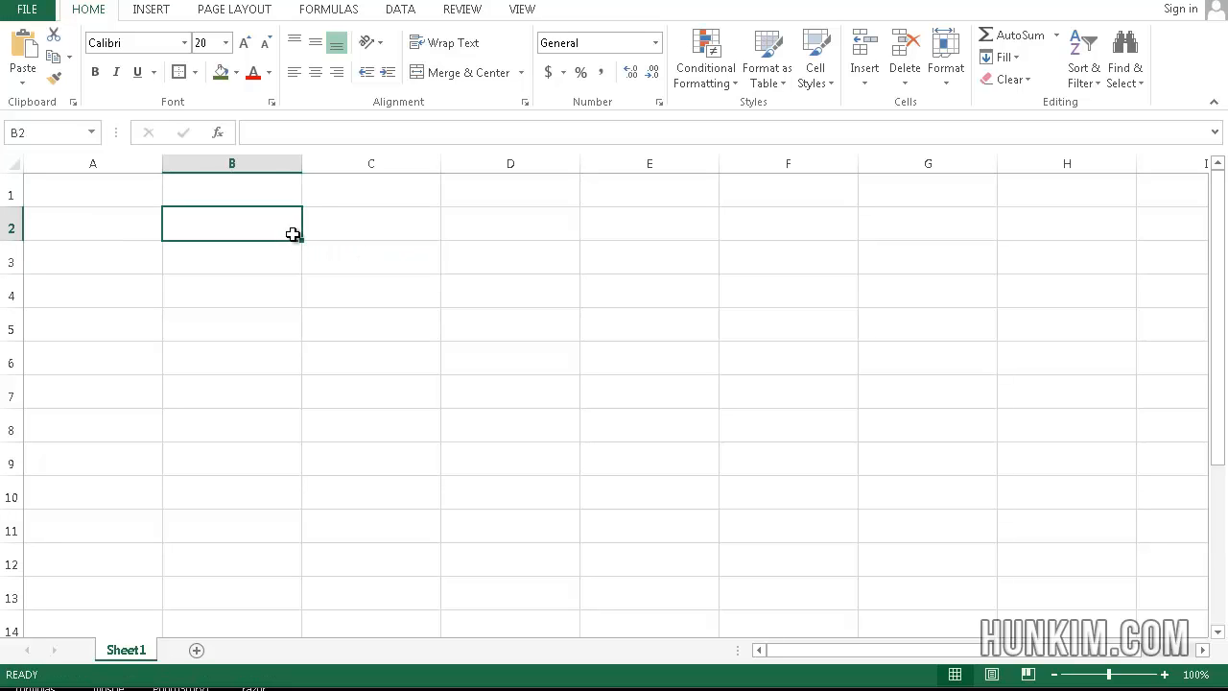
{"action": "left_click", "coordinate": [371, 257]}
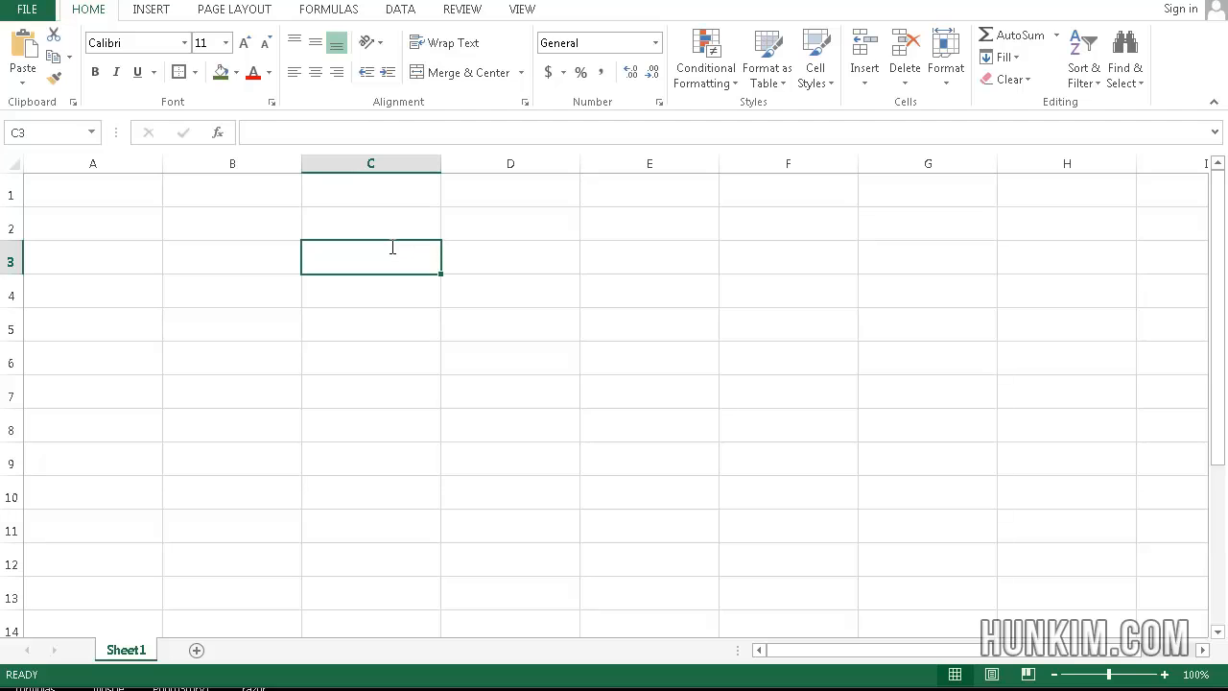
Enter 79.99 in C3 with Accounting dollar format, and 199.99 in C4
{"action": "type", "text": "79.99"}
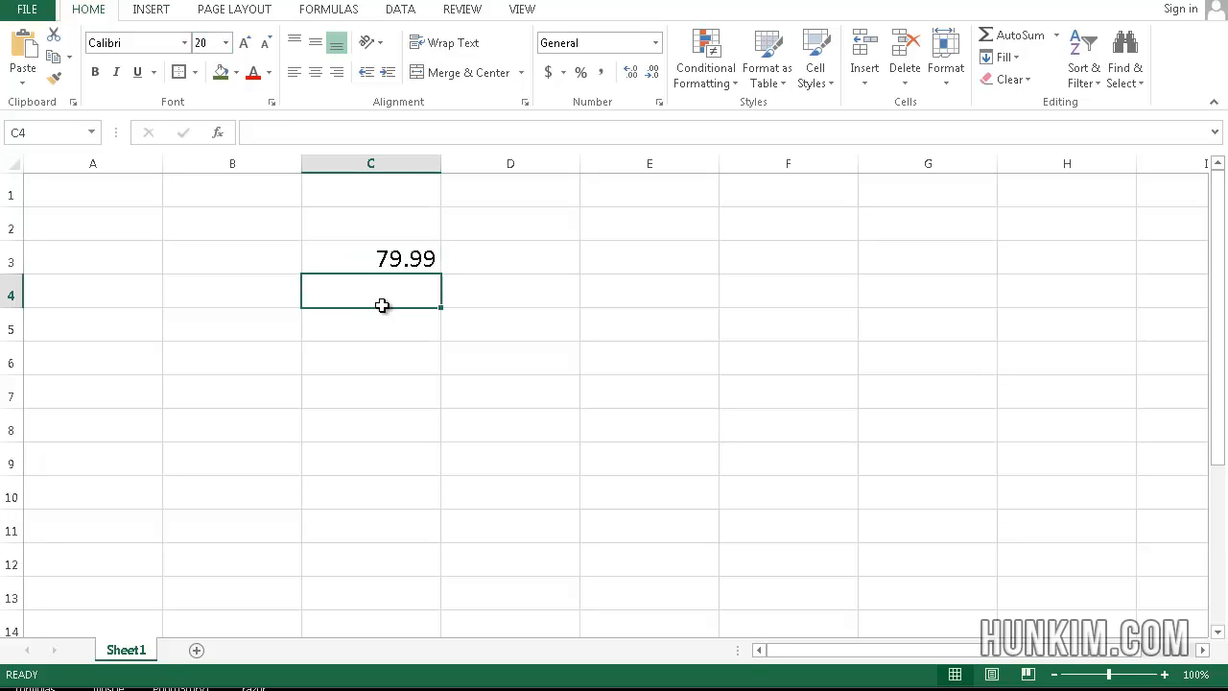
{"action": "left_click", "coordinate": [371, 258]}
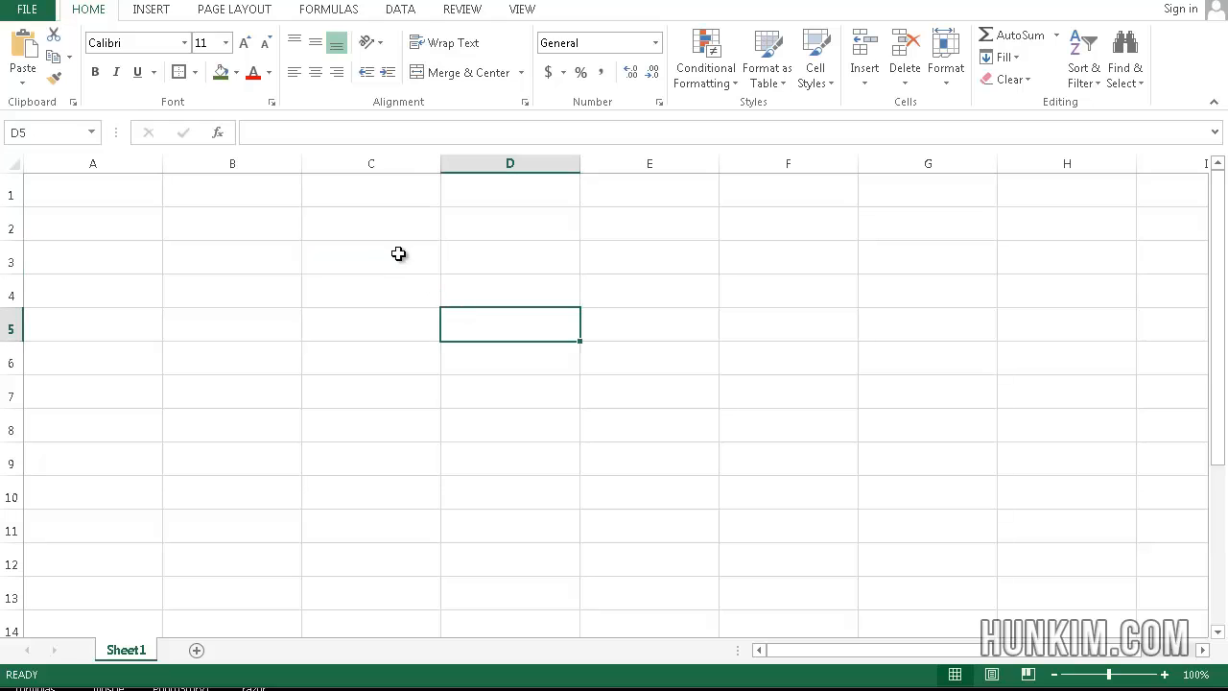
{"action": "type", "text": "79.99"}
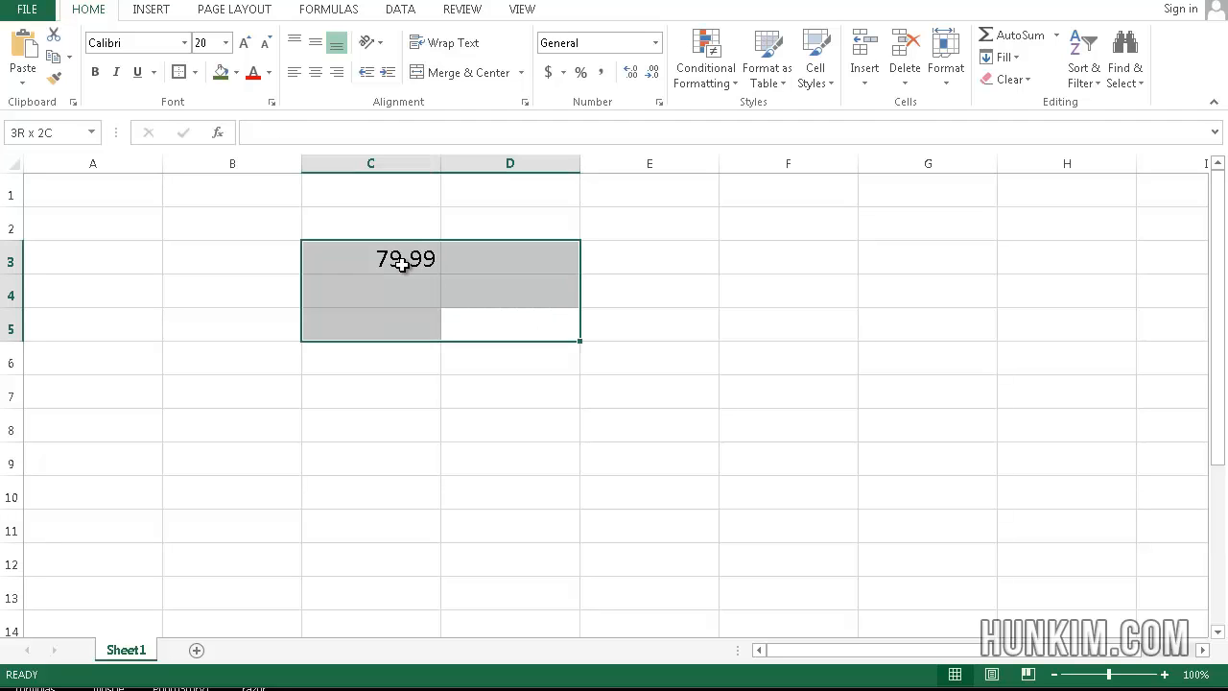
{"action": "left_click", "coordinate": [370, 257]}
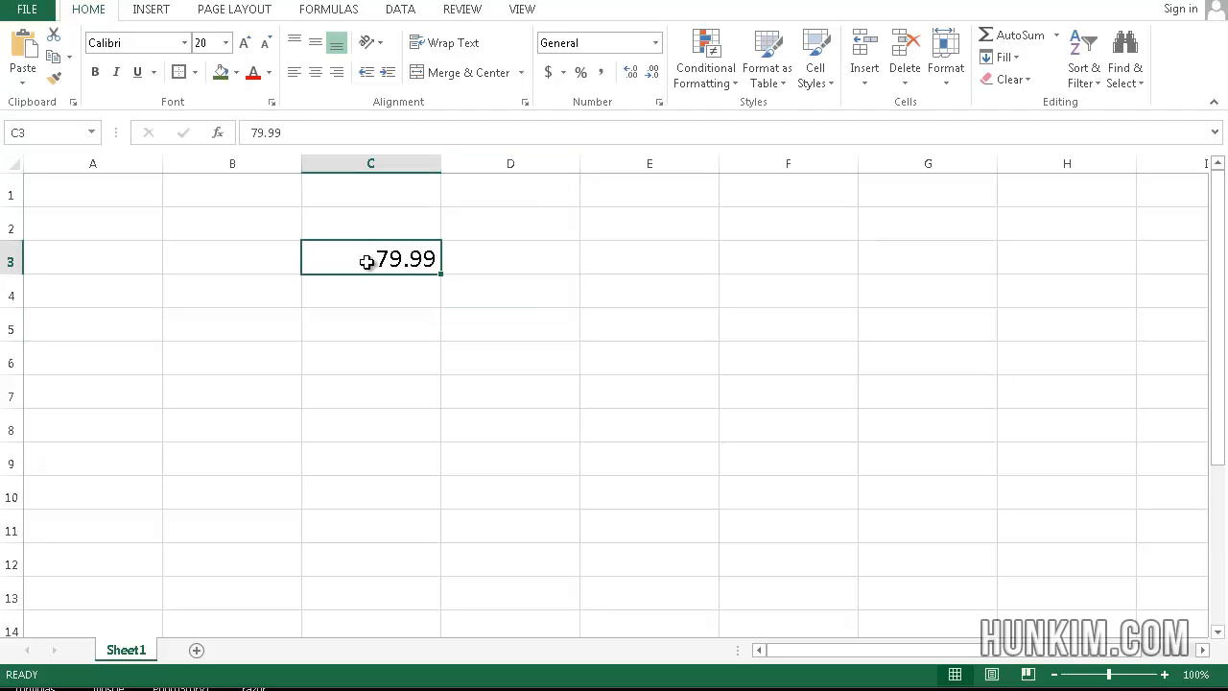
{"action": "mouse_move", "coordinate": [549, 72]}
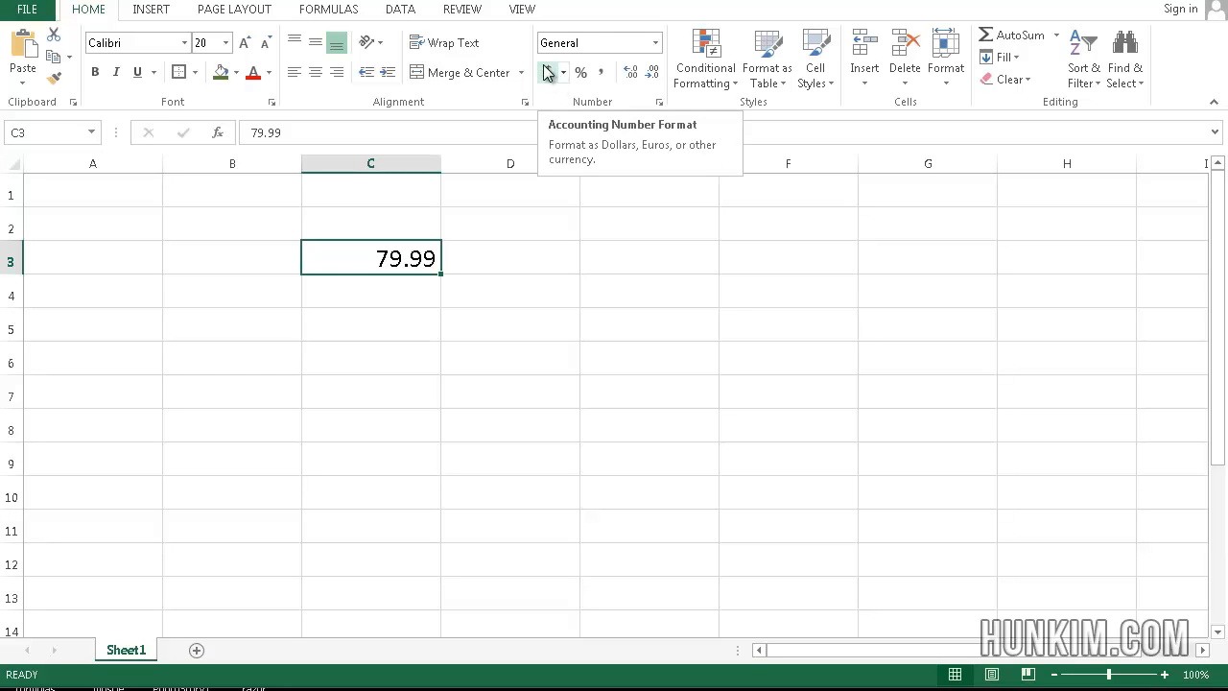
{"action": "left_click", "coordinate": [548, 71]}
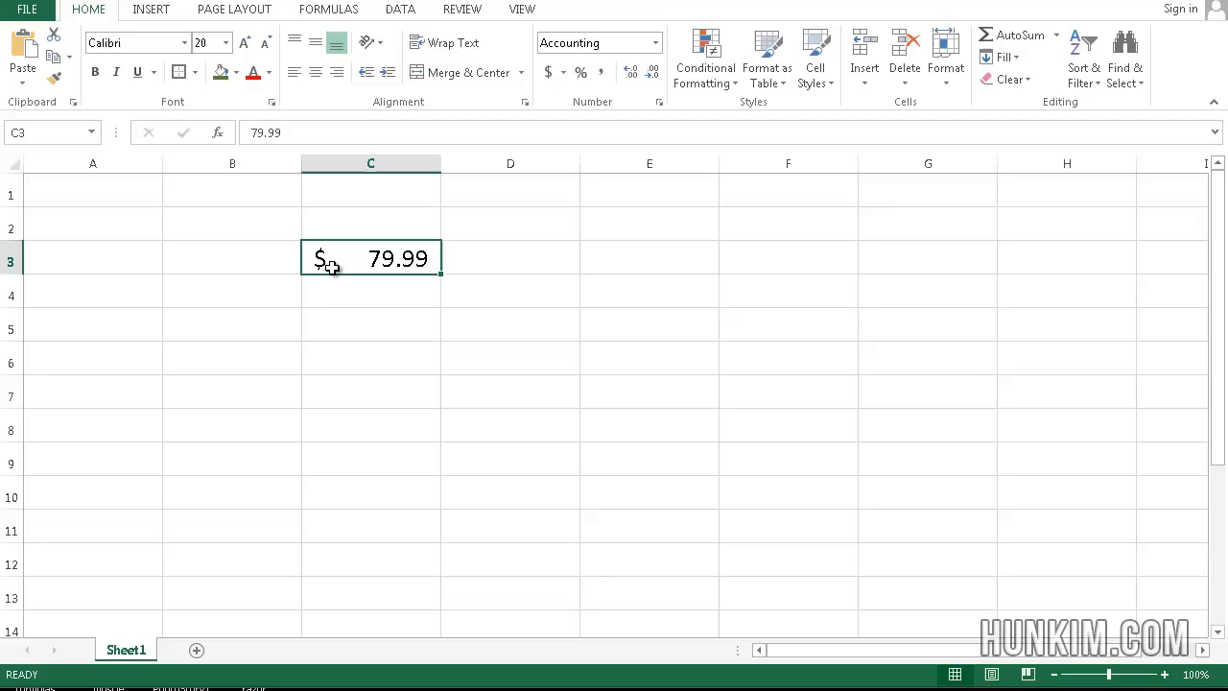
{"action": "left_click", "coordinate": [371, 292]}
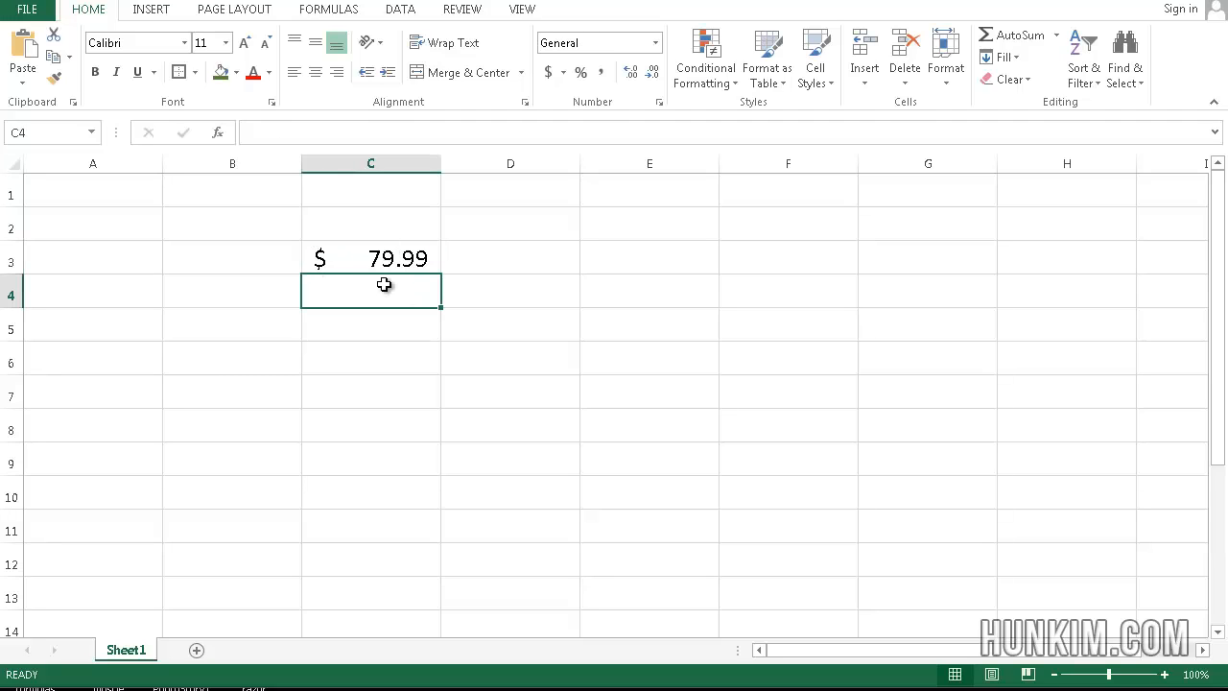
{"action": "type", "text": "199.99"}
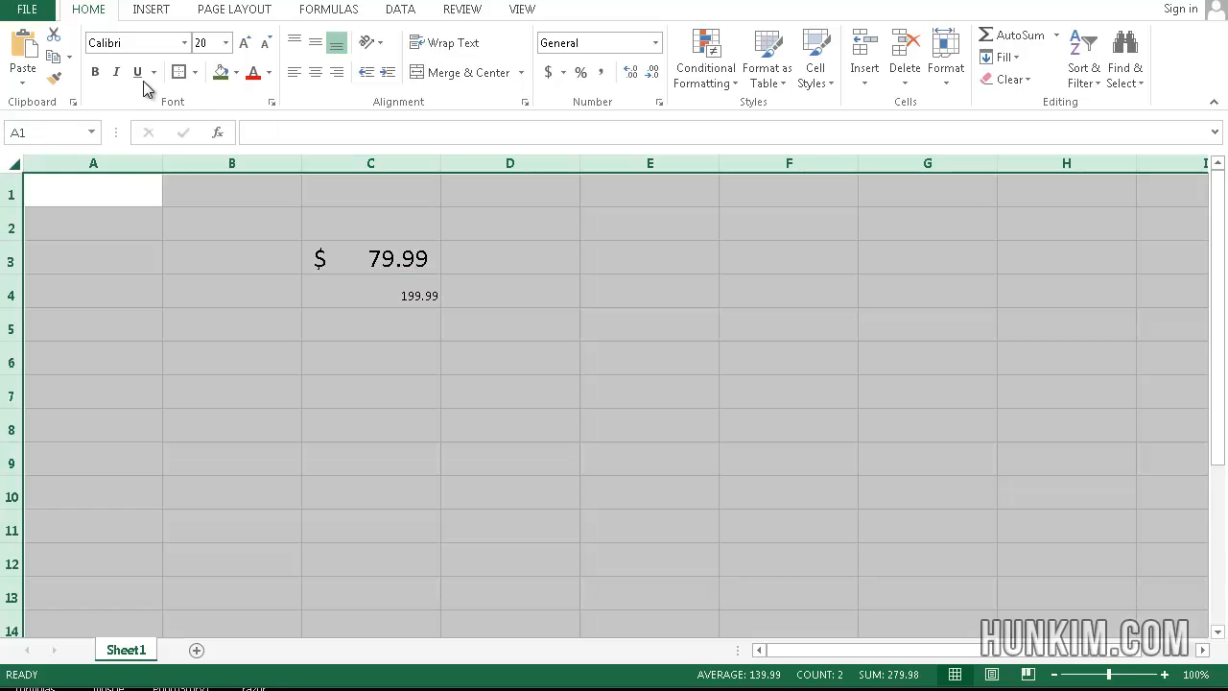
Try a new font size and apply Accounting number format to all cells
{"action": "left_click", "coordinate": [201, 42]}
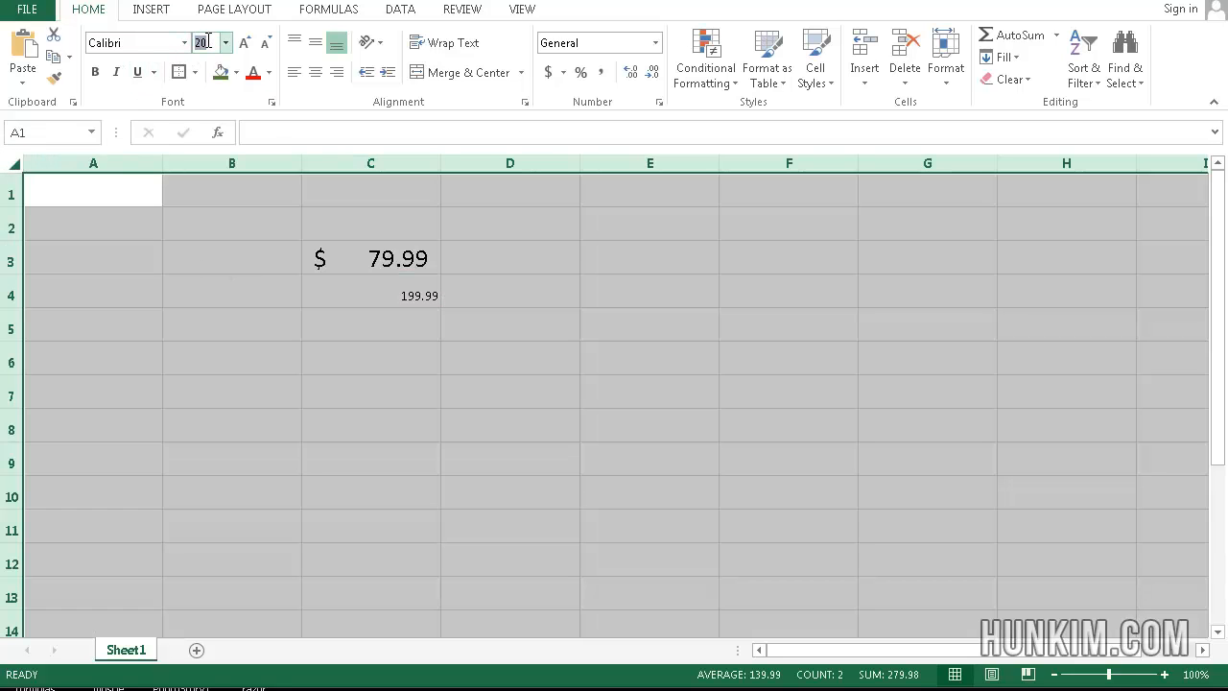
{"action": "left_click", "coordinate": [650, 325]}
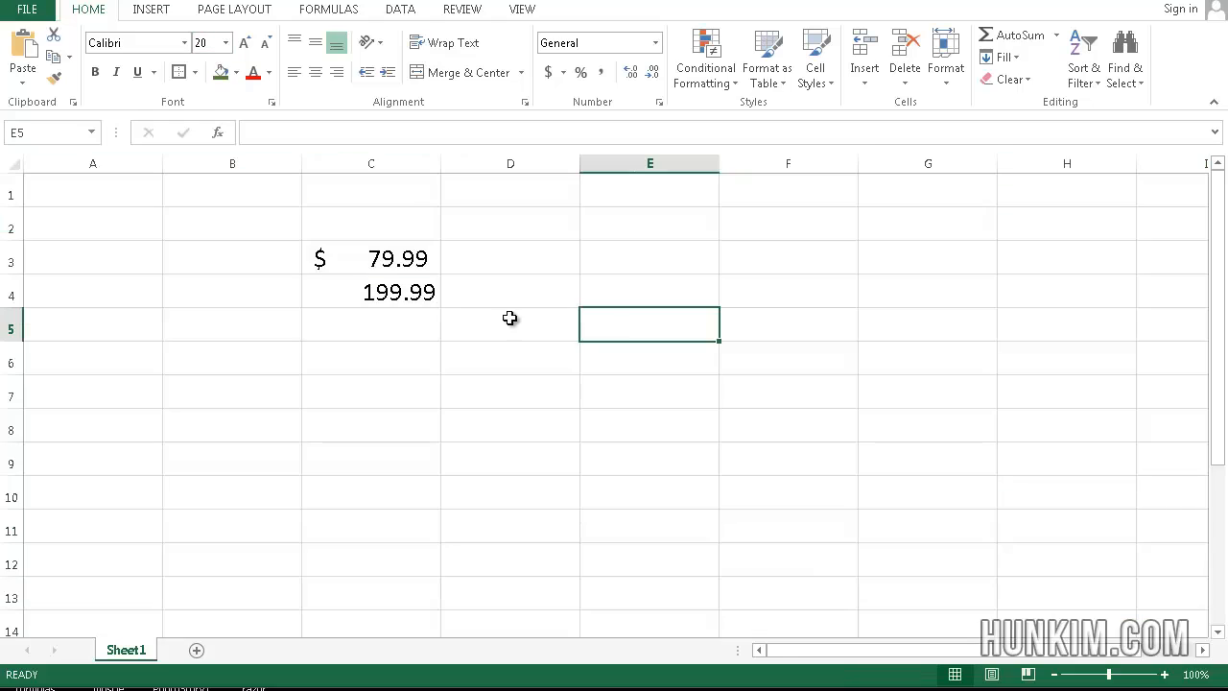
{"action": "left_click", "coordinate": [372, 292]}
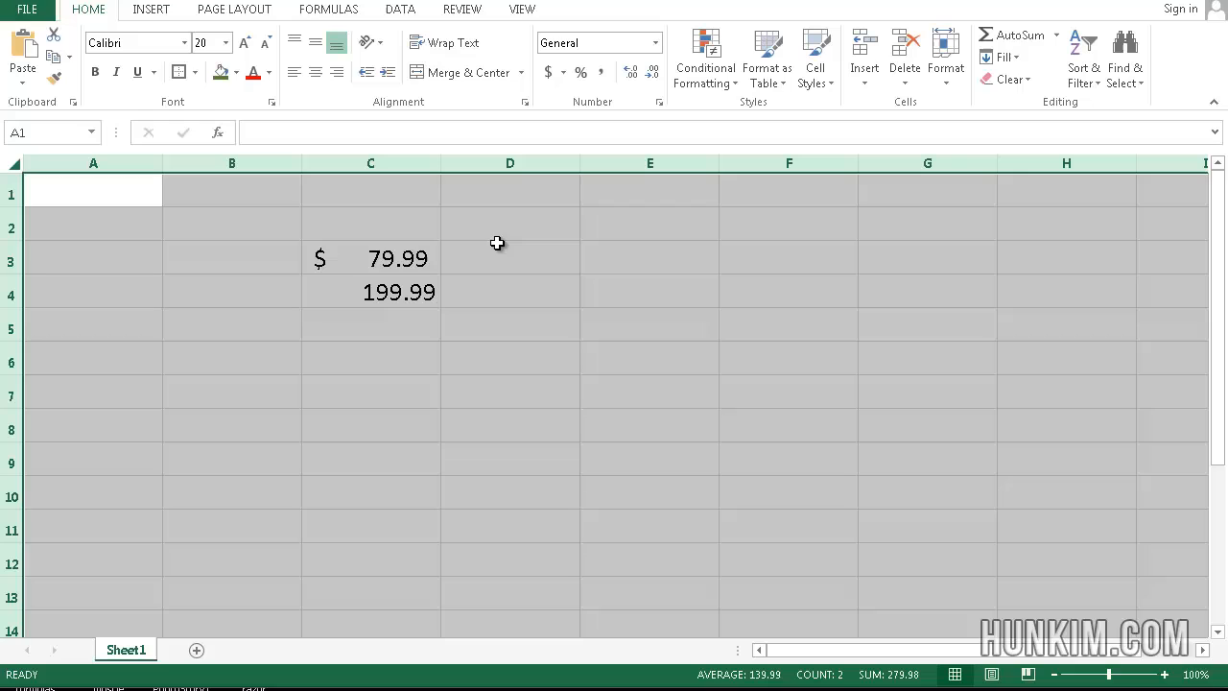
{"action": "left_click", "coordinate": [548, 72]}
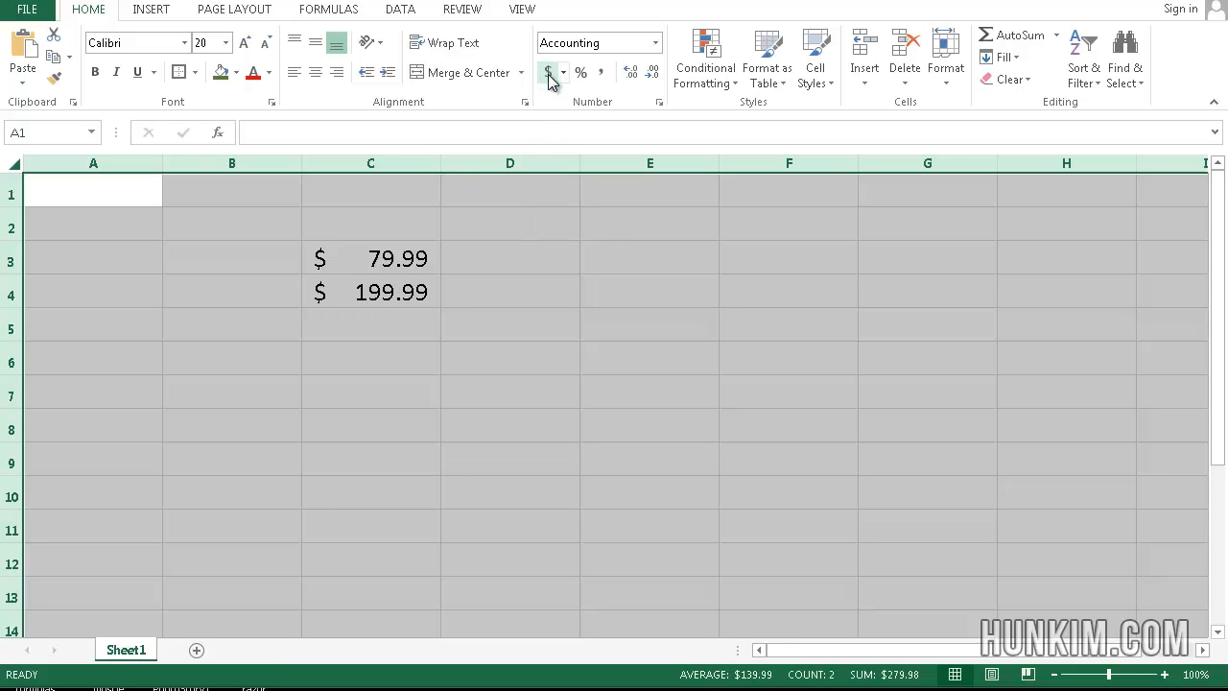
{"action": "left_click", "coordinate": [370, 491]}
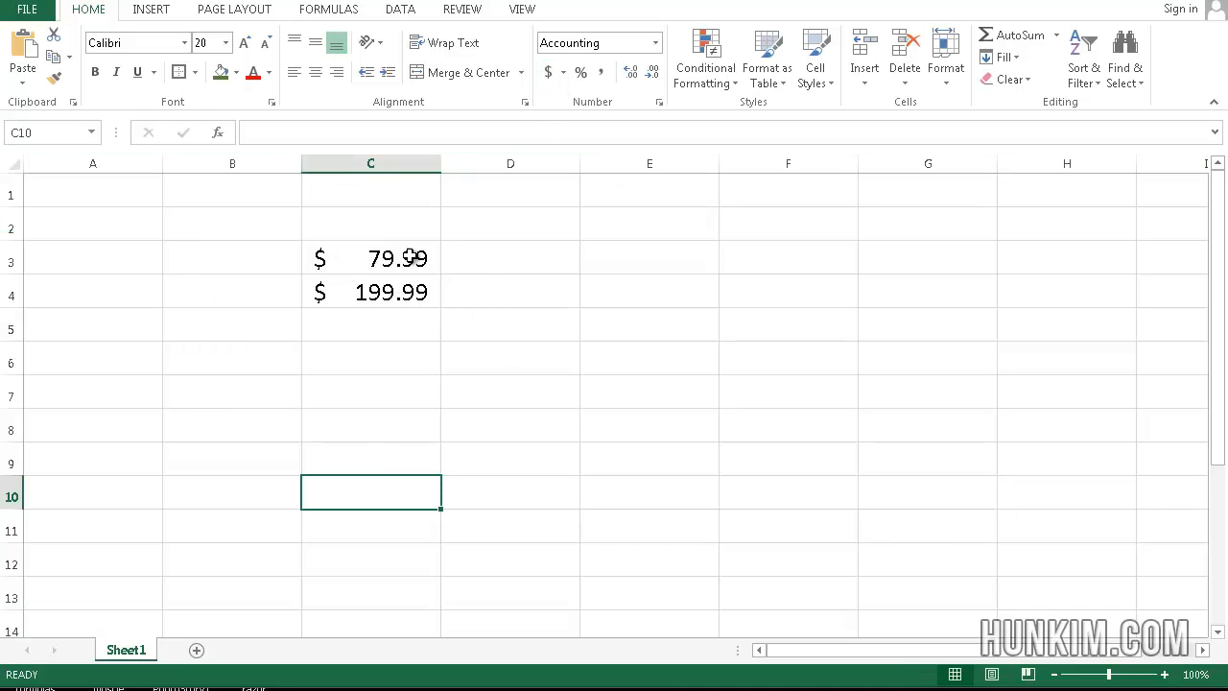
{"action": "left_click", "coordinate": [372, 328]}
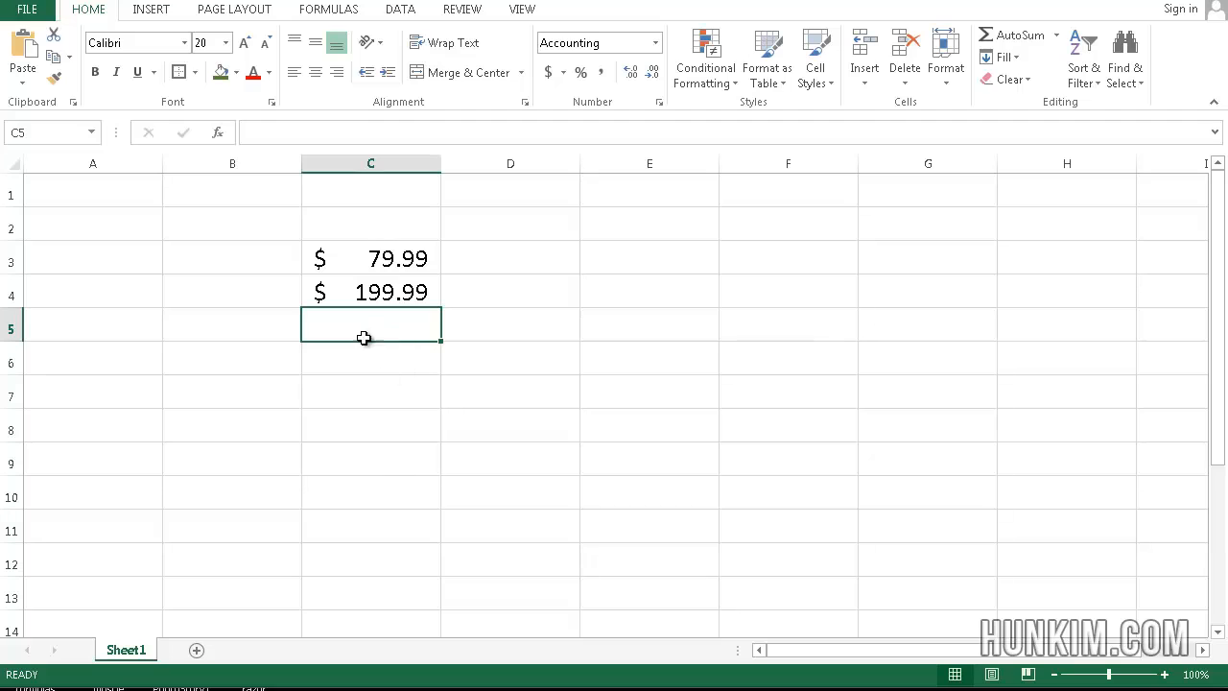
{"action": "mouse_move", "coordinate": [324, 258]}
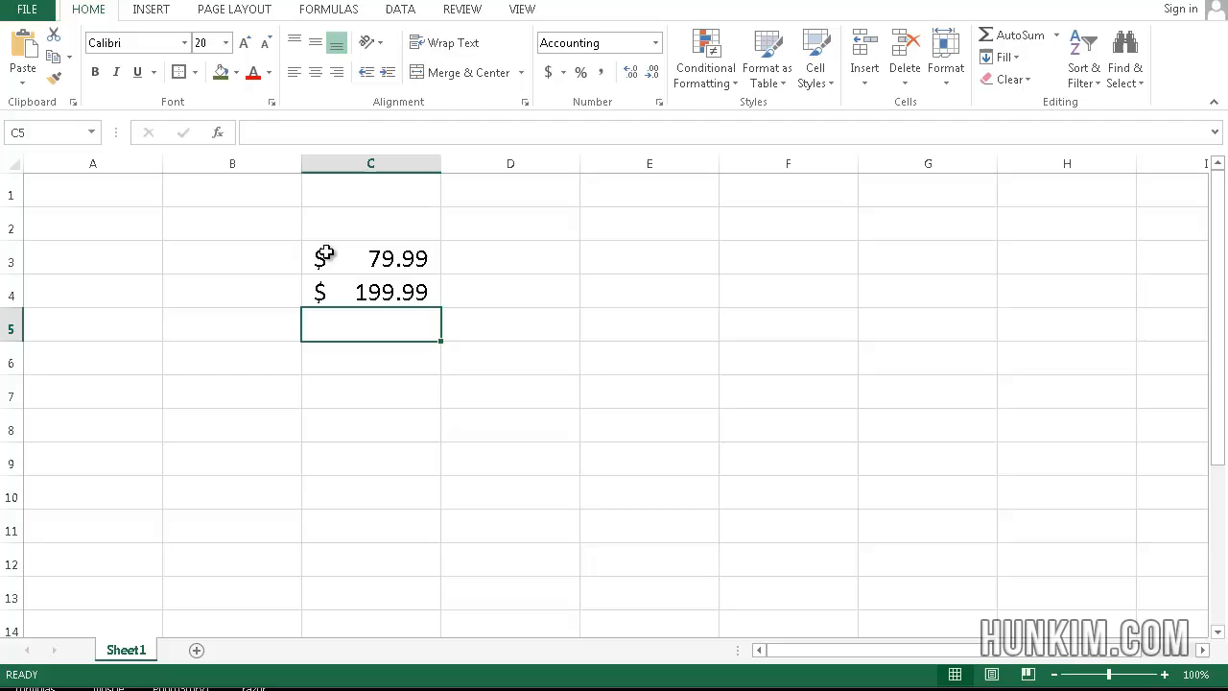
Select the entire sheet and apply Clear All to remove contents and formatting
{"action": "left_click", "coordinate": [370, 257]}
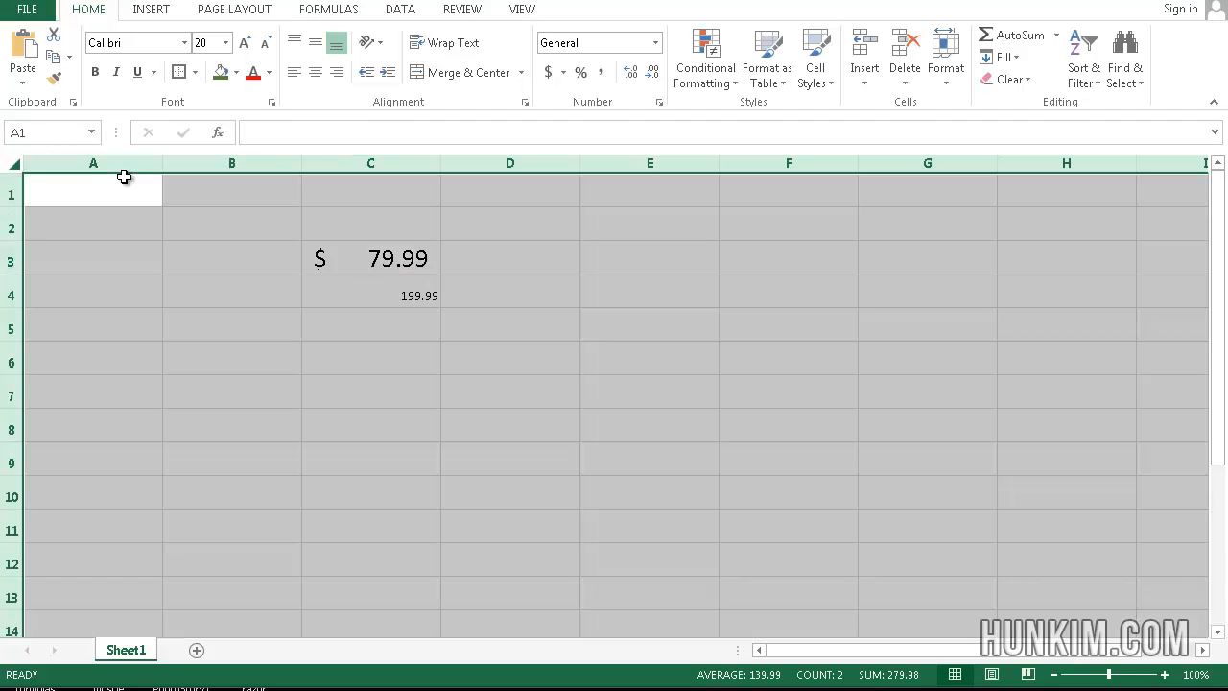
{"action": "left_click", "coordinate": [1005, 79]}
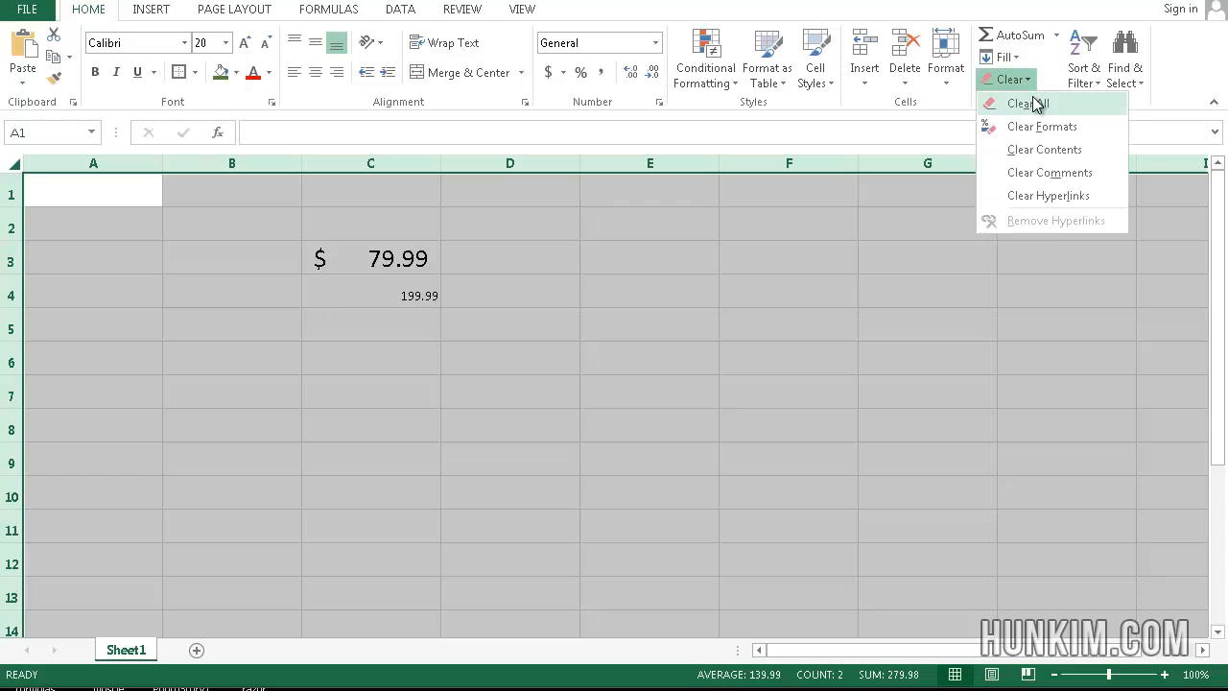
{"action": "left_click", "coordinate": [1026, 102]}
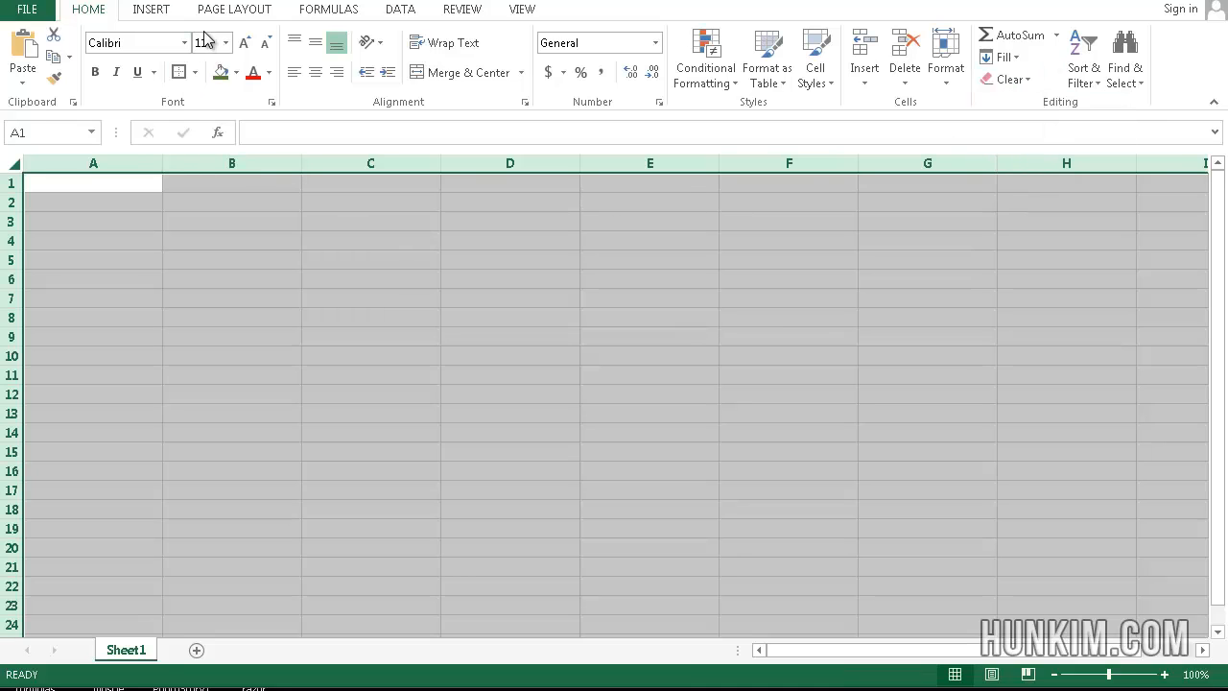
Set font size 20 and enter 0.304 in C4 with Percent Style, showing 30%
{"action": "type", "text": "20"}
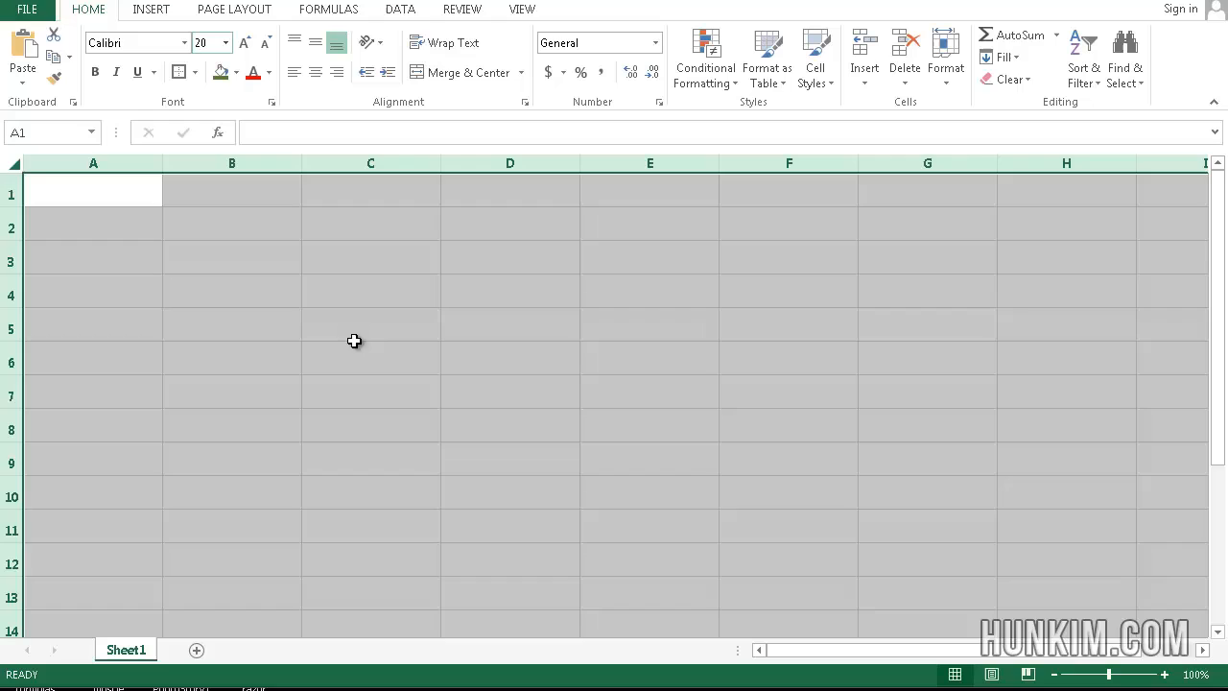
{"action": "left_click", "coordinate": [370, 292]}
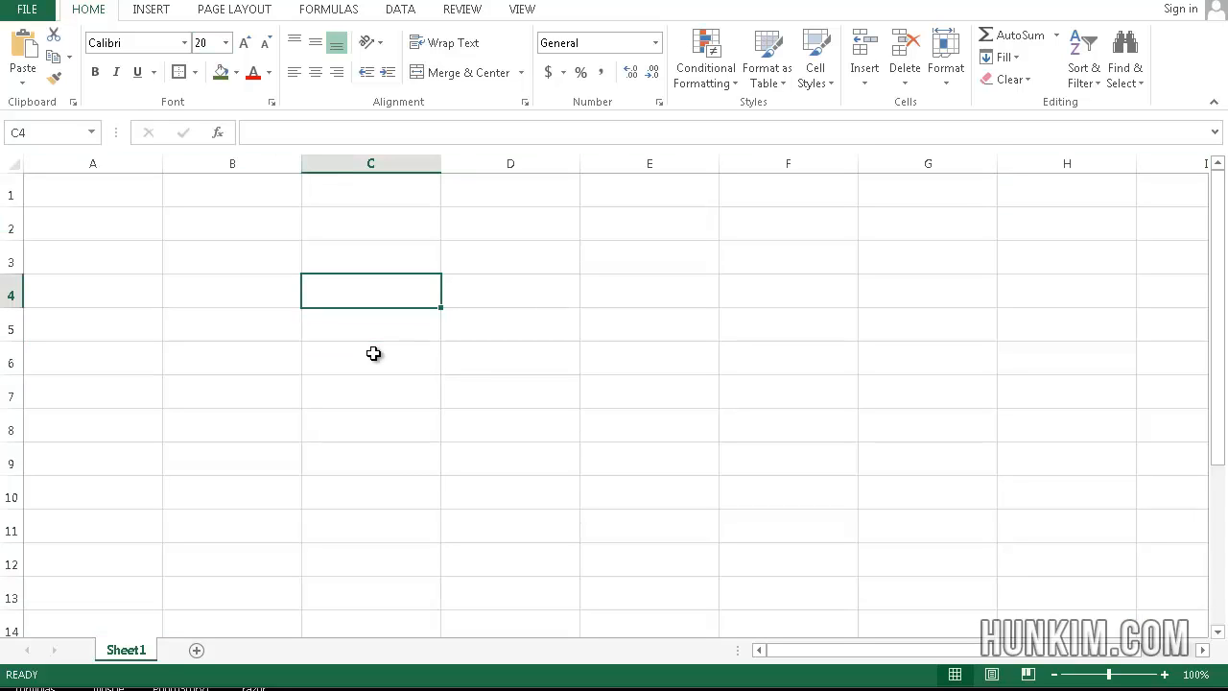
{"action": "type", "text": "."}
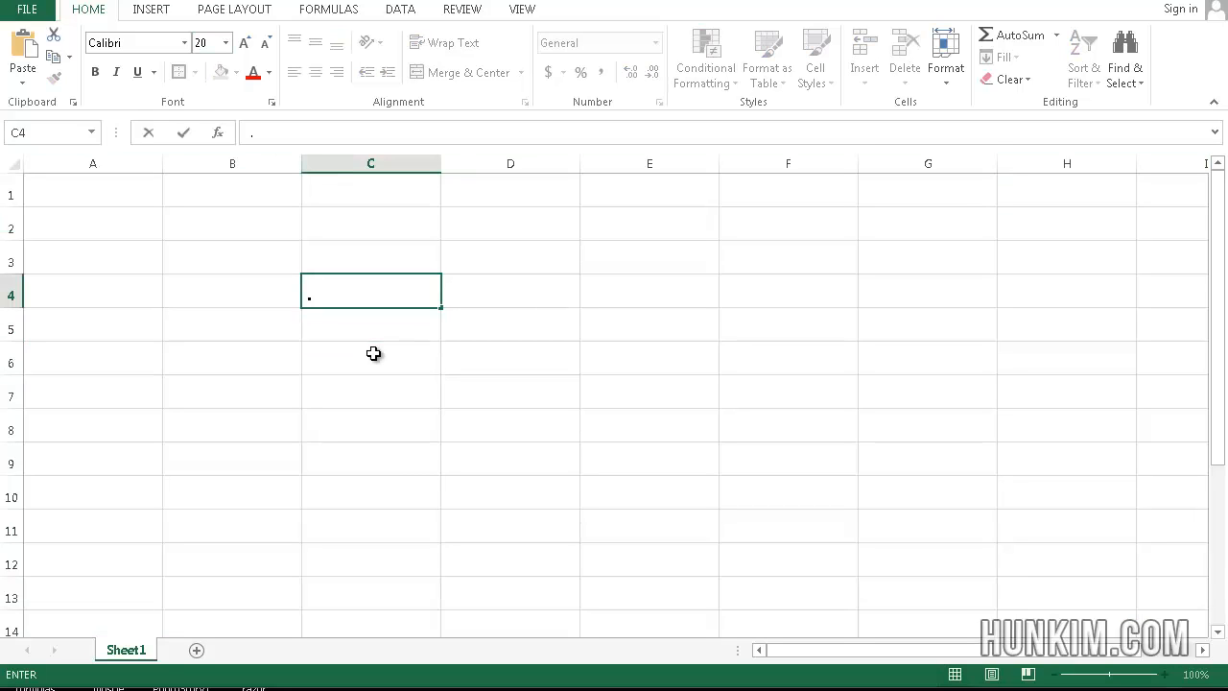
{"action": "type", "text": "0.43"}
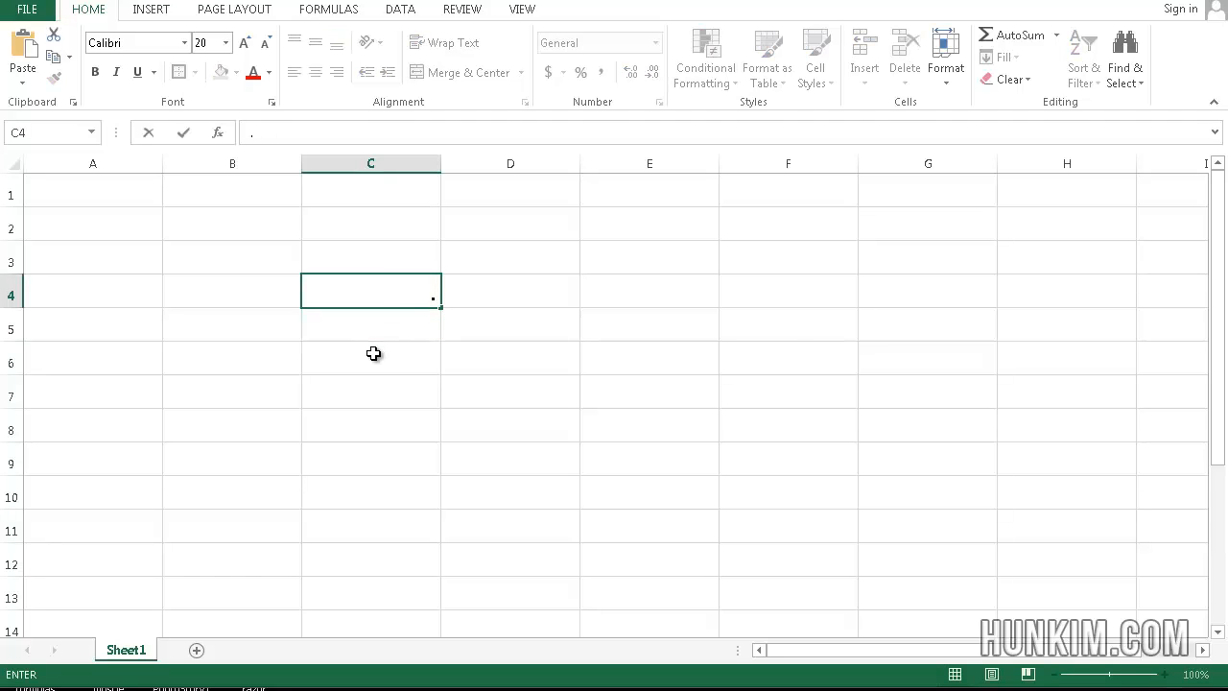
{"action": "type", "text": "0.304"}
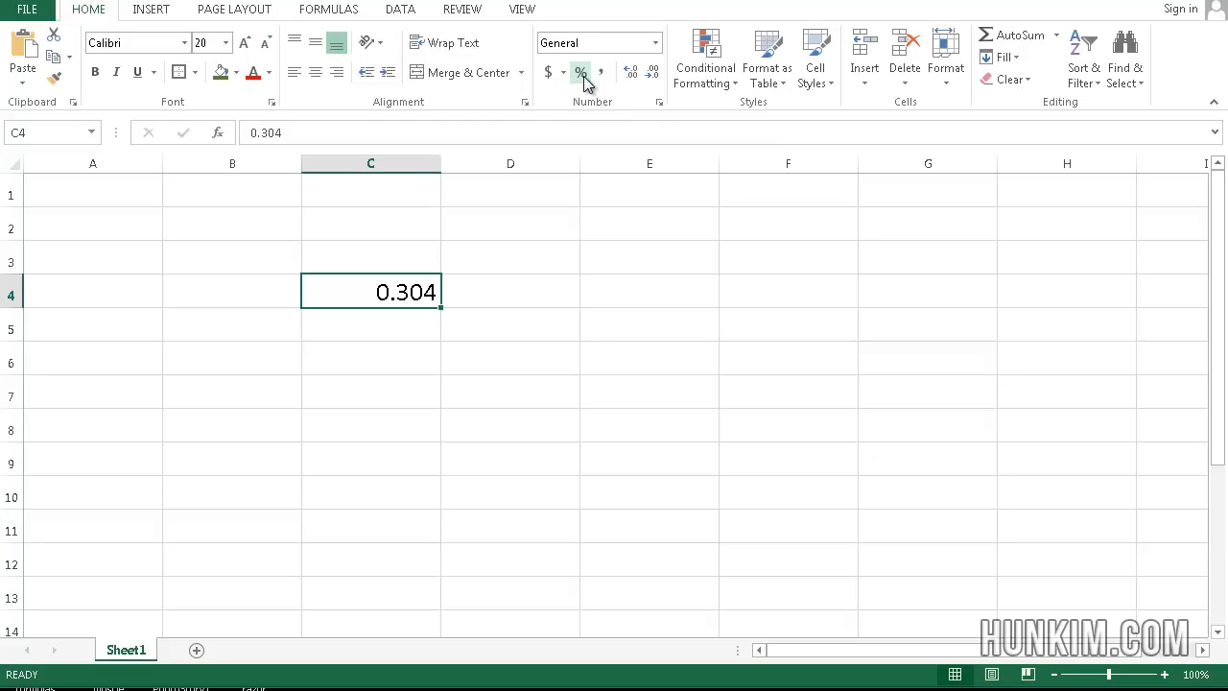
{"action": "left_click", "coordinate": [580, 72]}
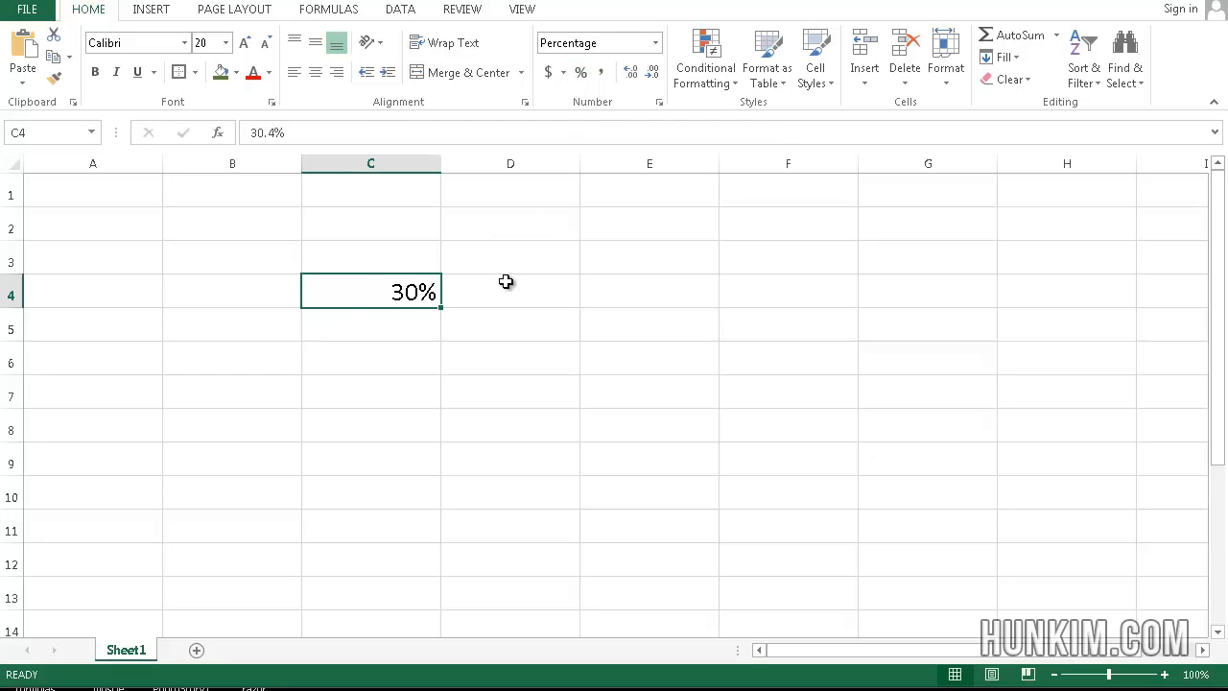
{"action": "left_click", "coordinate": [370, 222]}
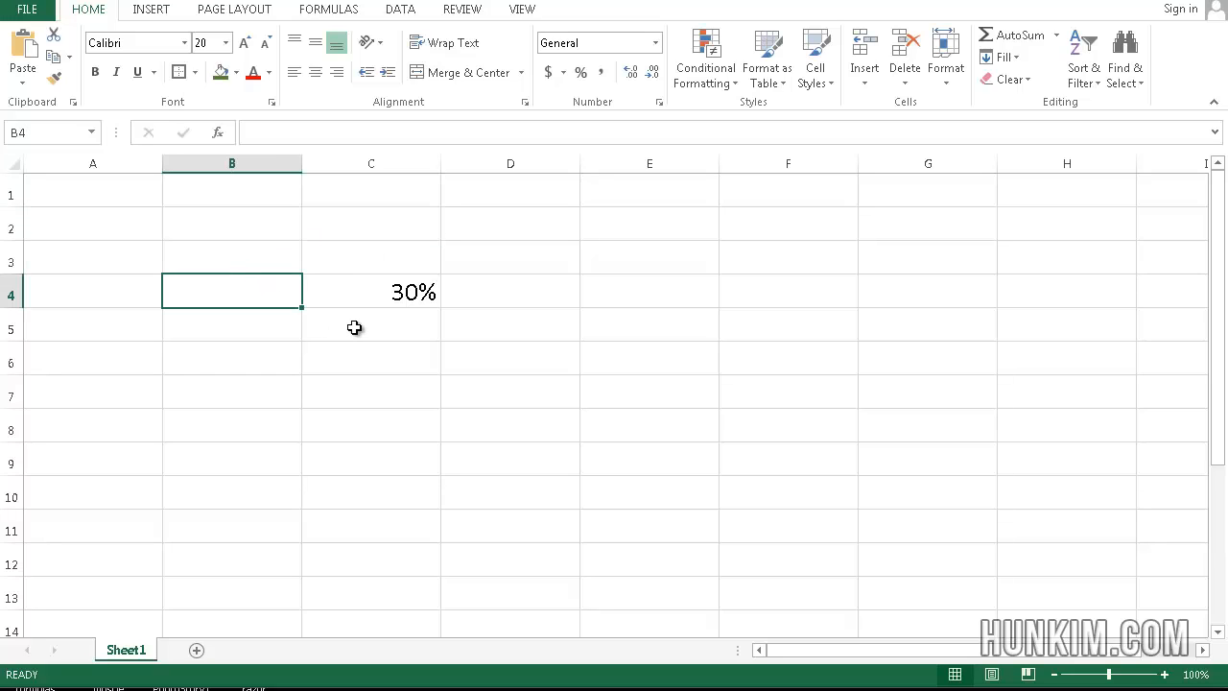
Enter 1000 in B4 and the formula =B4*C4 in D4, giving 304
{"action": "type", "text": "1000"}
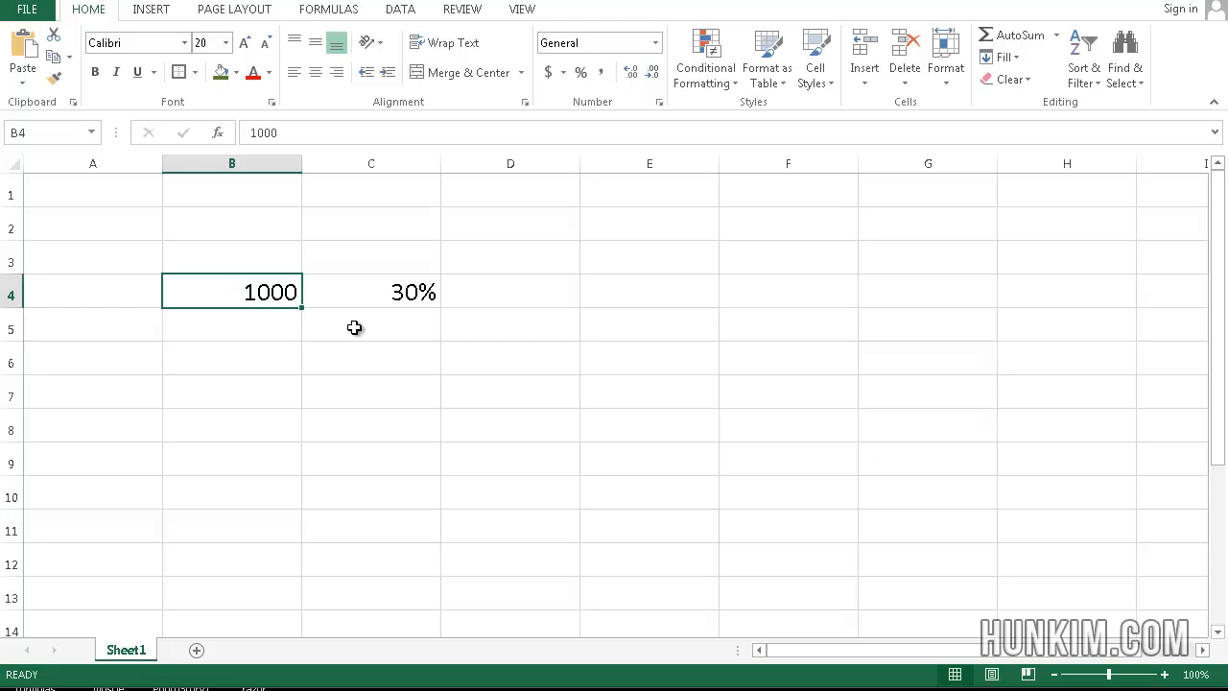
{"action": "left_click", "coordinate": [371, 291]}
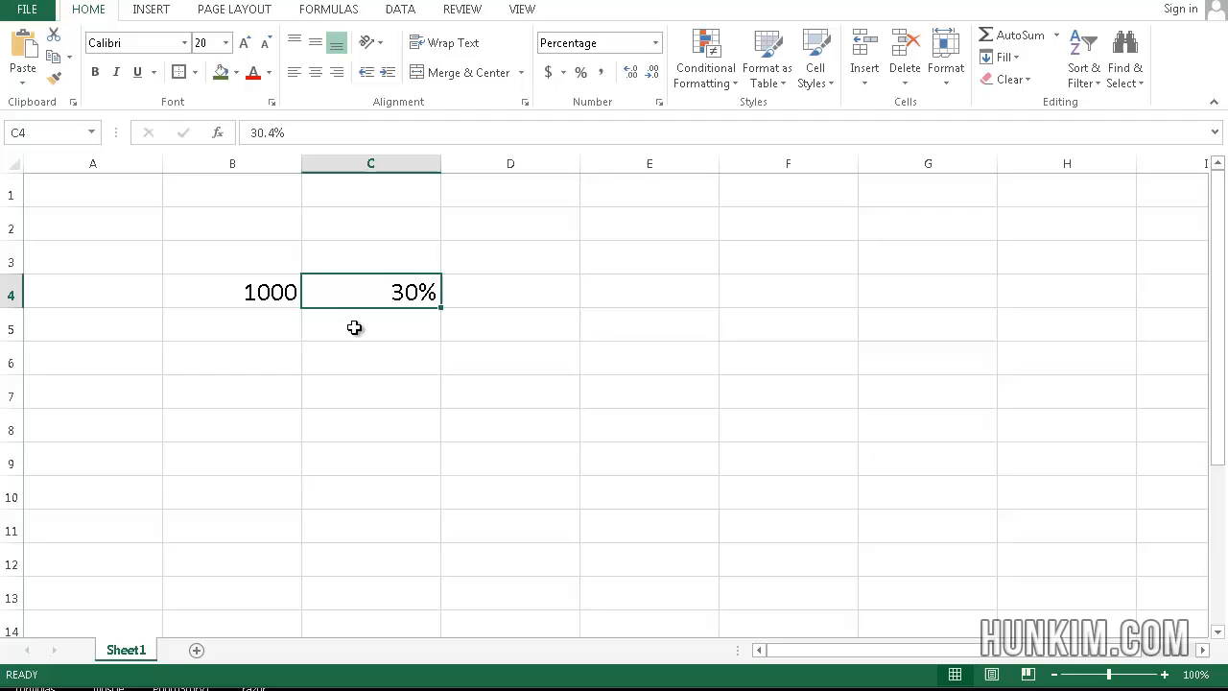
{"action": "type", "text": "=B4"}
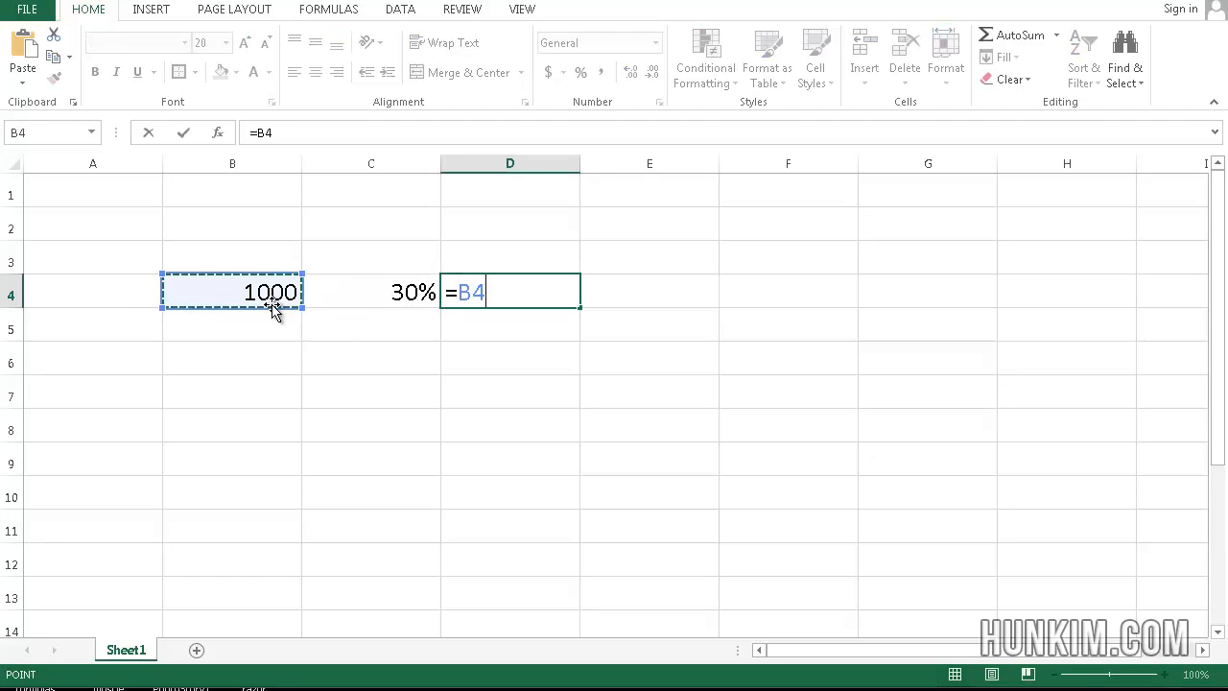
{"action": "left_click", "coordinate": [372, 291]}
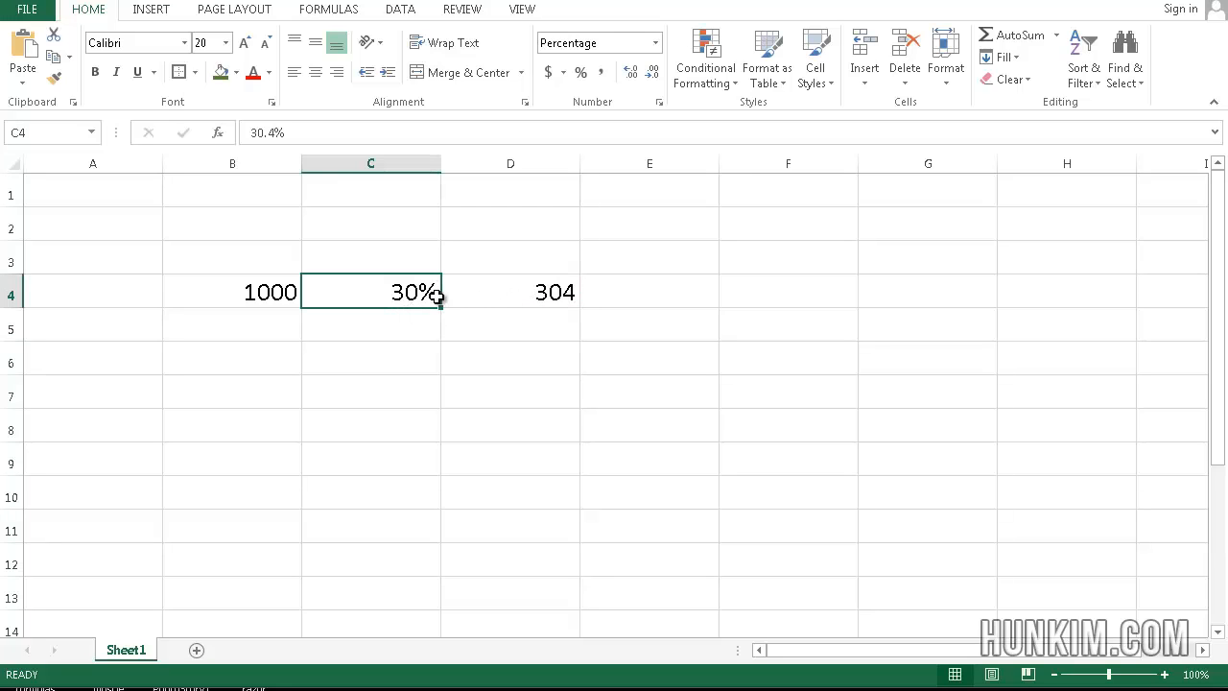
{"action": "mouse_move", "coordinate": [542, 278]}
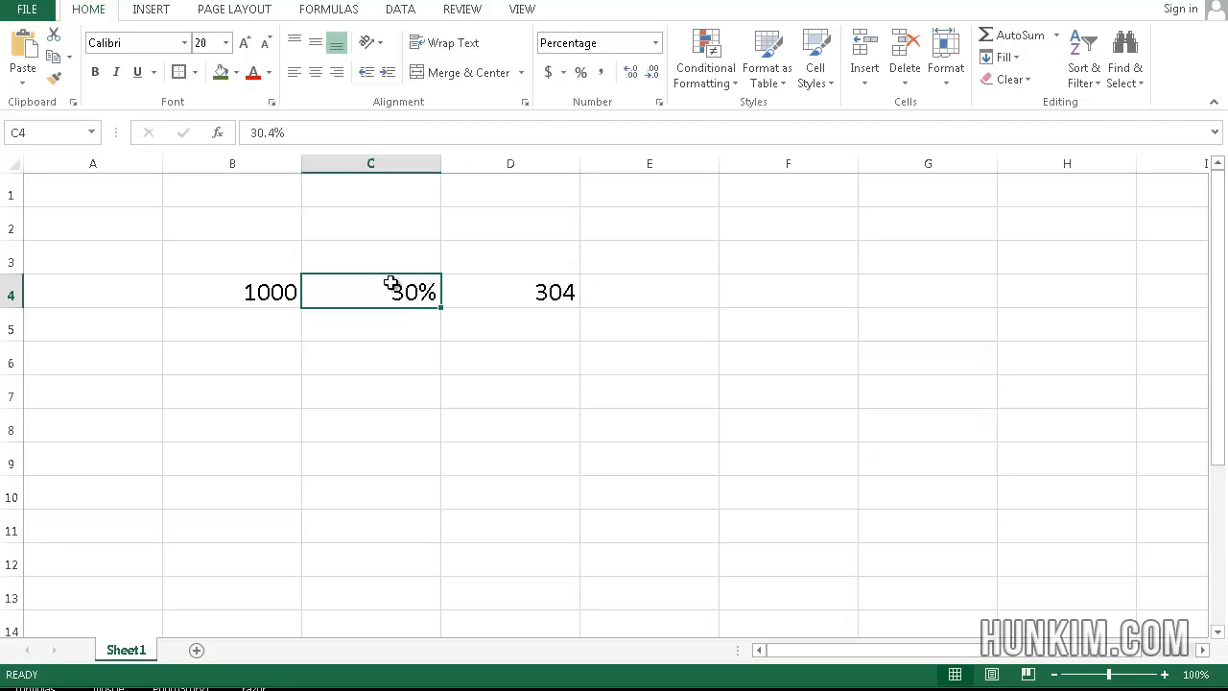
{"action": "mouse_move", "coordinate": [290, 137]}
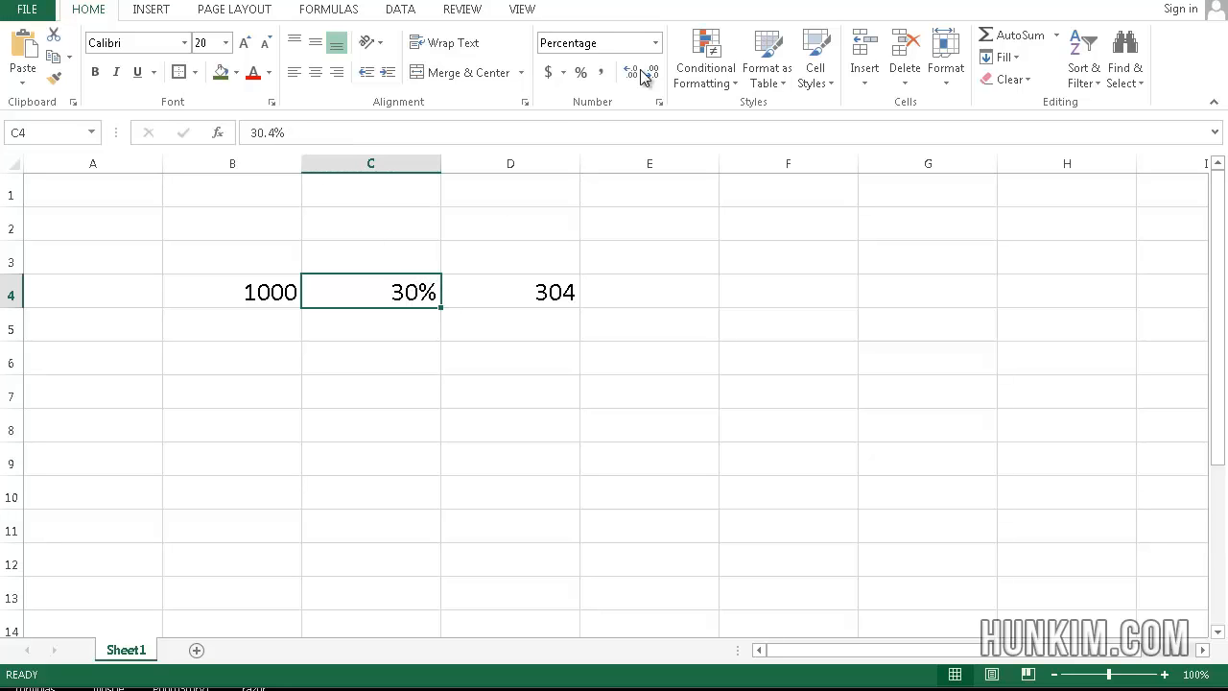
{"action": "mouse_move", "coordinate": [579, 72]}
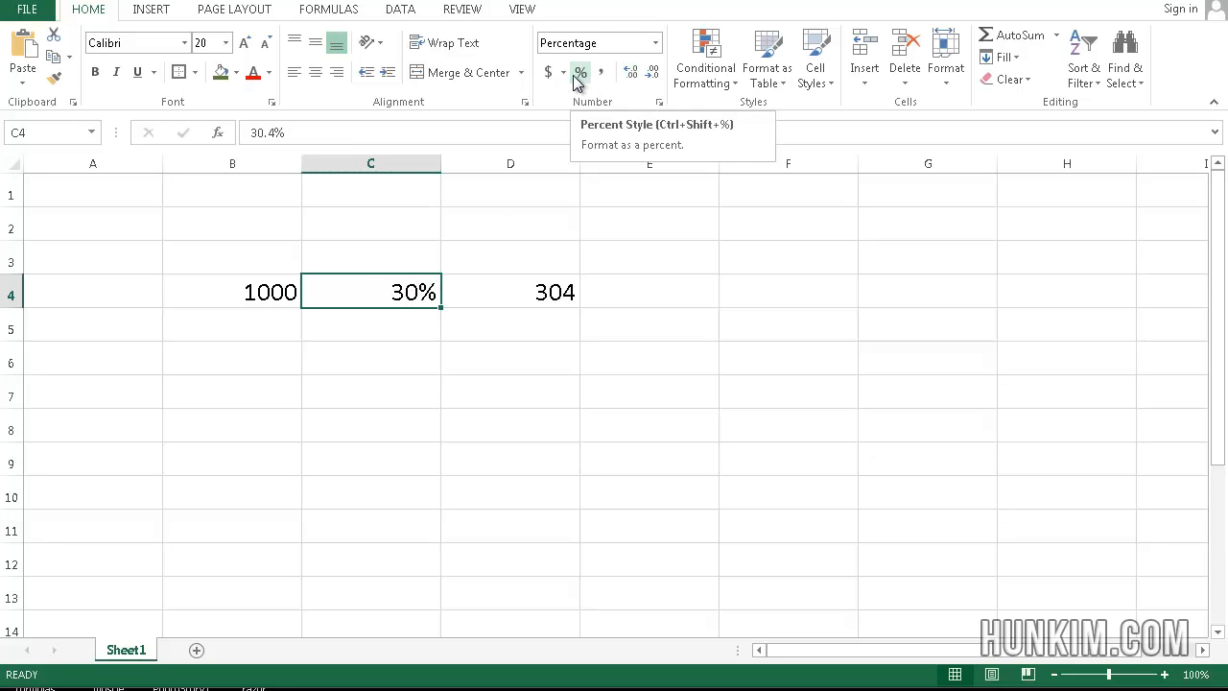
{"action": "mouse_move", "coordinate": [397, 300]}
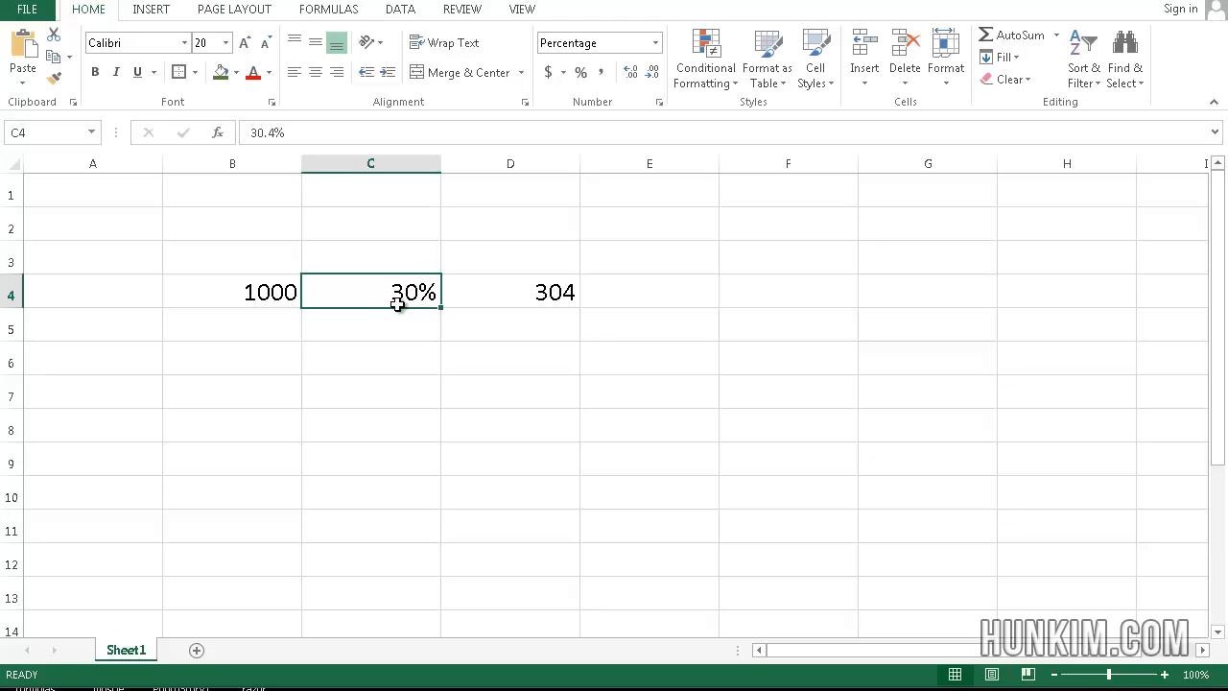
{"action": "mouse_move", "coordinate": [652, 73]}
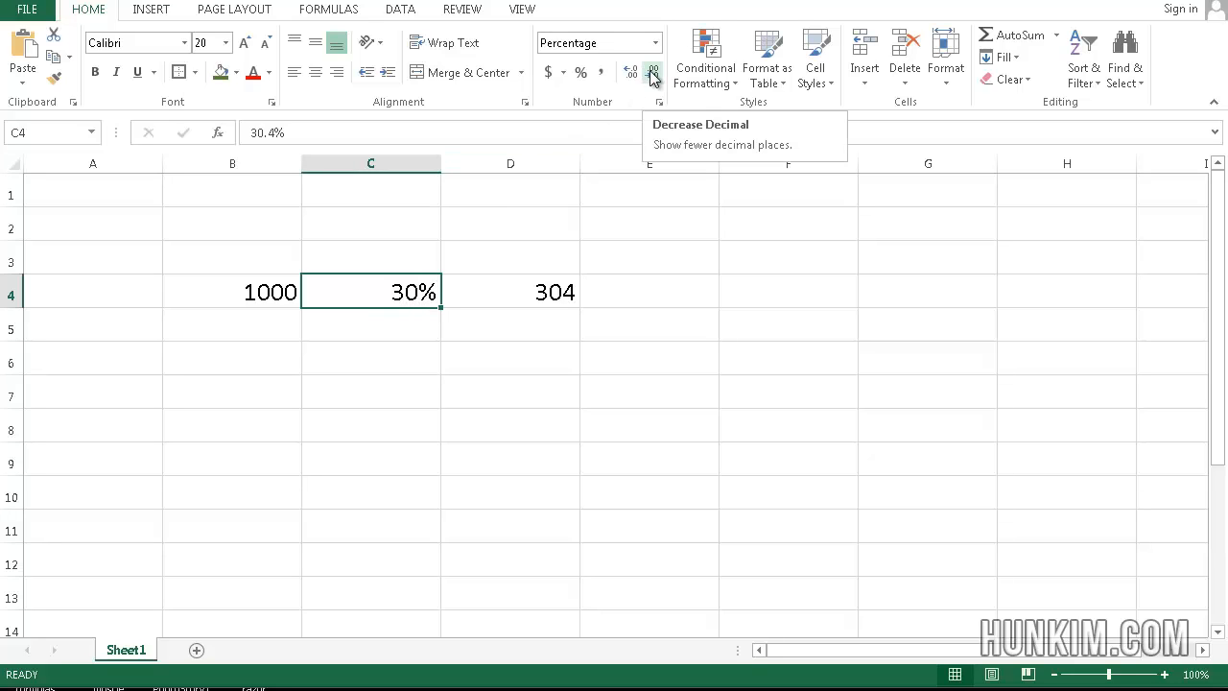
{"action": "mouse_move", "coordinate": [630, 74]}
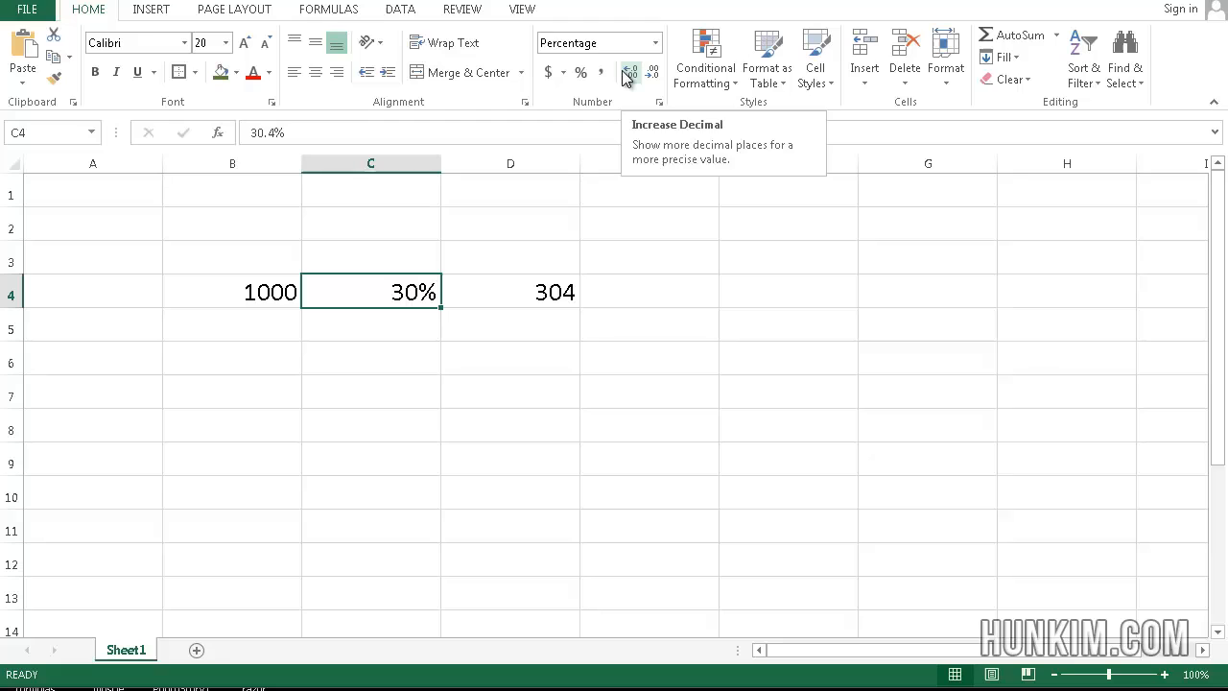
Adjust C4's decimal places until the rate reads 30.4%, then select B4:D4
{"action": "left_click", "coordinate": [631, 72]}
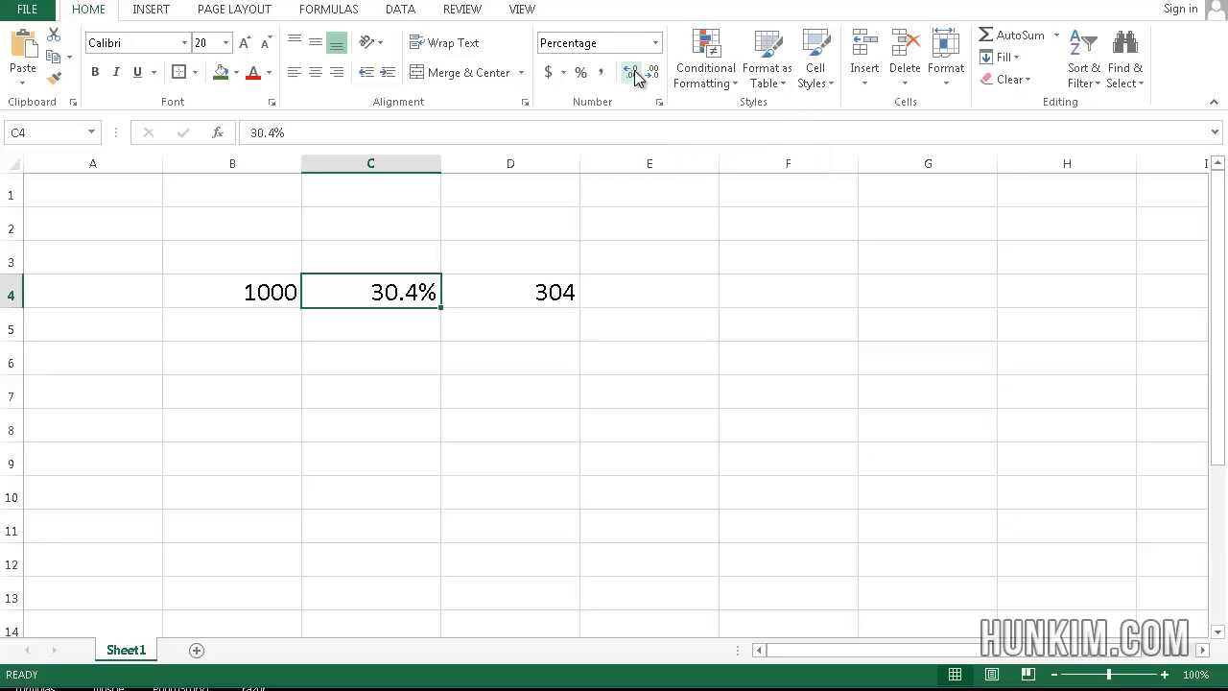
{"action": "left_click", "coordinate": [631, 72]}
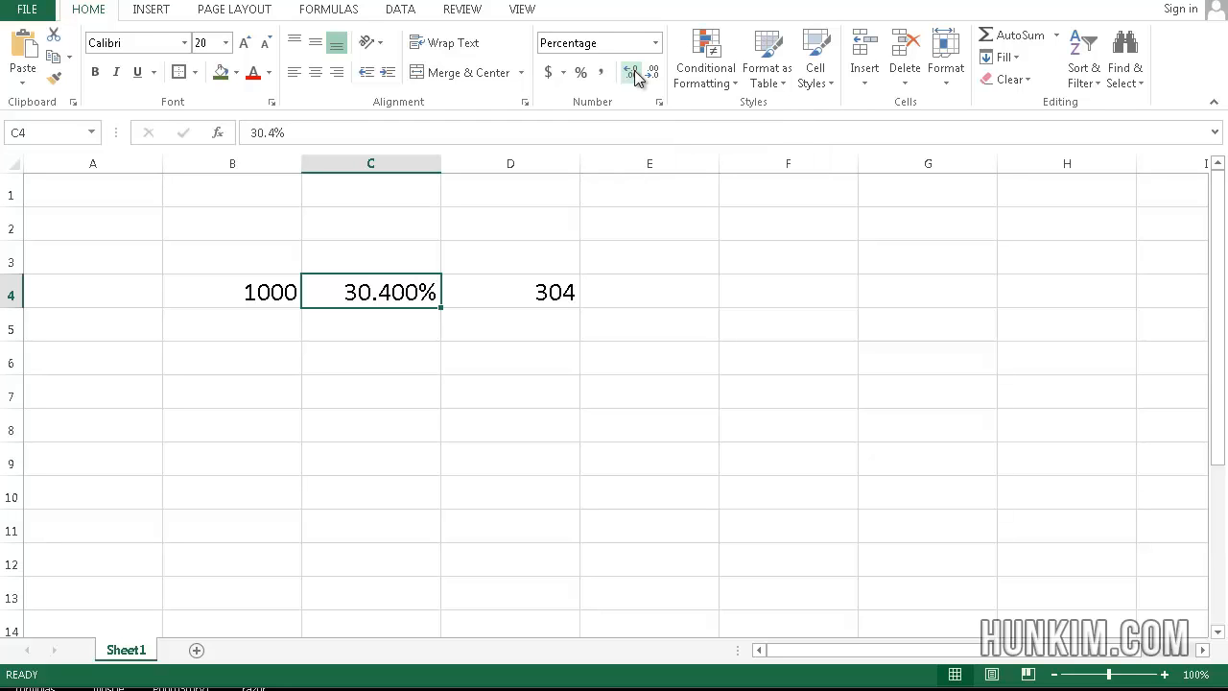
{"action": "left_click", "coordinate": [631, 72]}
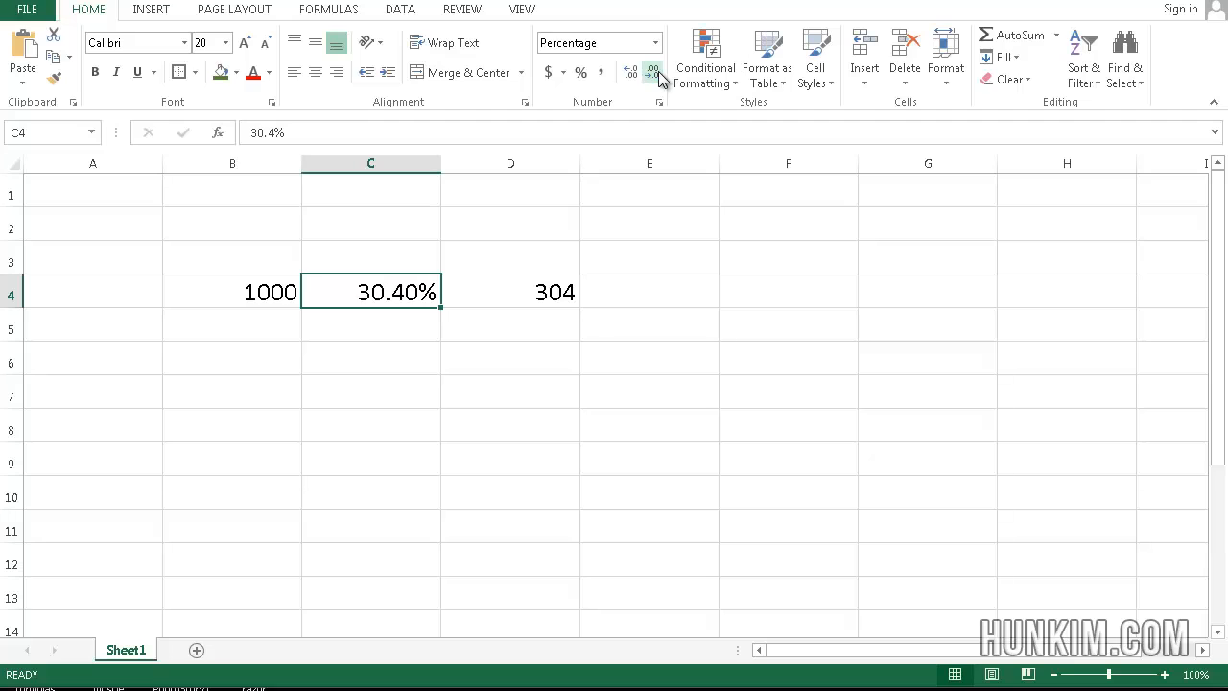
{"action": "left_click", "coordinate": [651, 72]}
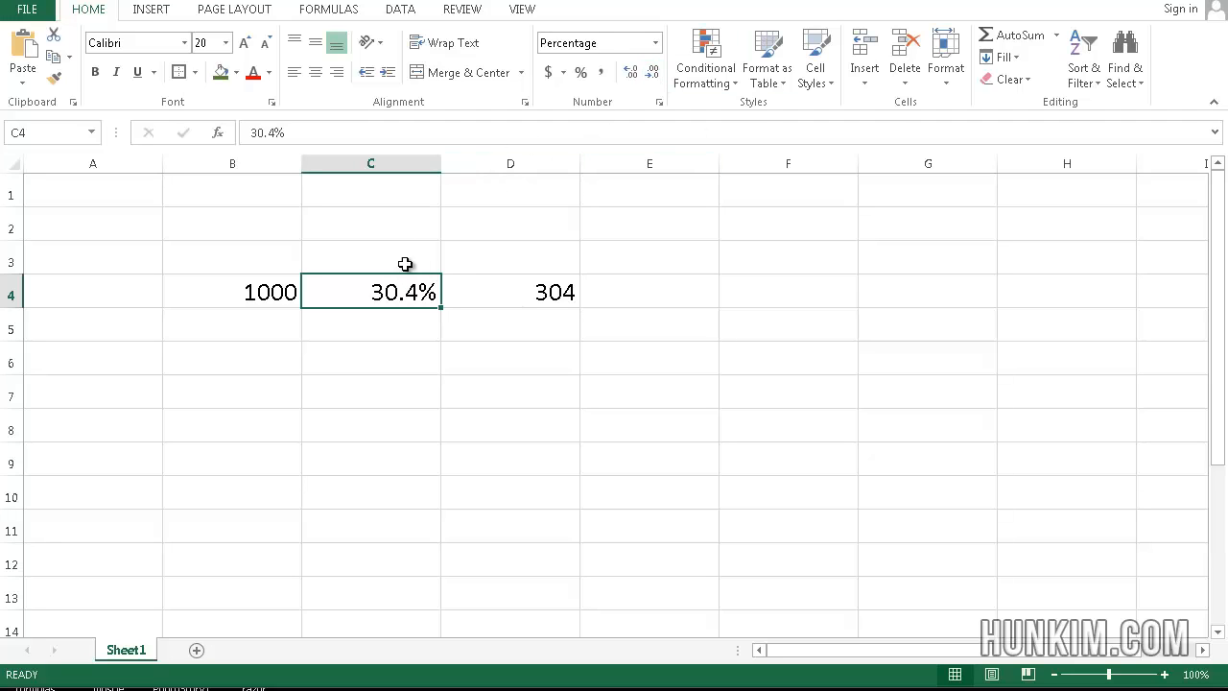
{"action": "mouse_move", "coordinate": [422, 283]}
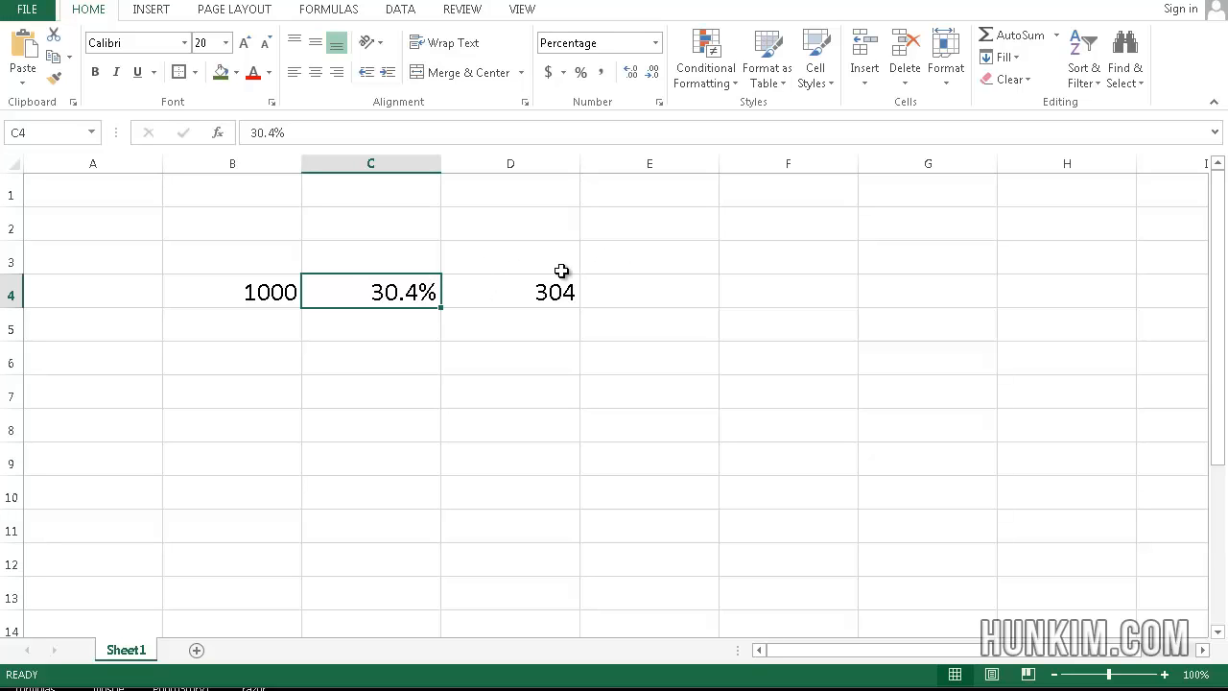
{"action": "left_click", "coordinate": [509, 292]}
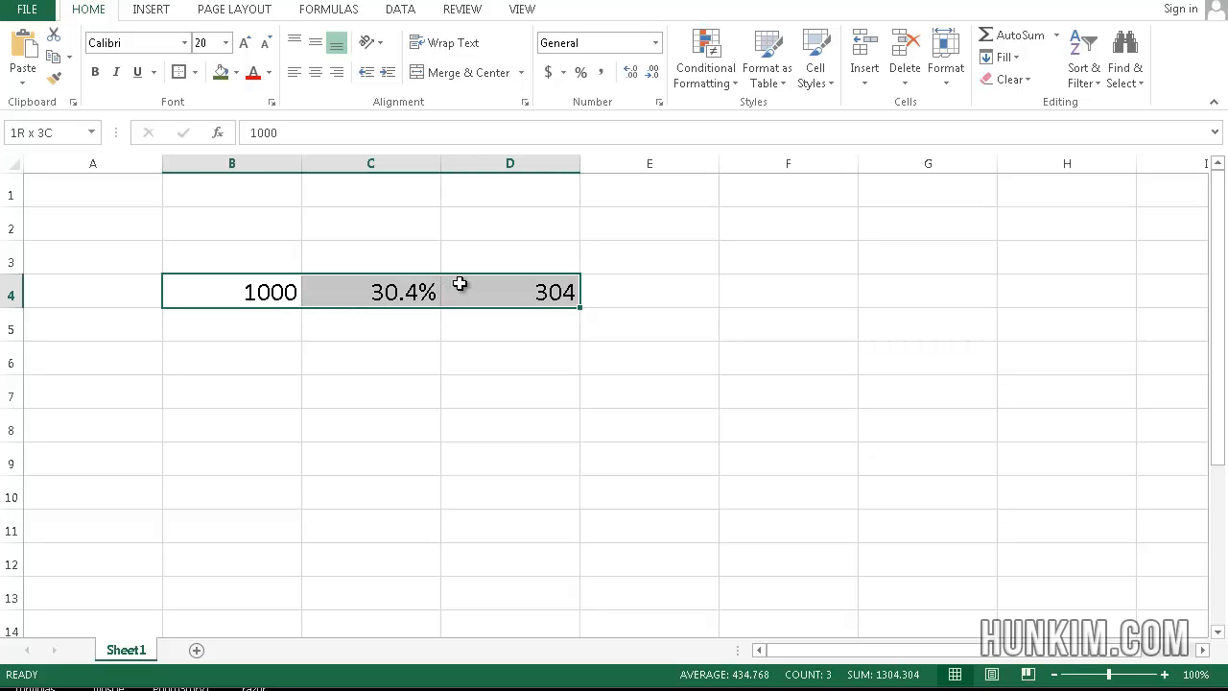
Delete the B4:D4 values and set rows 1, 2, 4 and 5 to tiny heights (row 1 to 1)
{"action": "key", "text": "Delete"}
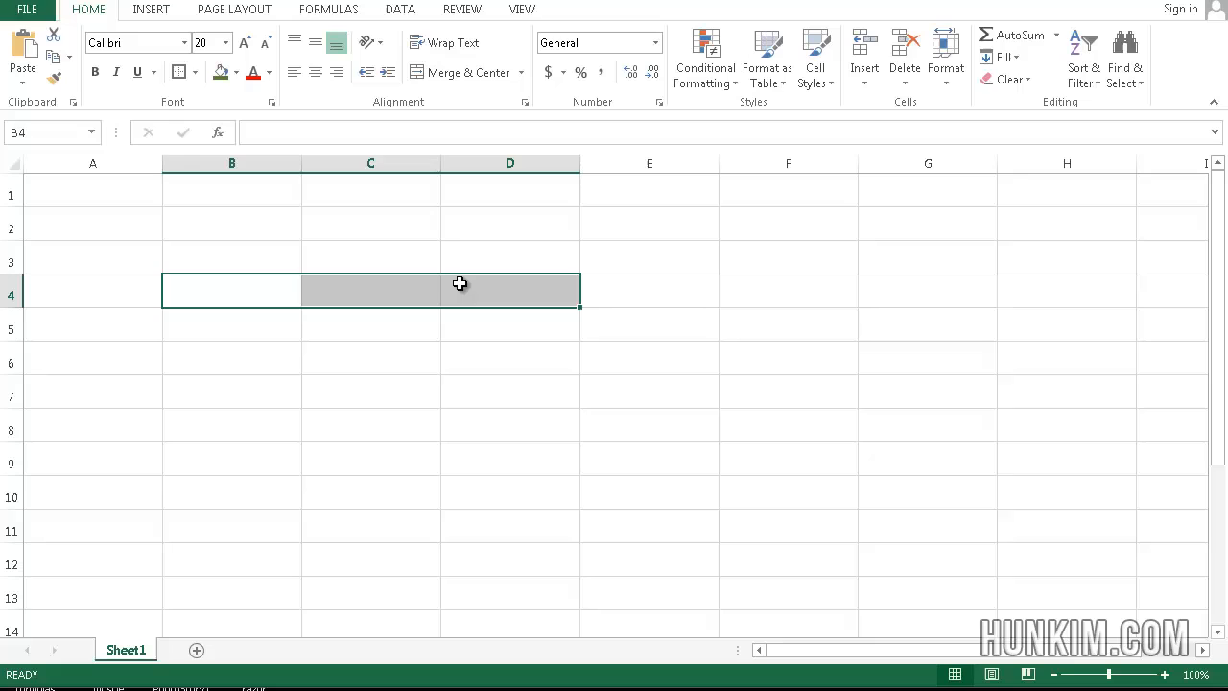
{"action": "left_click", "coordinate": [509, 257]}
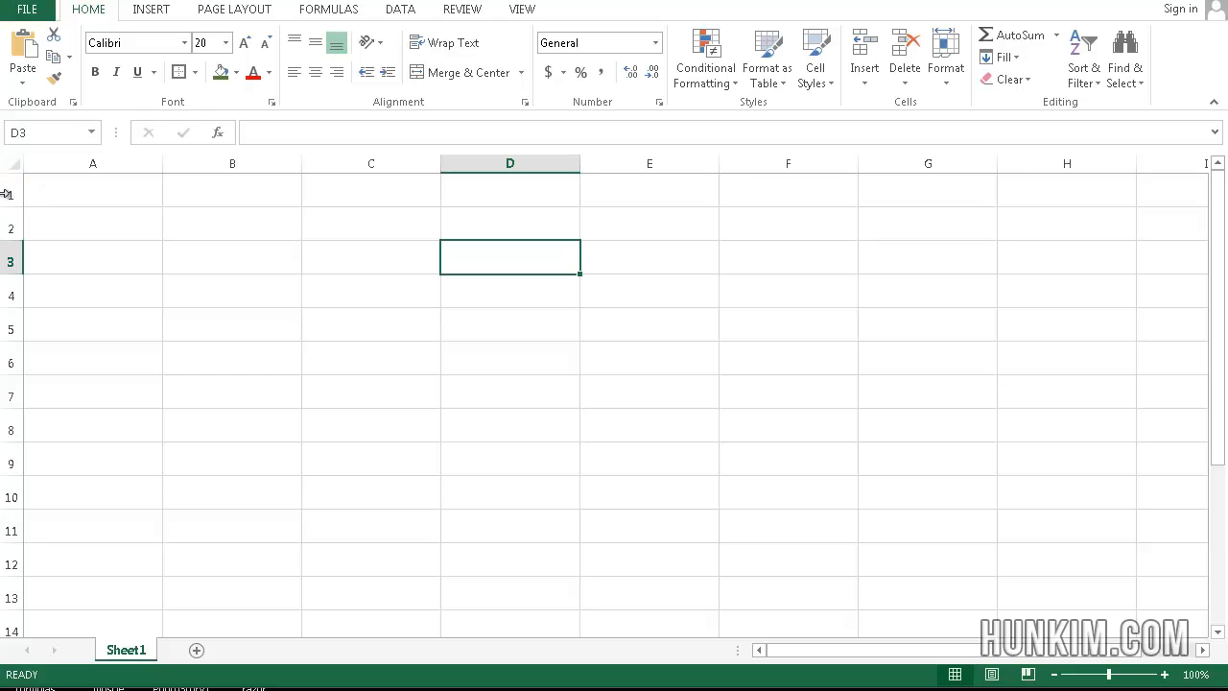
{"action": "right_click", "coordinate": [11, 190]}
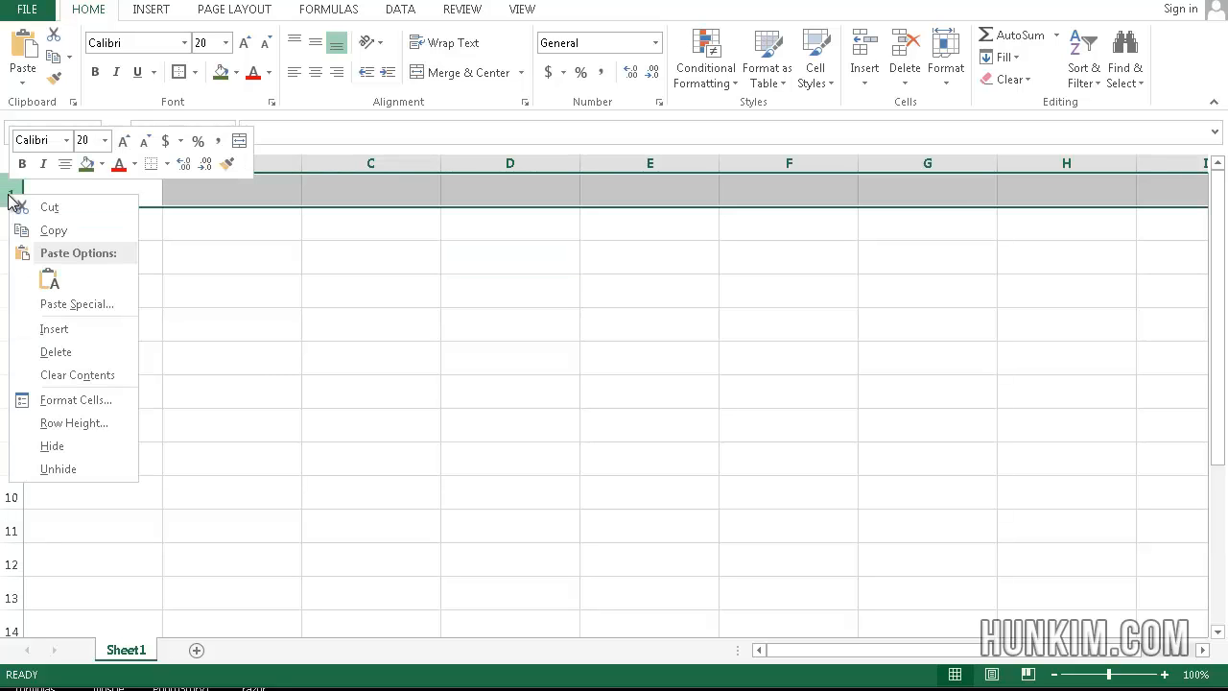
{"action": "left_click", "coordinate": [74, 422]}
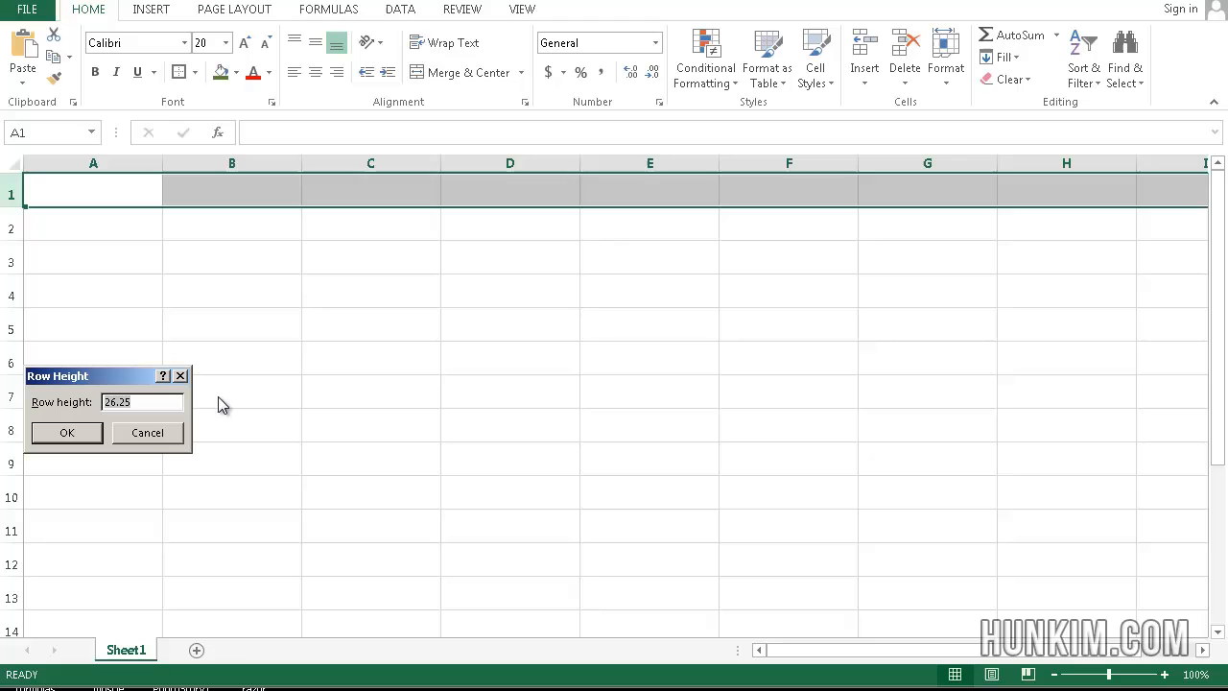
{"action": "type", "text": "1"}
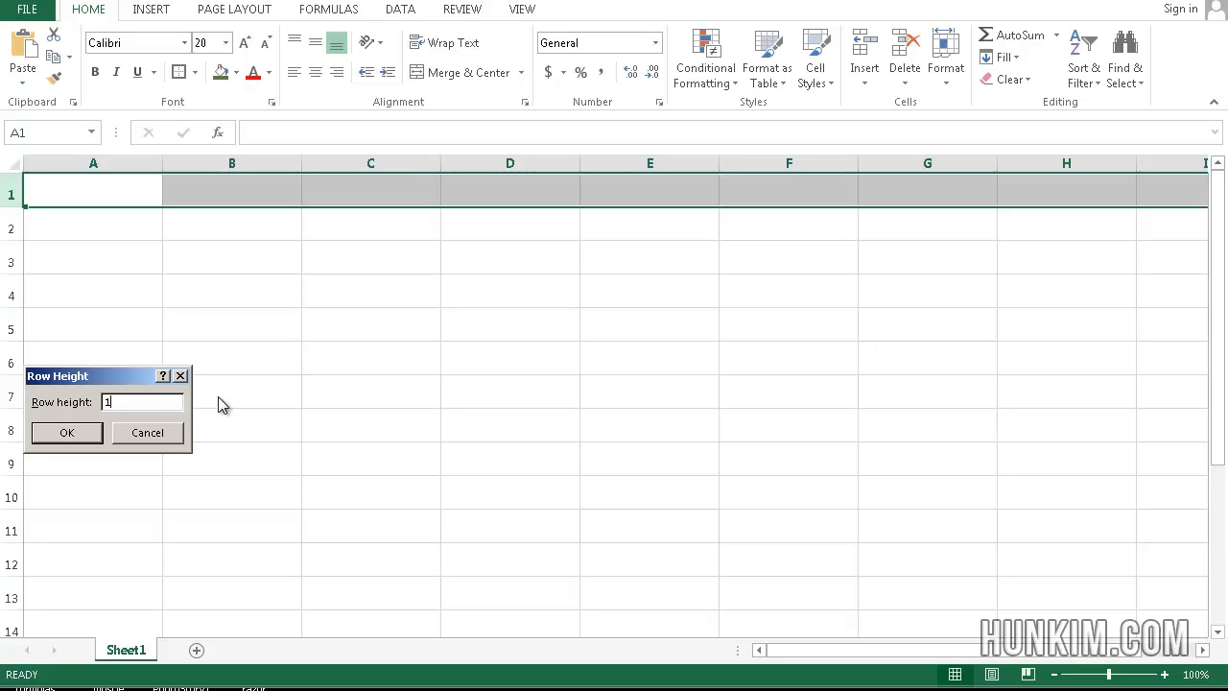
{"action": "left_click", "coordinate": [66, 432]}
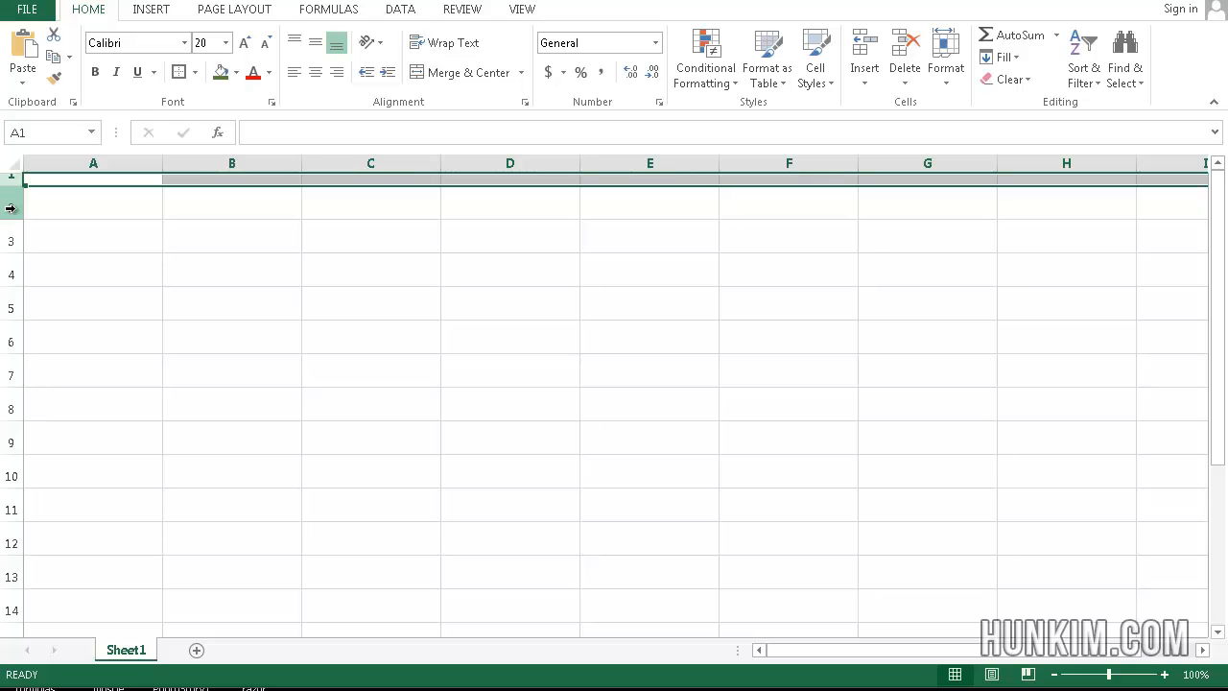
{"action": "right_click", "coordinate": [9, 205]}
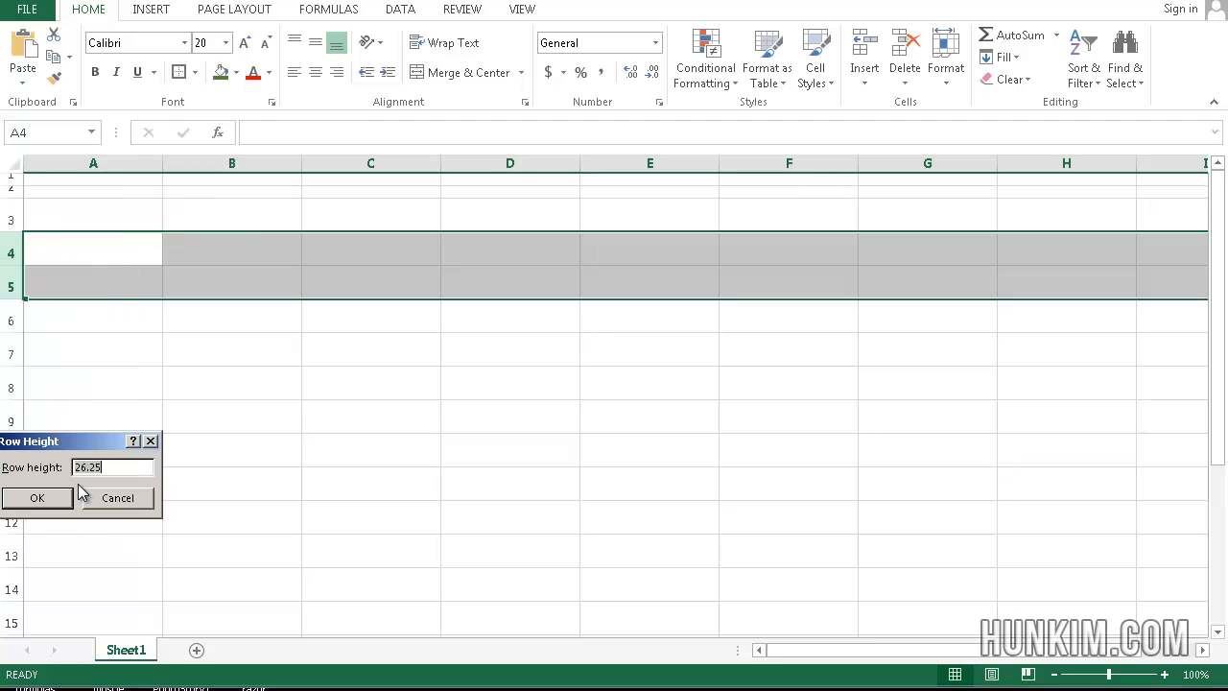
{"action": "left_click", "coordinate": [38, 497]}
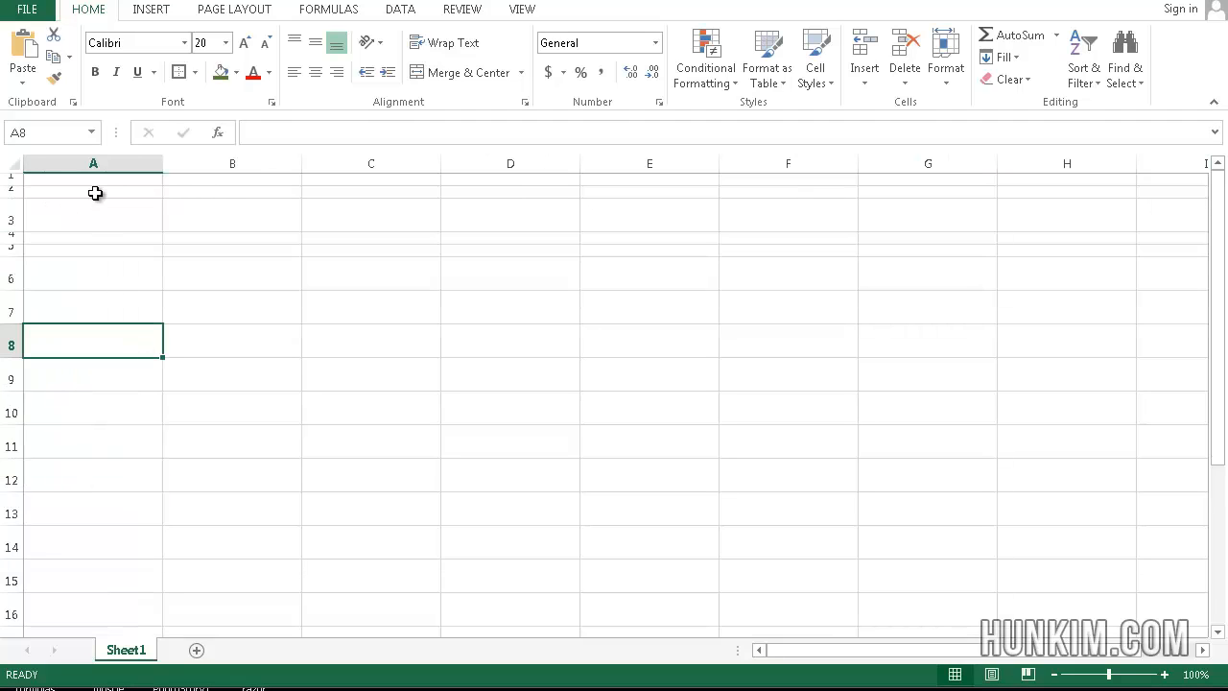
{"action": "mouse_move", "coordinate": [41, 213]}
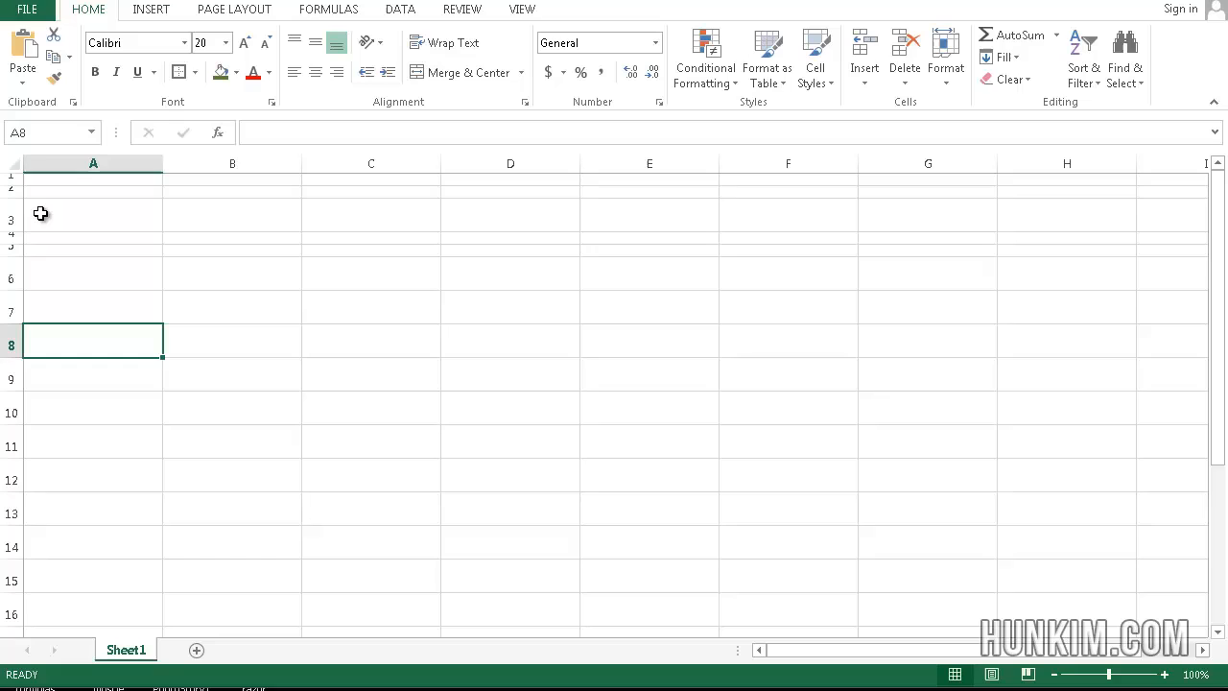
Select the row 3 header, apply Merge & Center, and scroll back to the first columns
{"action": "left_click", "coordinate": [11, 217]}
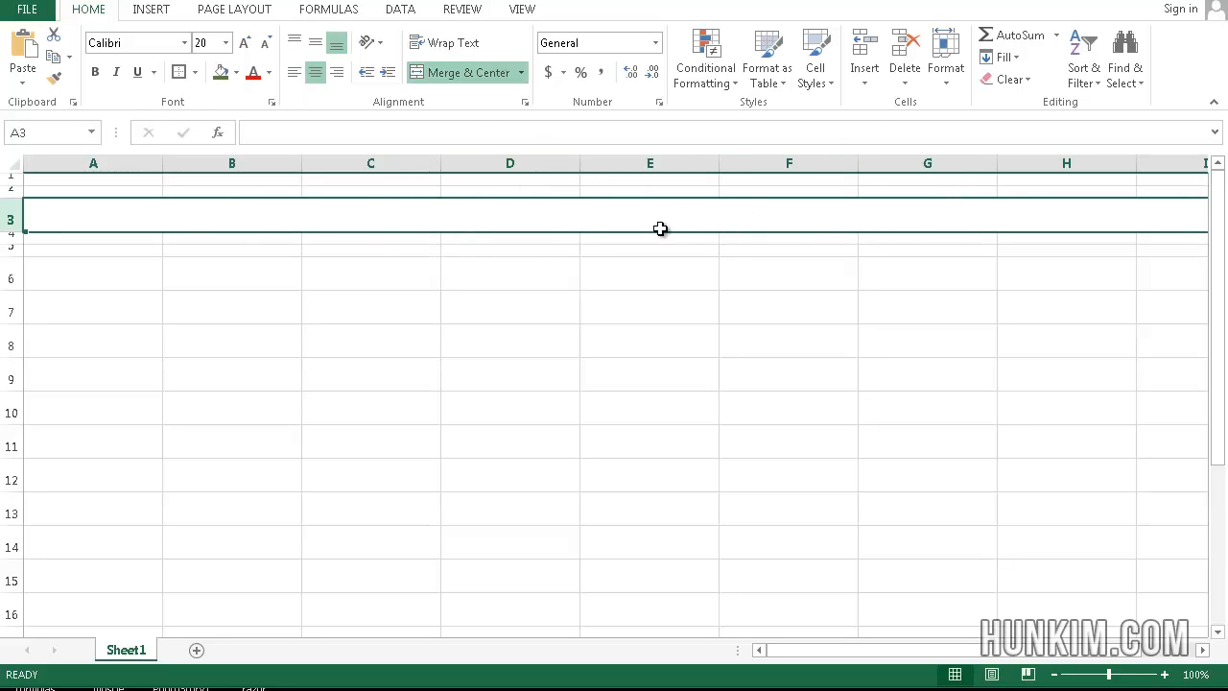
{"action": "mouse_move", "coordinate": [807, 227]}
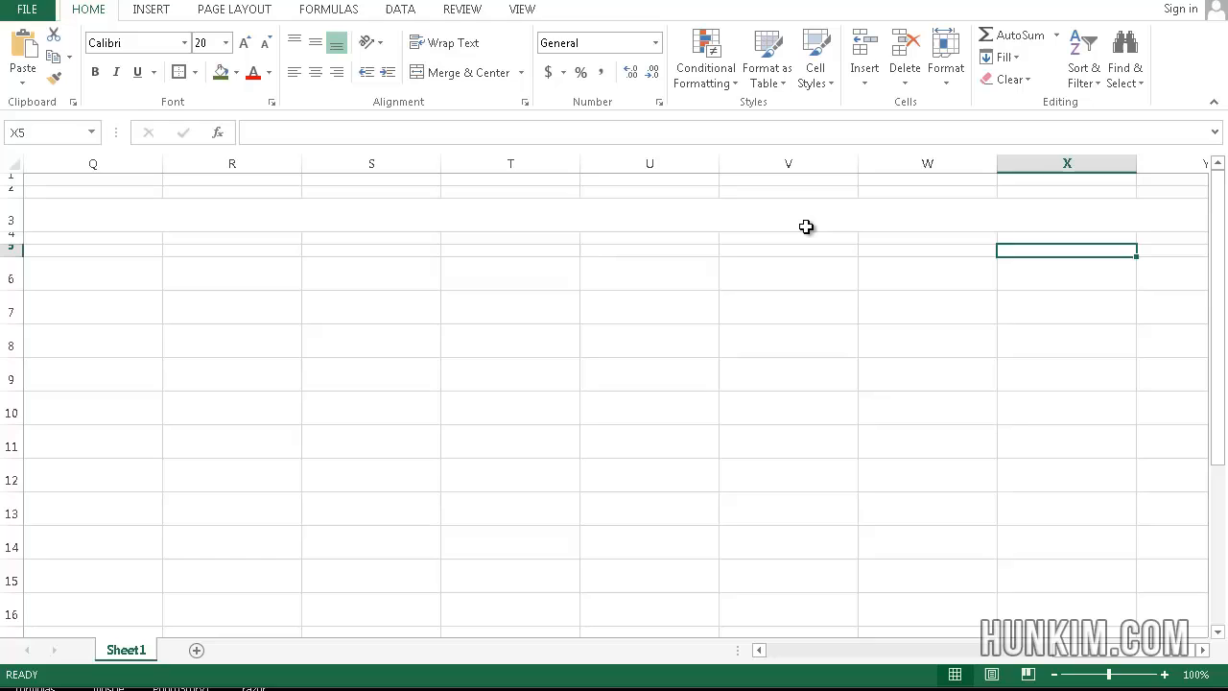
{"action": "scroll", "scroll_direction": "right", "scroll_amount": 3}
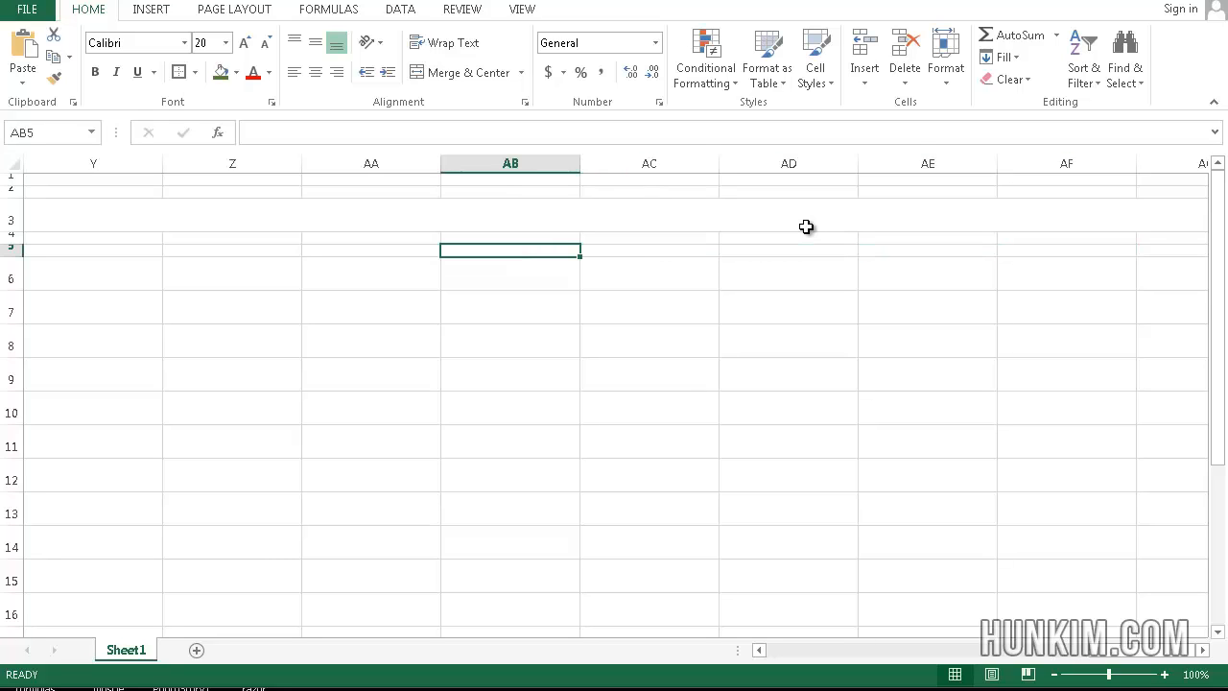
{"action": "left_click", "coordinate": [649, 250]}
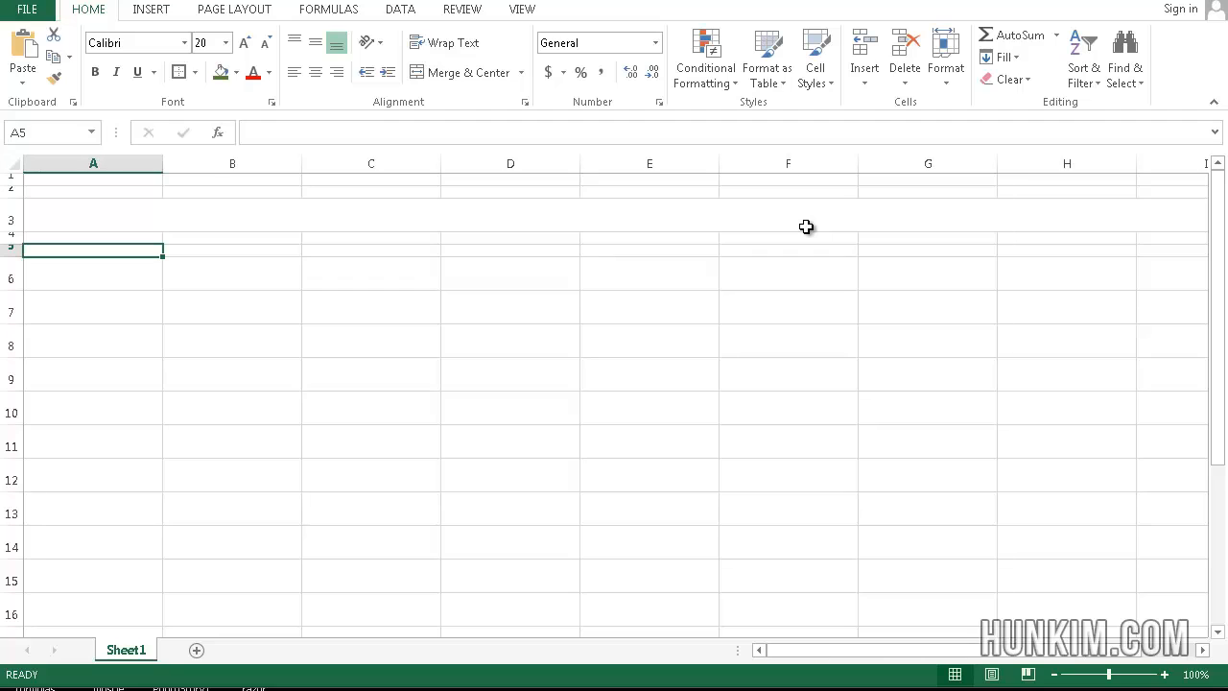
{"action": "mouse_move", "coordinate": [762, 209]}
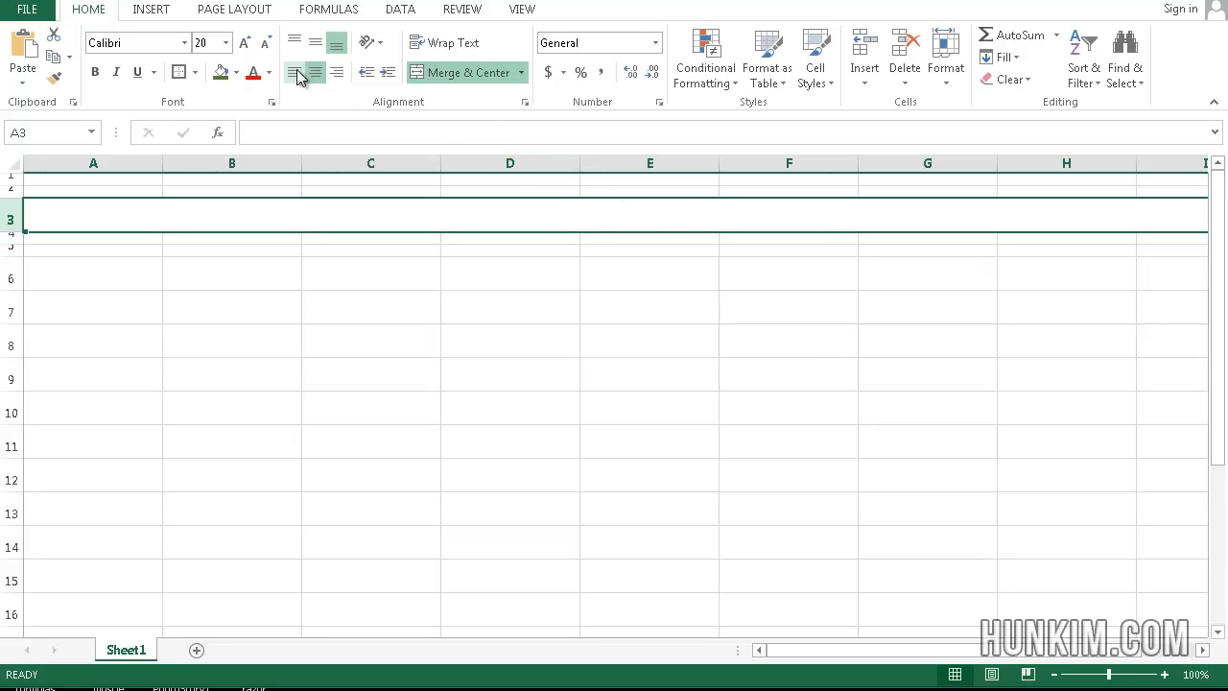
Enter 'Some Beautiful Title' in row 3, left-align it, and choose a light-blue fill
{"action": "left_click", "coordinate": [295, 71]}
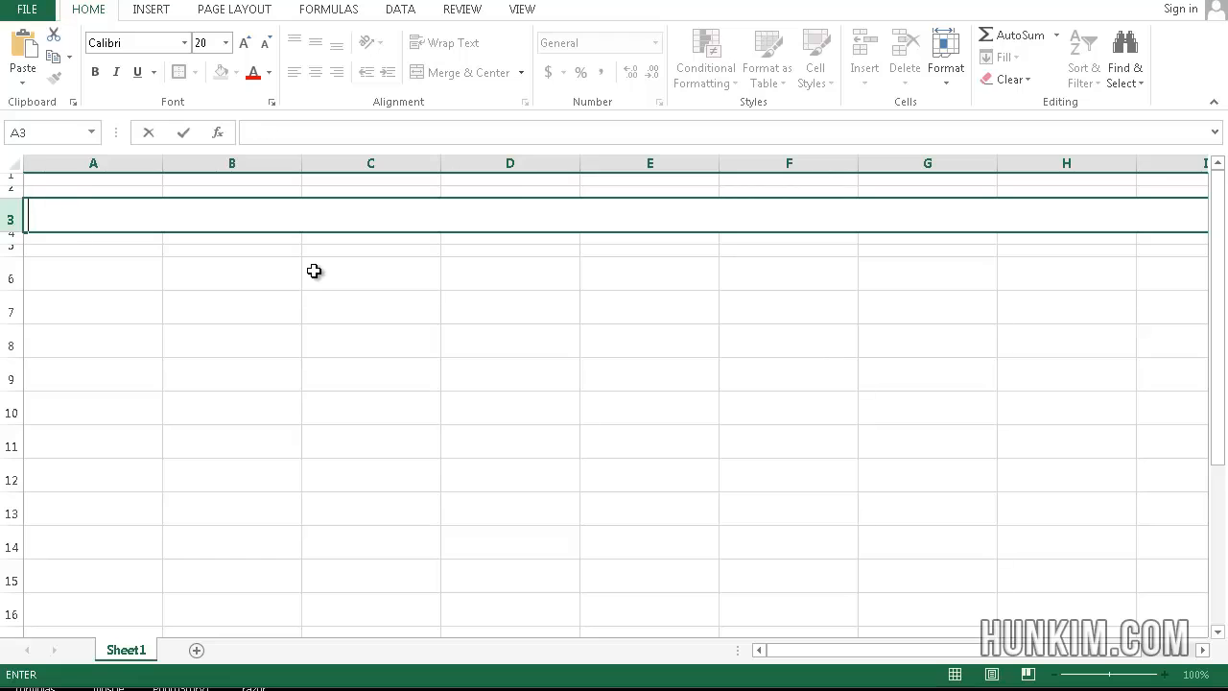
{"action": "type", "text": "Some Beau"}
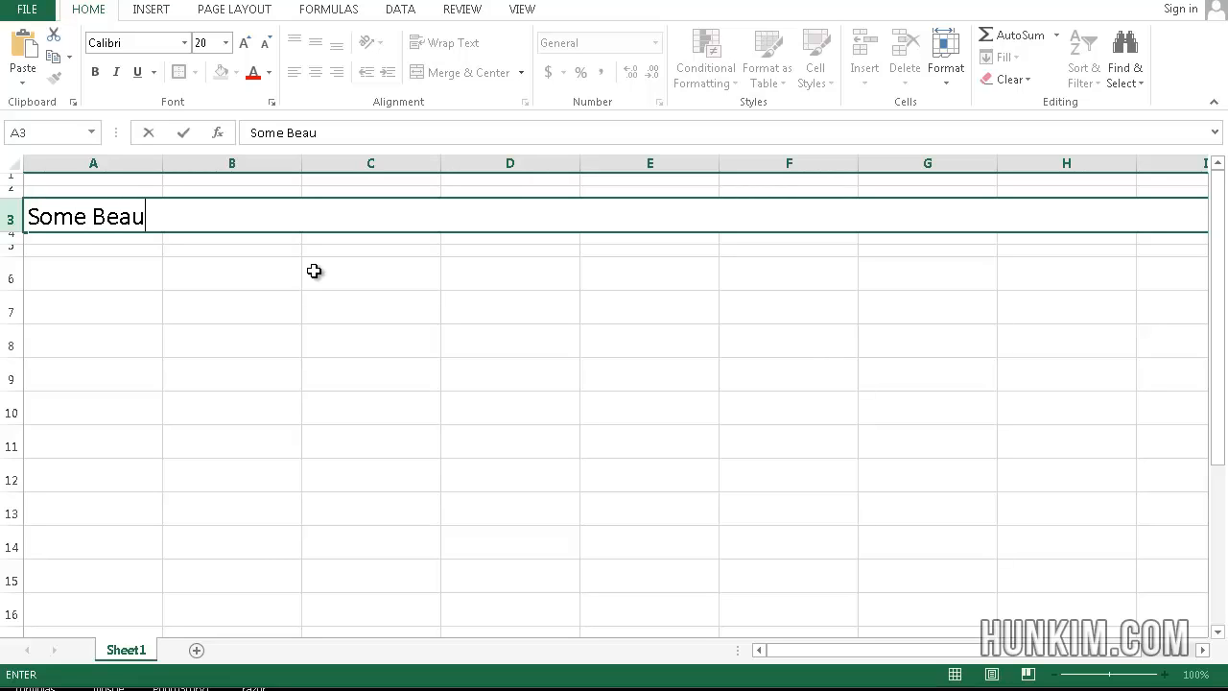
{"action": "key", "text": "enter"}
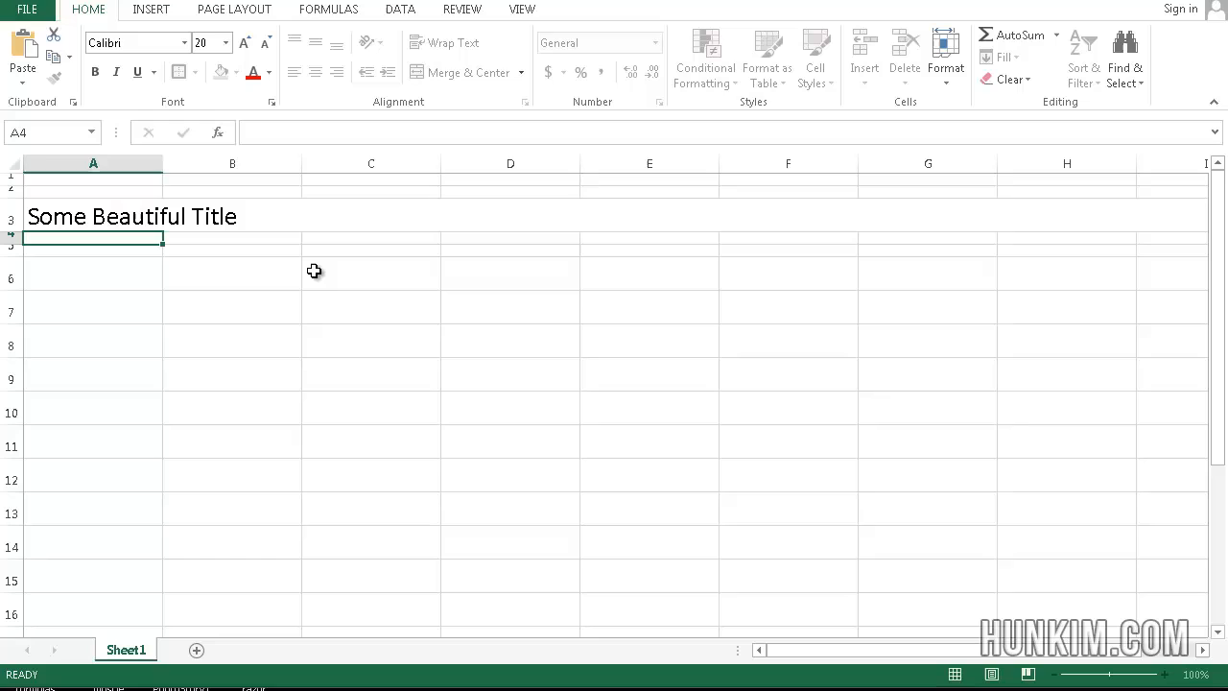
{"action": "left_click", "coordinate": [461, 72]}
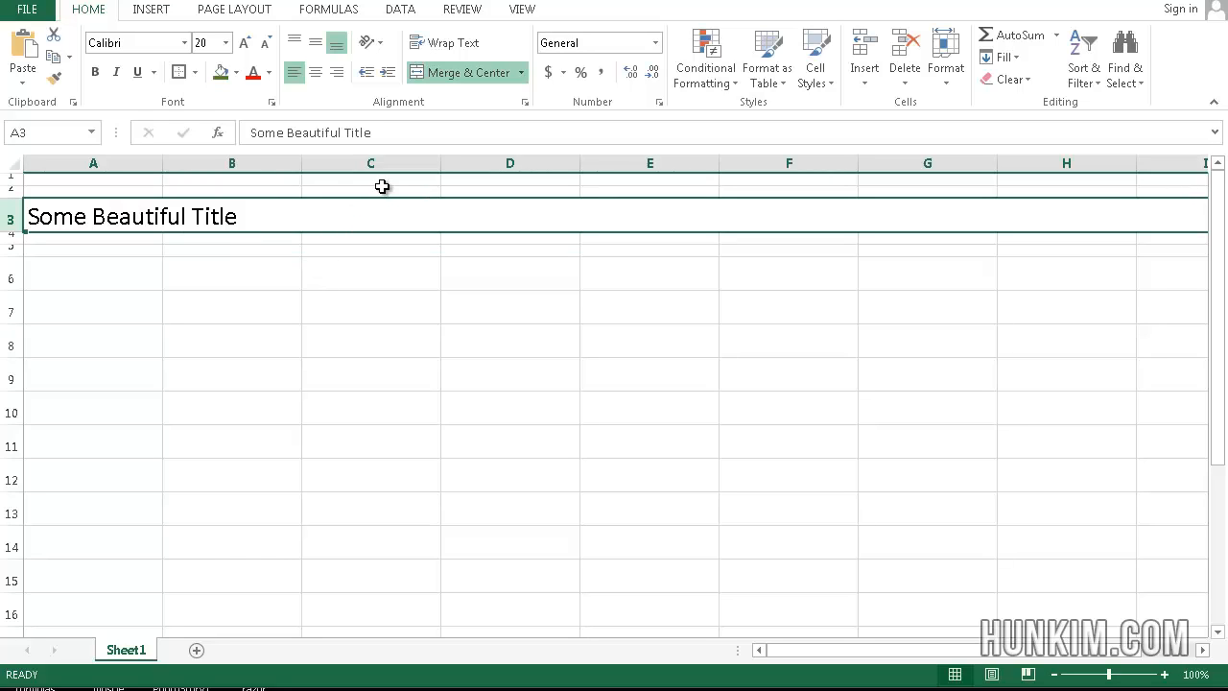
{"action": "left_click", "coordinate": [314, 71]}
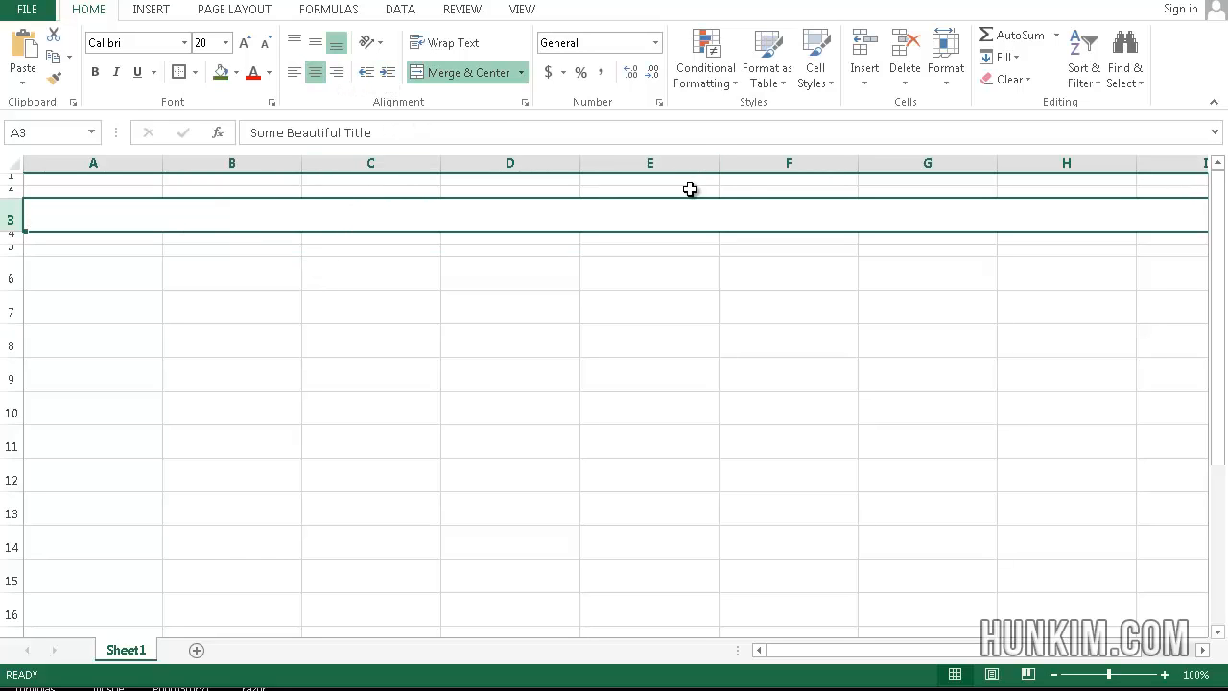
{"action": "left_click", "coordinate": [294, 72]}
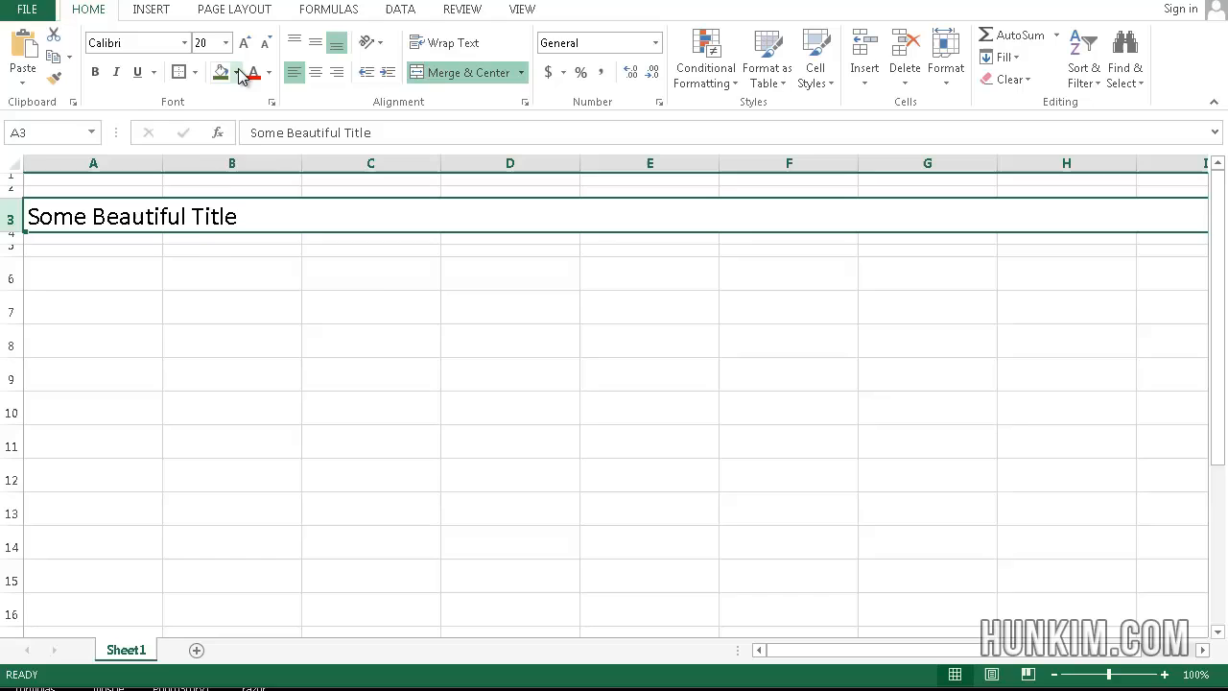
{"action": "left_click", "coordinate": [235, 72]}
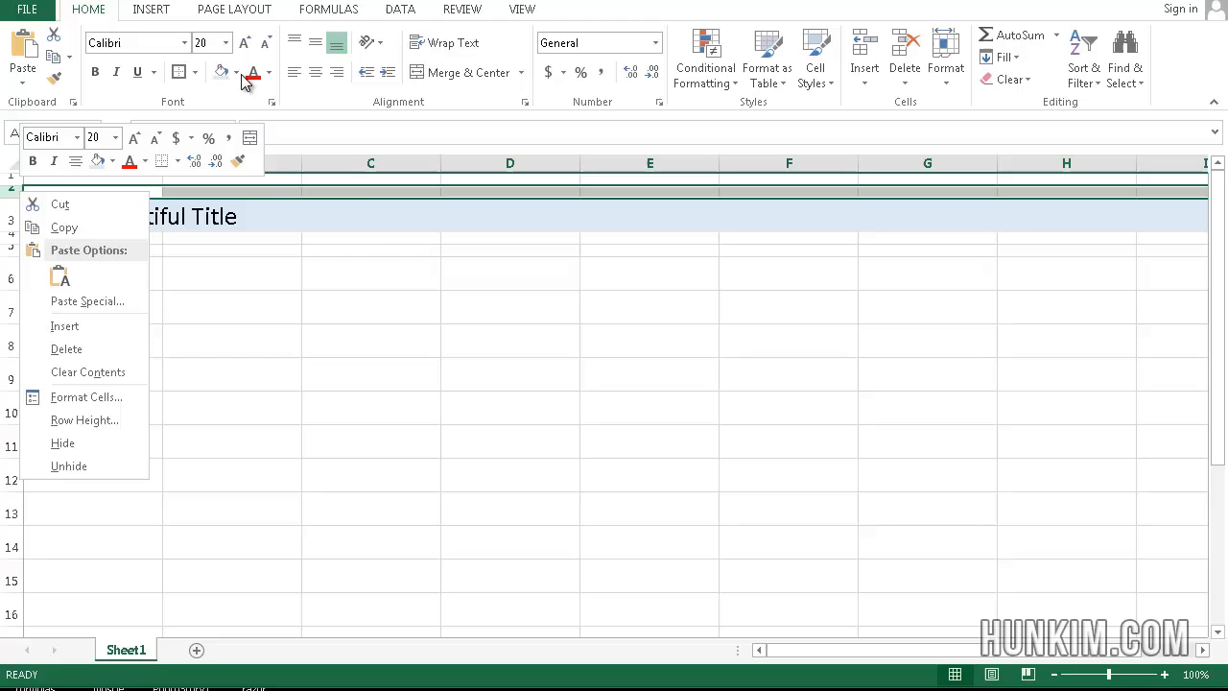
Fill rows 2 and 4 dark gray and row 1 light gray
{"action": "left_click", "coordinate": [235, 71]}
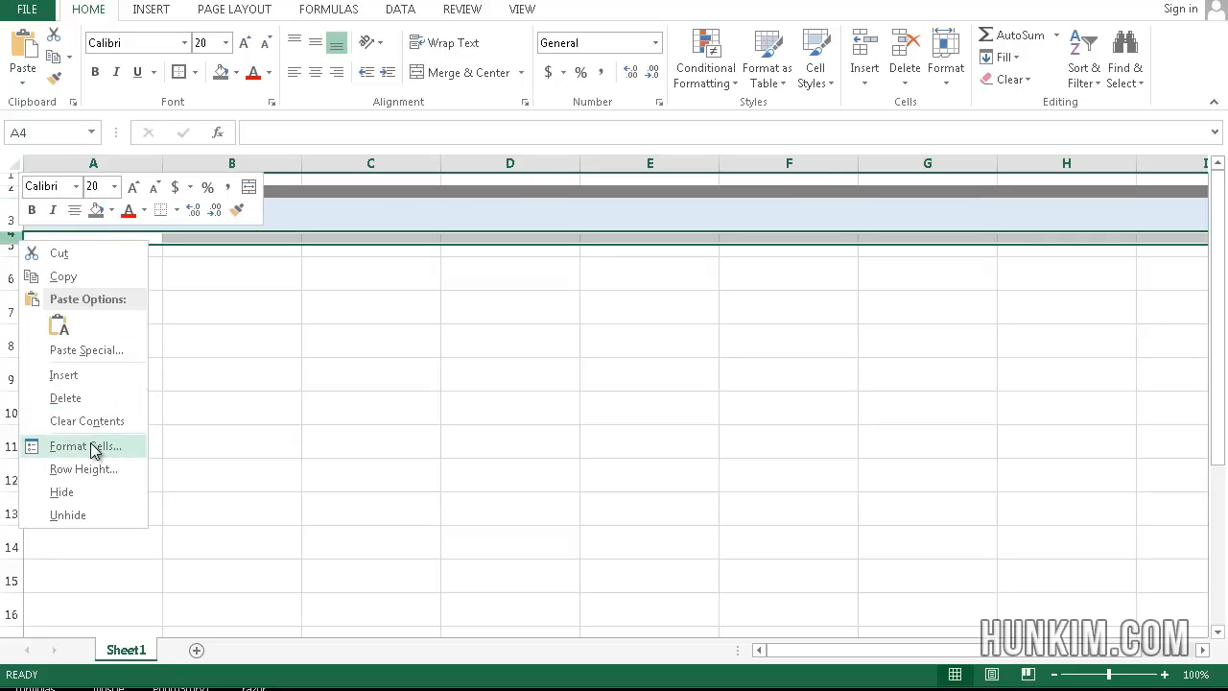
{"action": "mouse_move", "coordinate": [168, 240]}
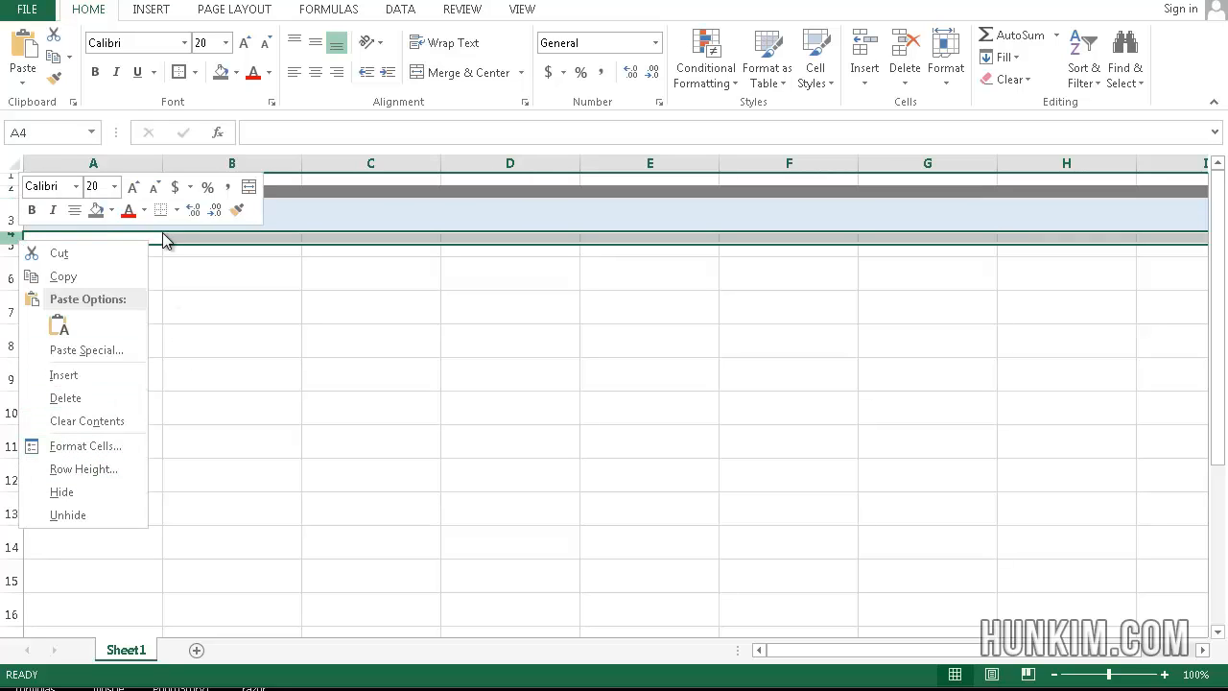
{"action": "left_click", "coordinate": [145, 209]}
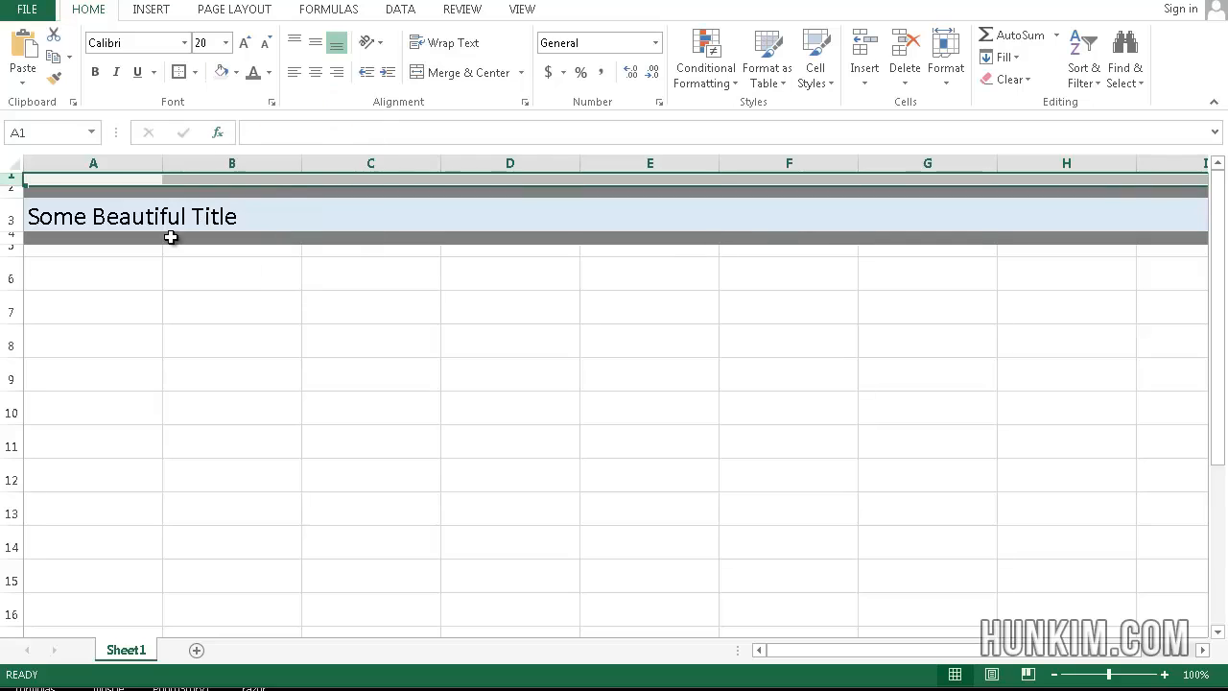
{"action": "left_click", "coordinate": [93, 272]}
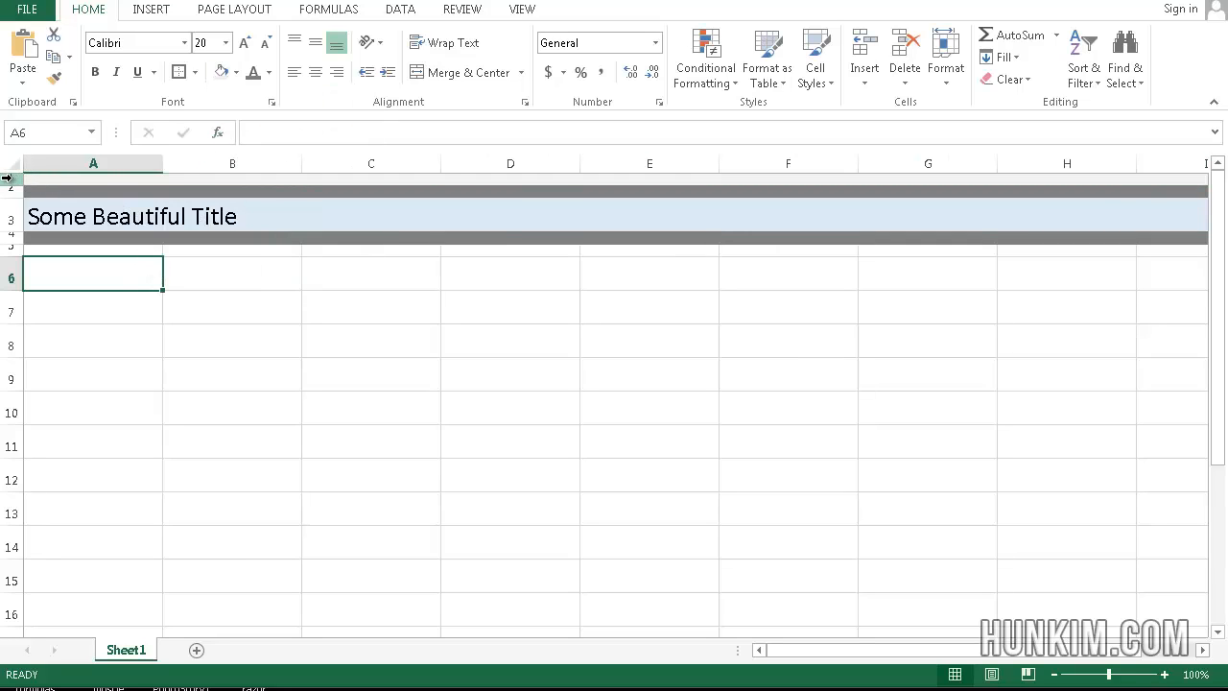
{"action": "left_click", "coordinate": [220, 72]}
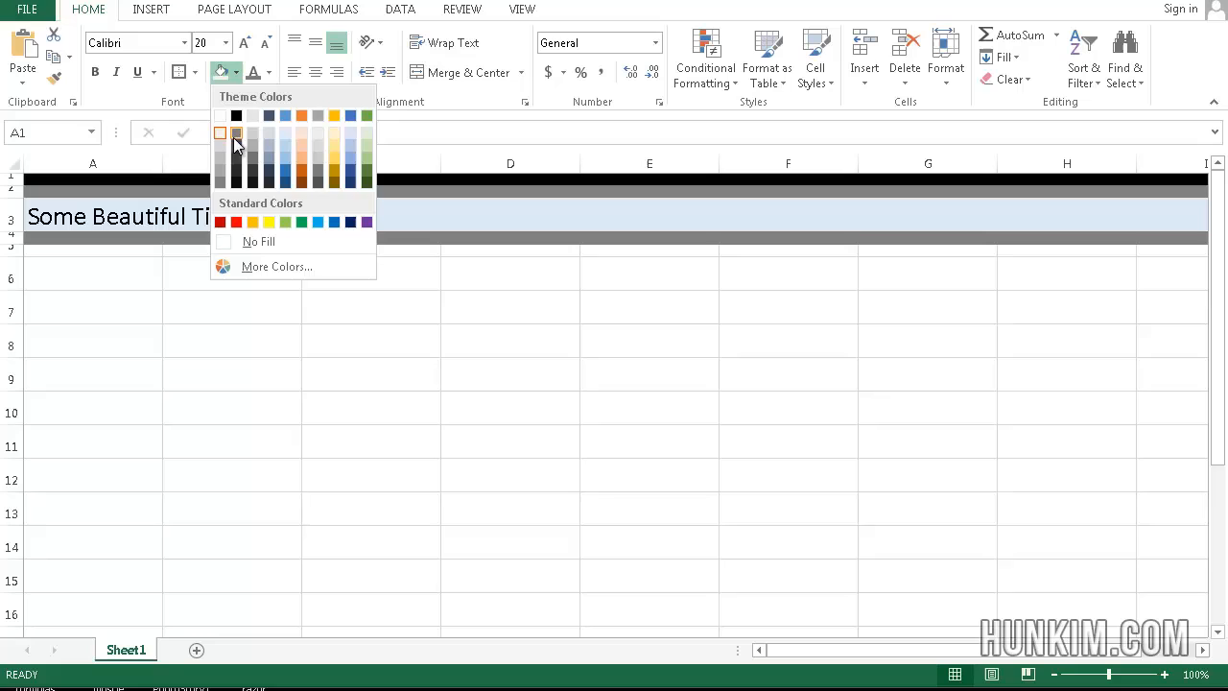
{"action": "left_click", "coordinate": [236, 133]}
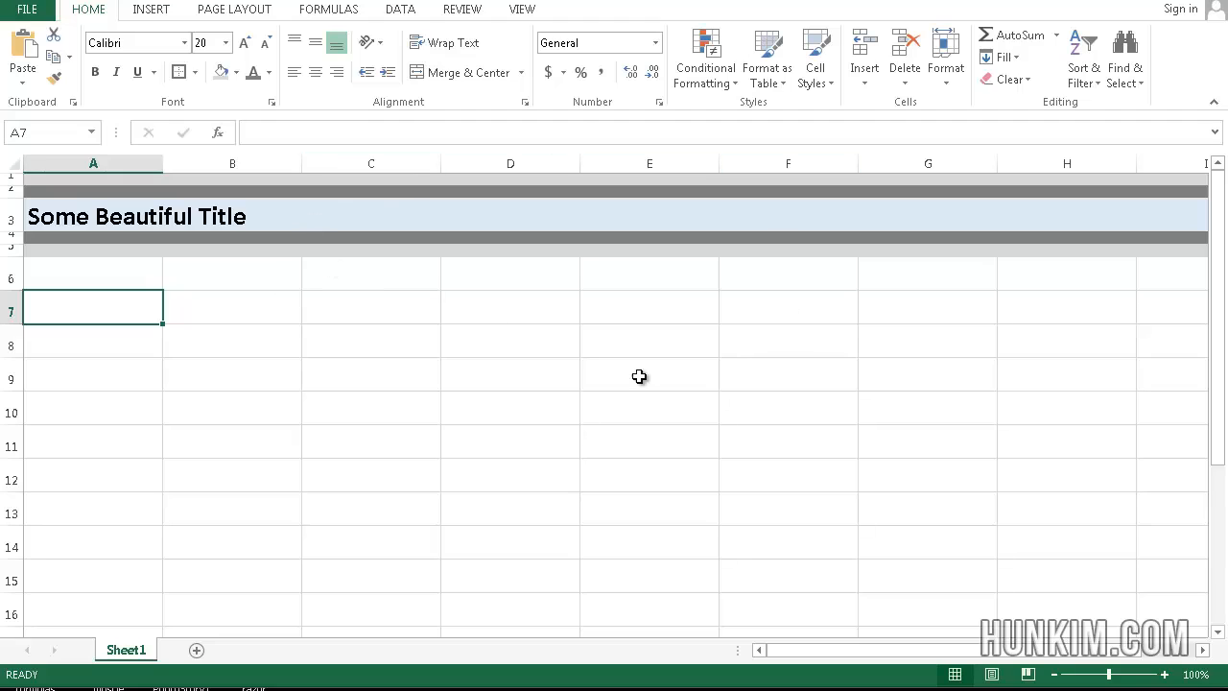
{"action": "mouse_move", "coordinate": [142, 198]}
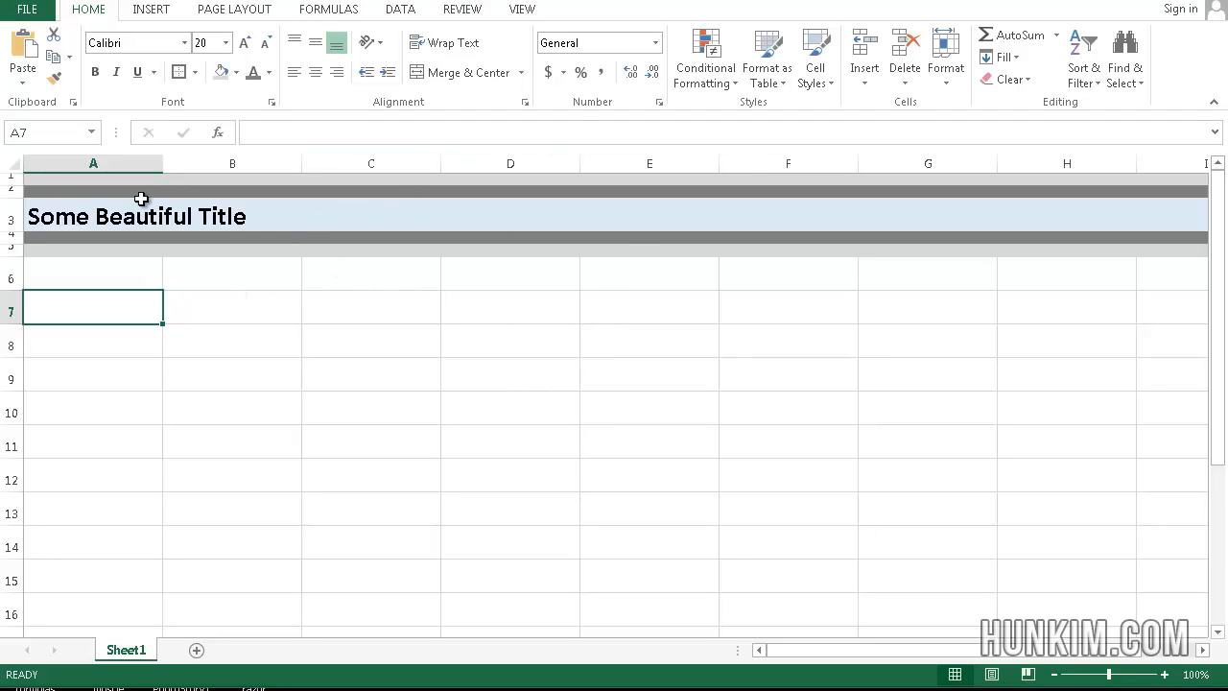
{"action": "mouse_move", "coordinate": [273, 284]}
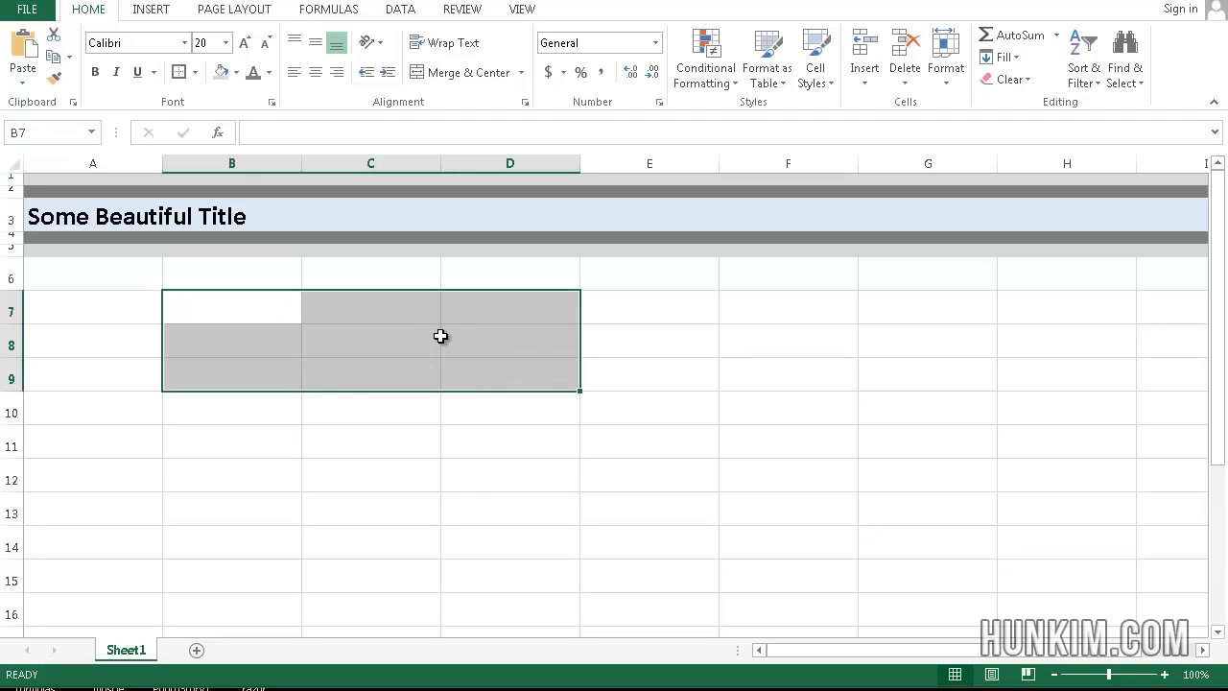
Open Format Cells for B7:D9 from the right-click menu
{"action": "right_click", "coordinate": [440, 336]}
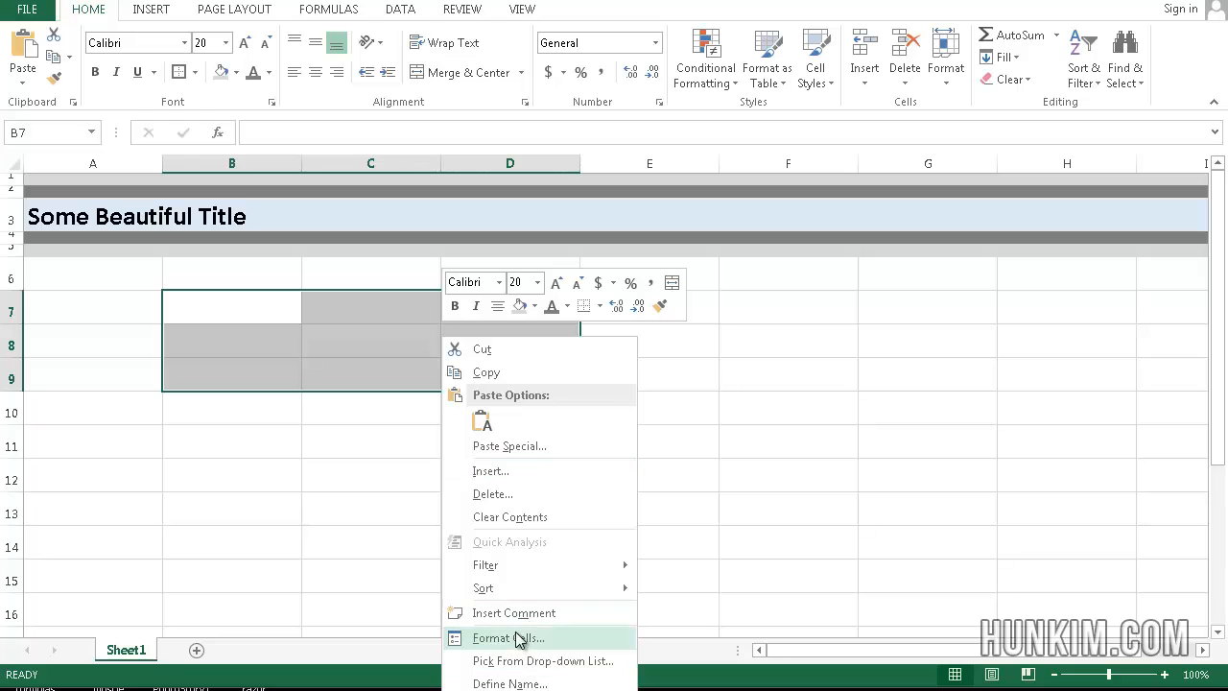
{"action": "left_click", "coordinate": [506, 638]}
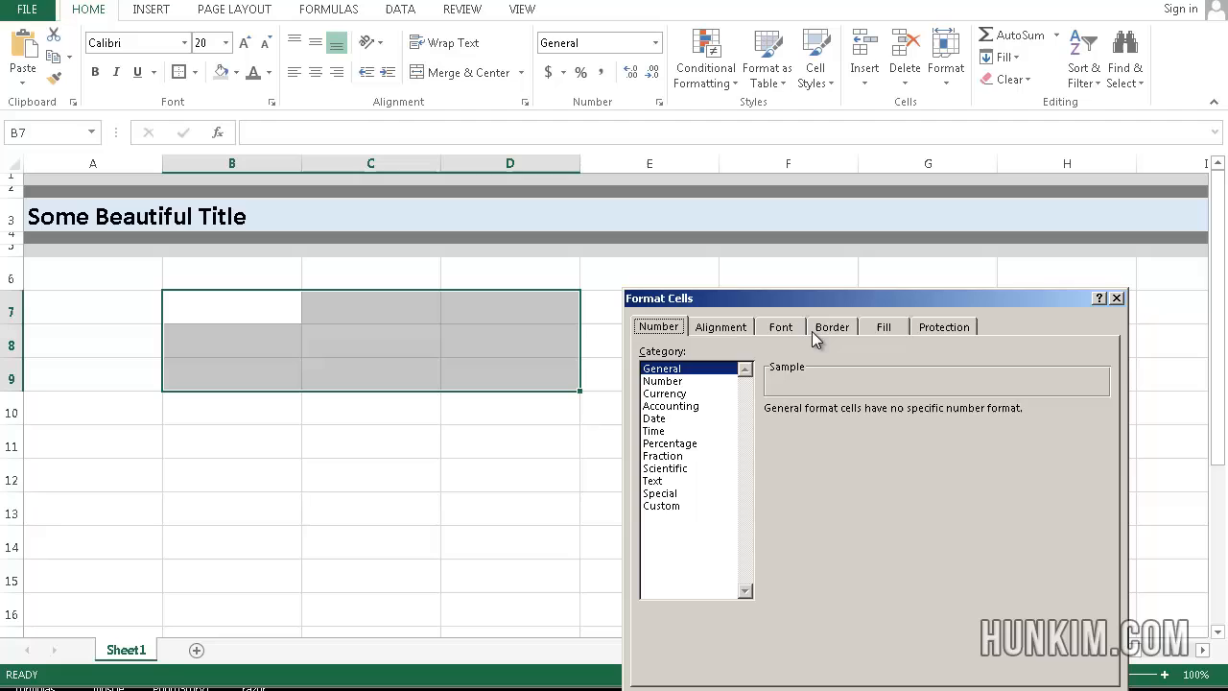
Apply a two-colour horizontal gradient with blue on top to B7:D9
{"action": "left_click", "coordinate": [882, 326]}
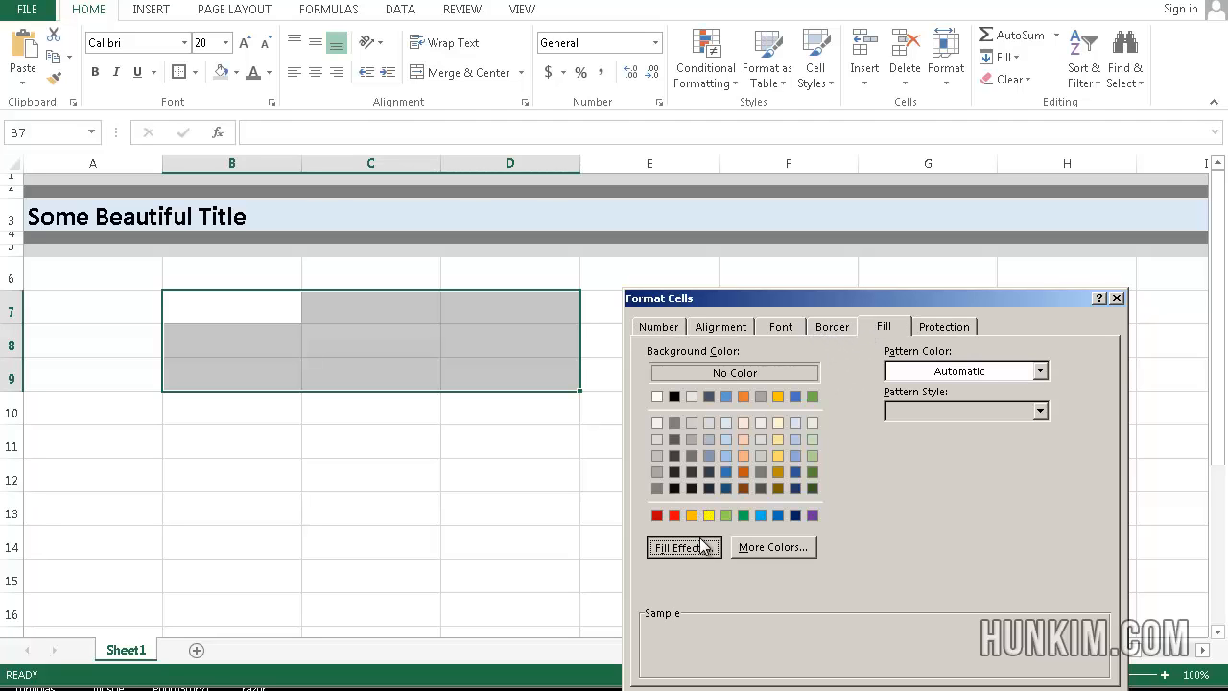
{"action": "left_click", "coordinate": [682, 547]}
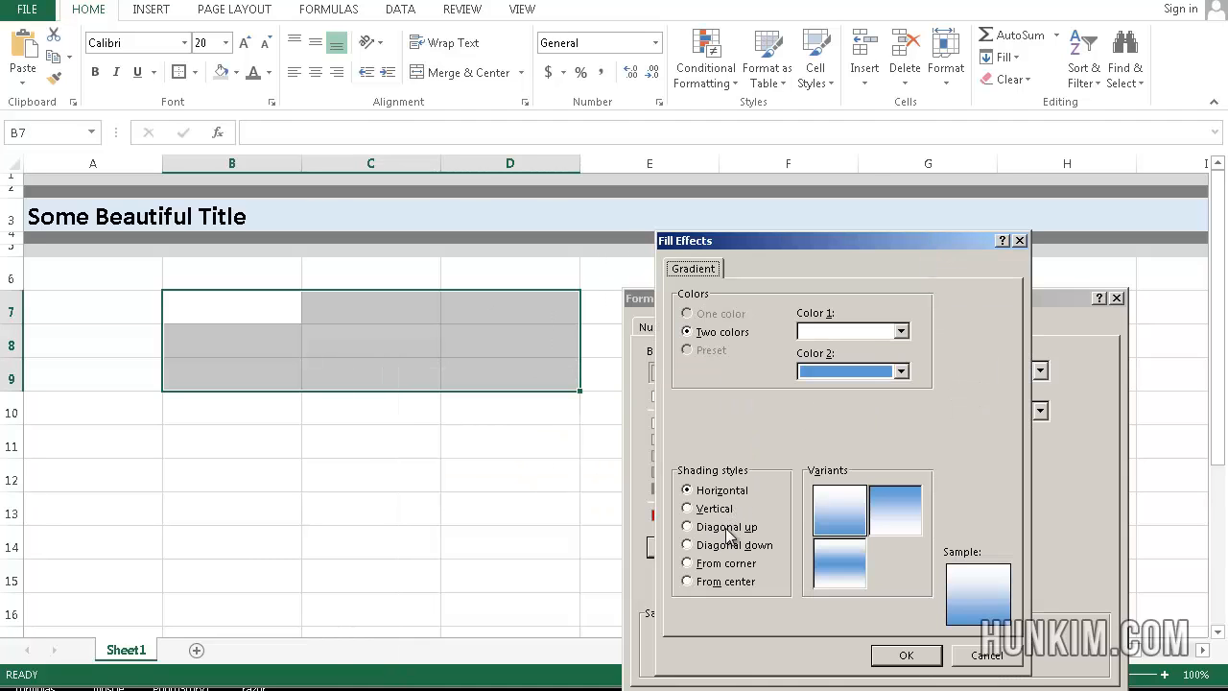
{"action": "mouse_move", "coordinate": [722, 452]}
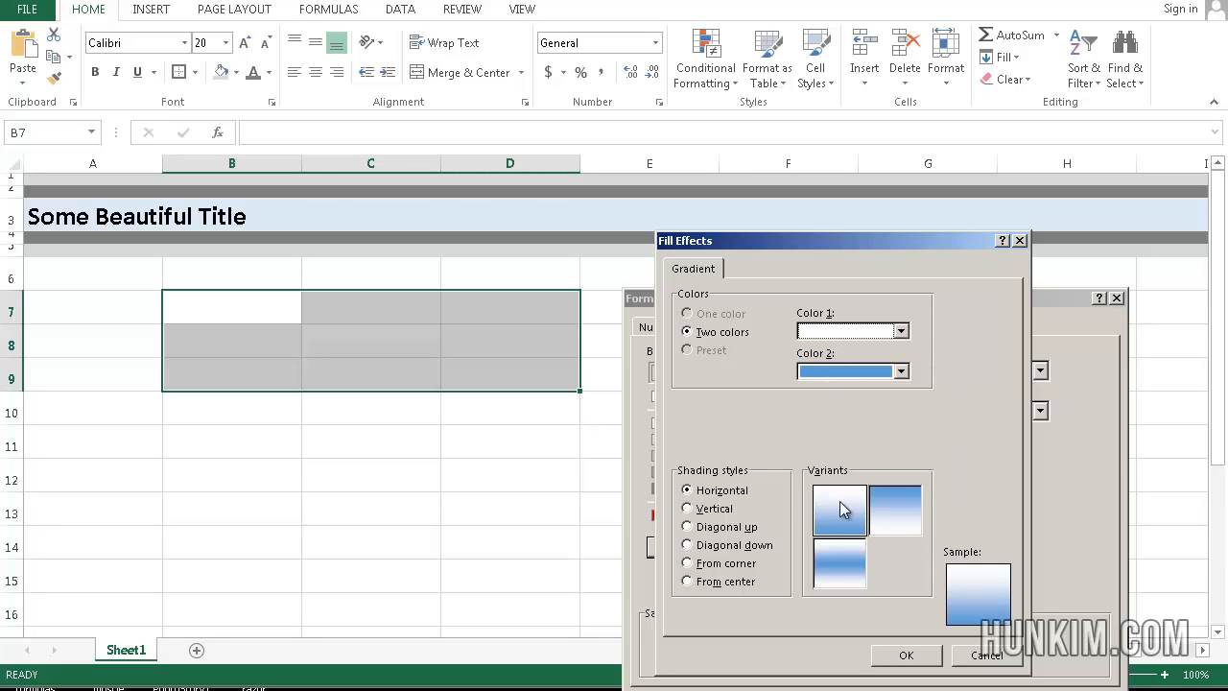
{"action": "left_click", "coordinate": [895, 510]}
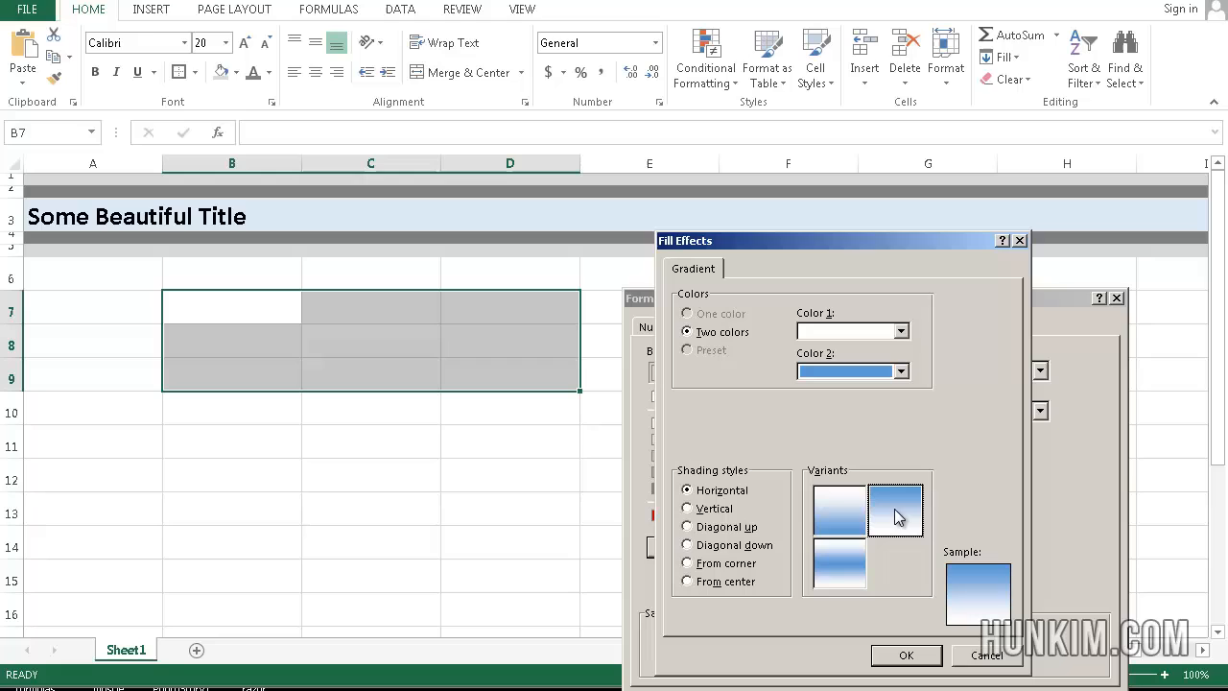
{"action": "mouse_move", "coordinate": [729, 521]}
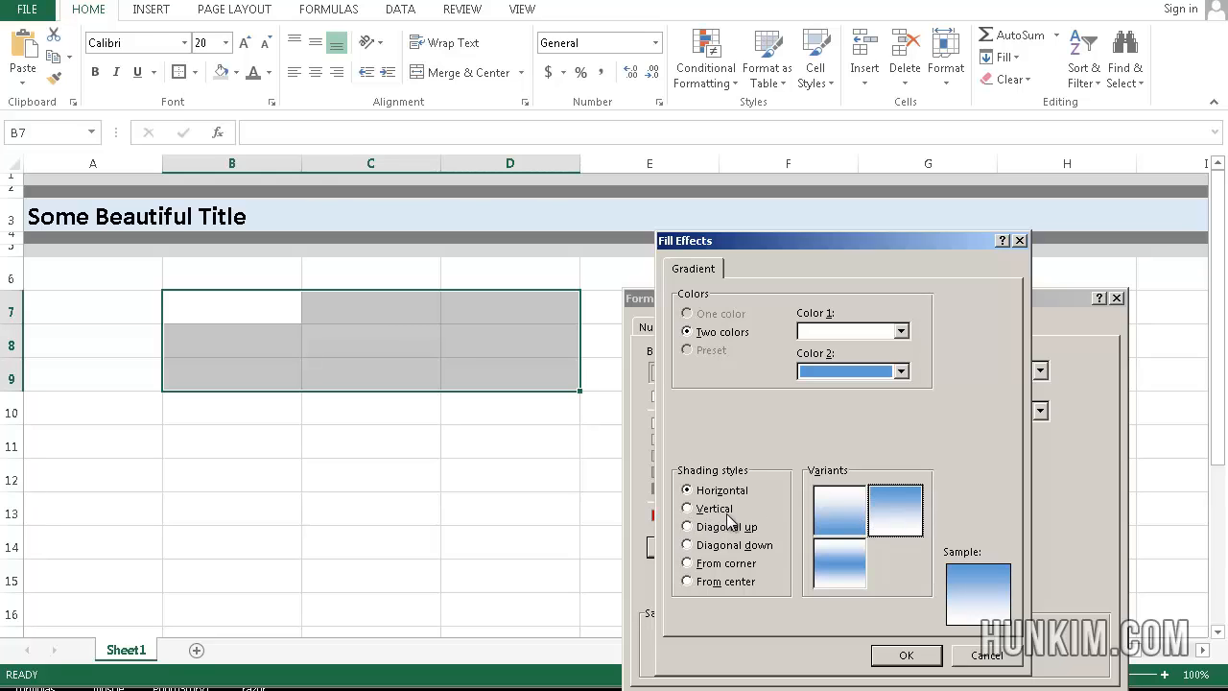
{"action": "left_click", "coordinate": [686, 526]}
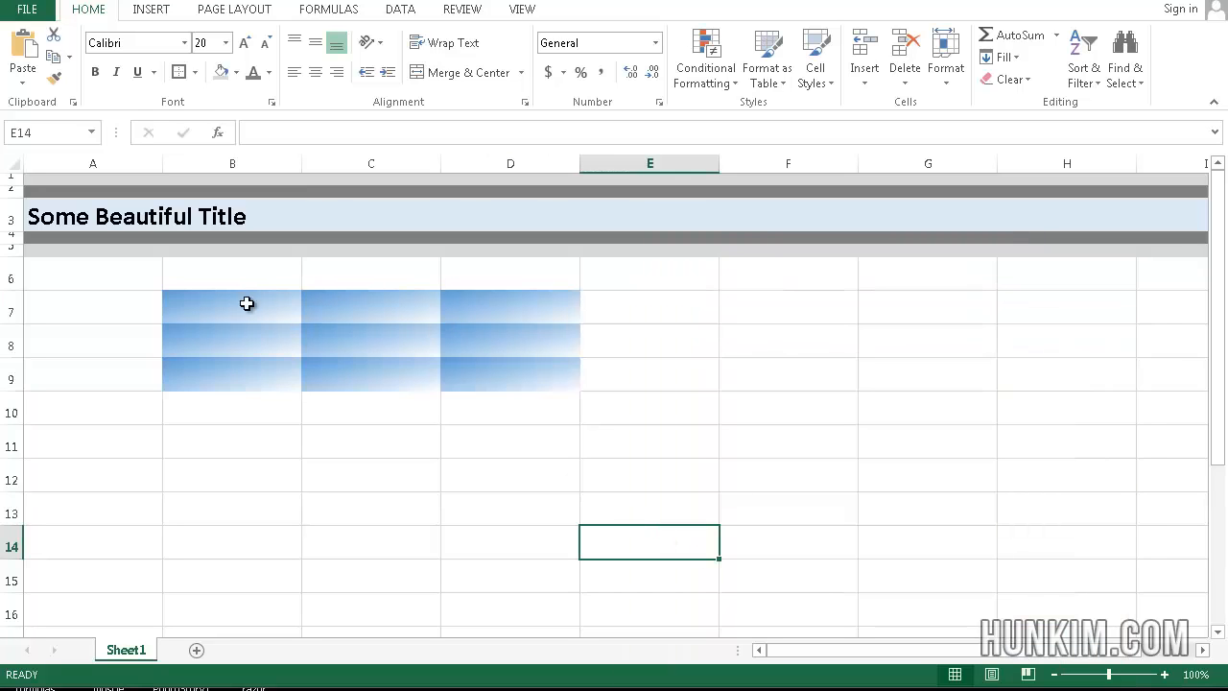
Select C7:D9 and apply the Outline border preset in Format Cells
{"action": "left_click_drag", "start_coordinate": [247, 304], "coordinate": [544, 375]}
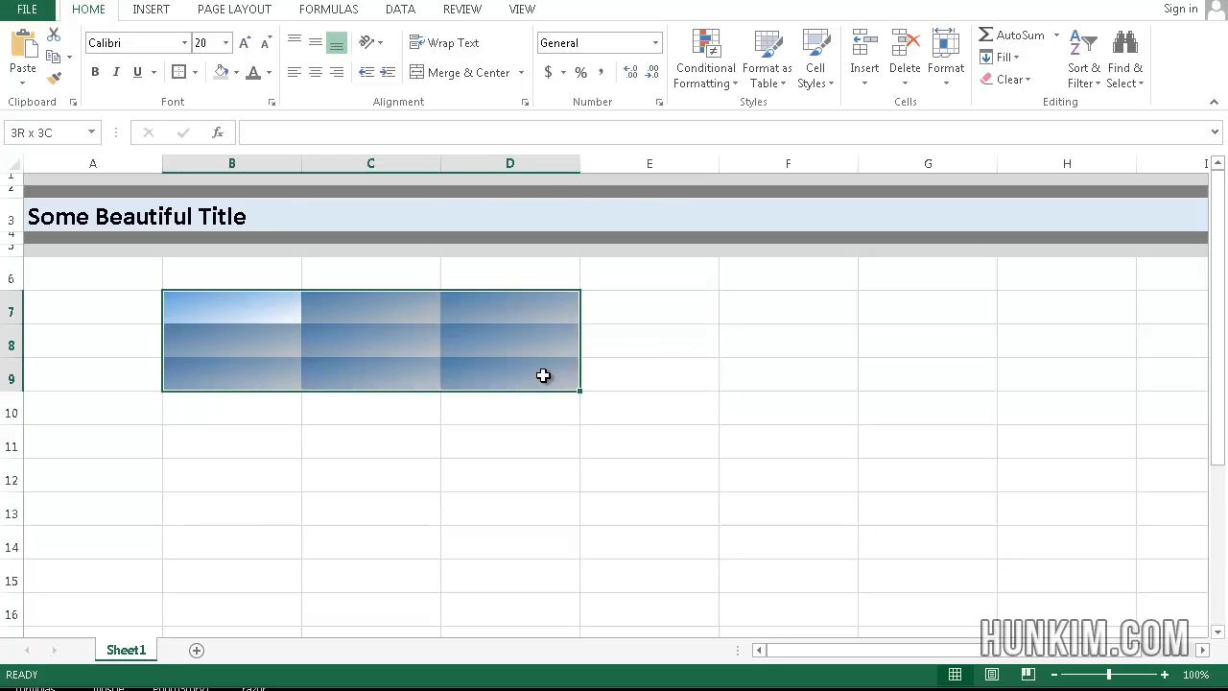
{"action": "left_click", "coordinate": [371, 308]}
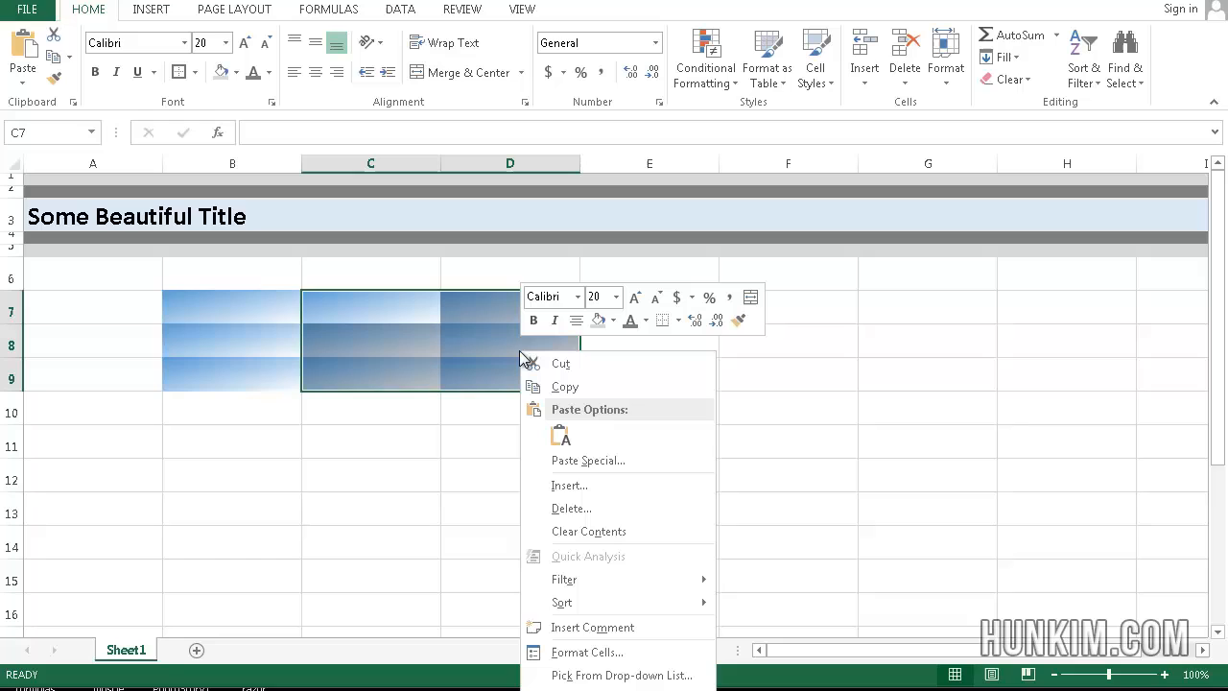
{"action": "left_click", "coordinate": [586, 652]}
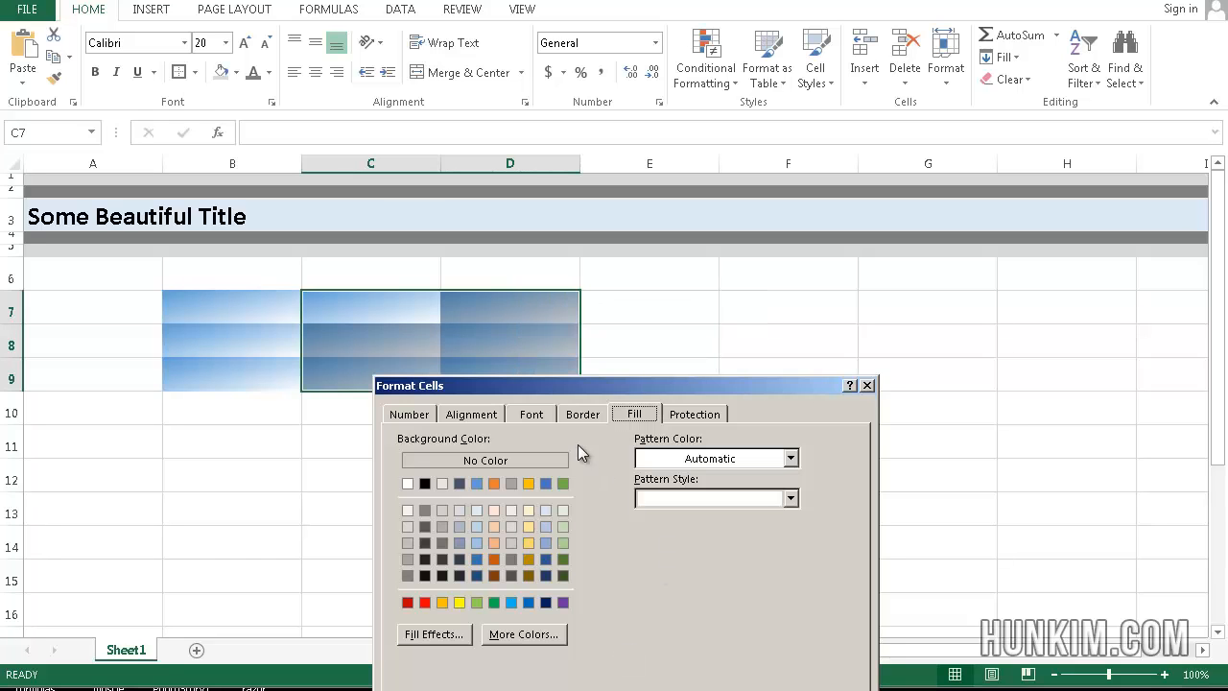
{"action": "left_click", "coordinate": [582, 413]}
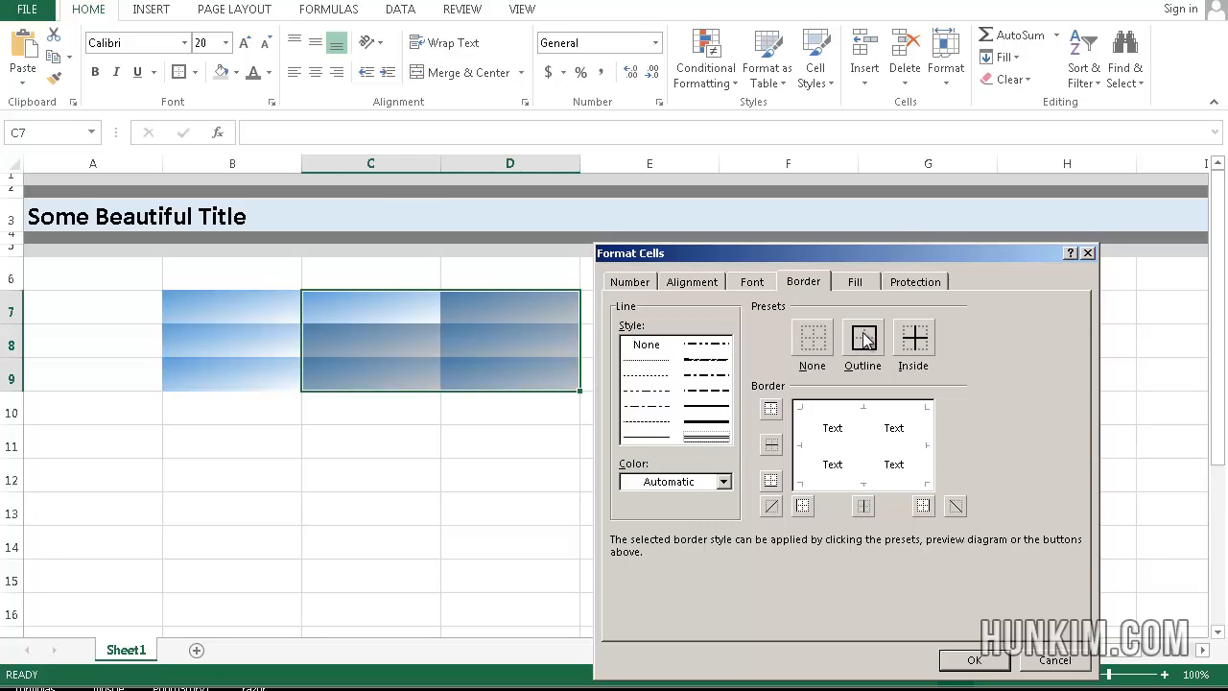
{"action": "left_click", "coordinate": [861, 337]}
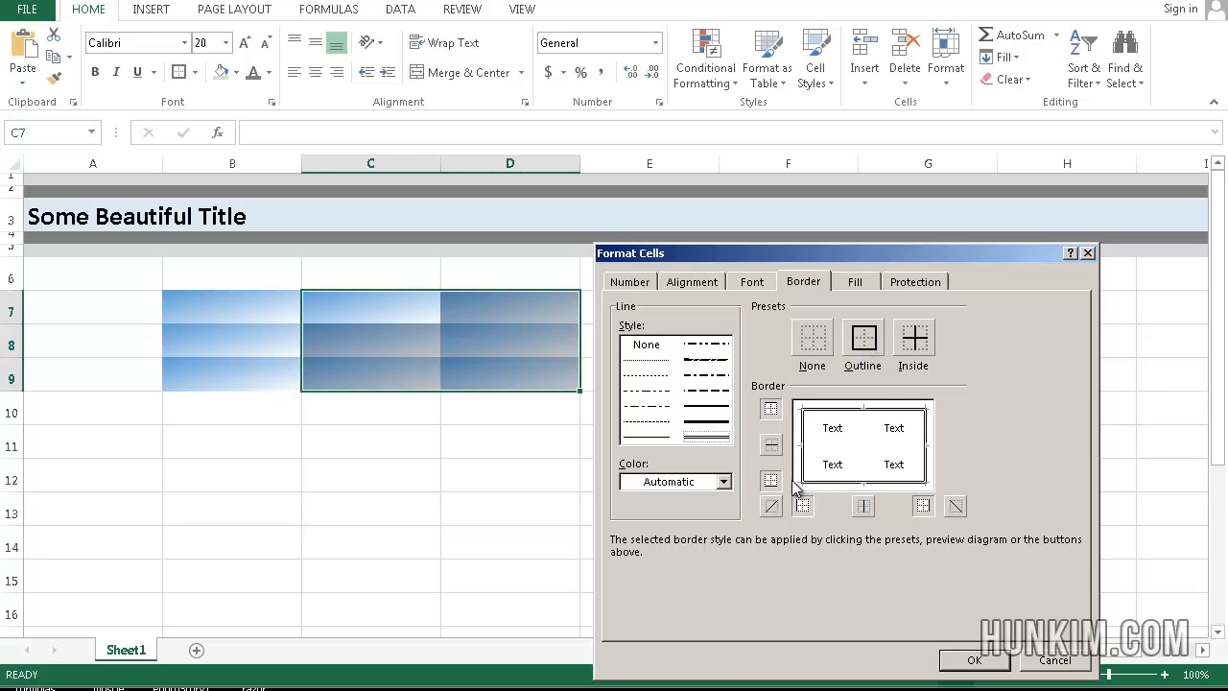
{"action": "mouse_move", "coordinate": [829, 504]}
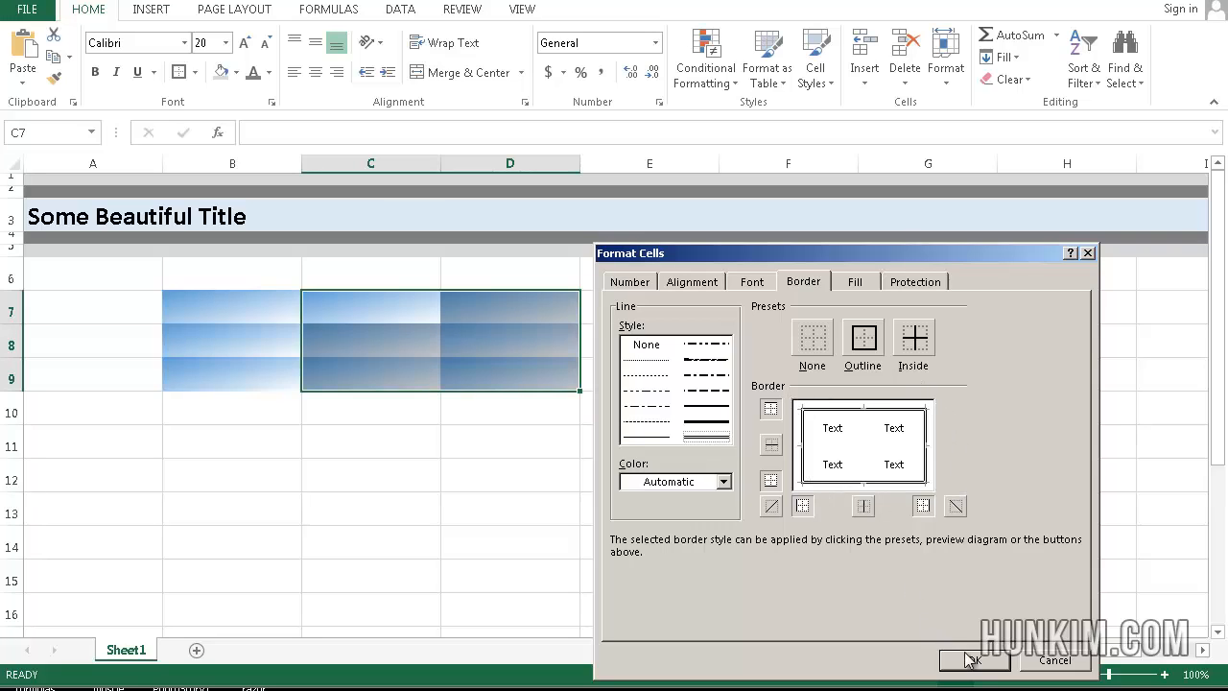
{"action": "left_click", "coordinate": [972, 660]}
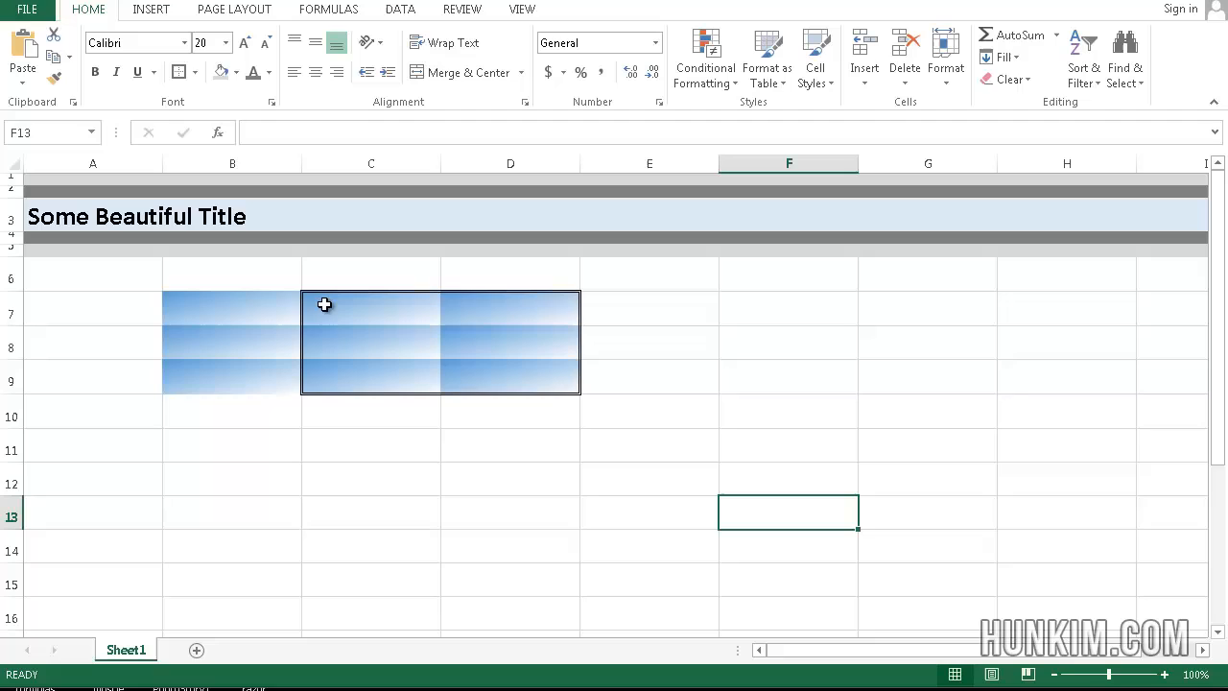
Clear the outline on C7:D9 and apply a double bottom border
{"action": "left_click", "coordinate": [371, 311]}
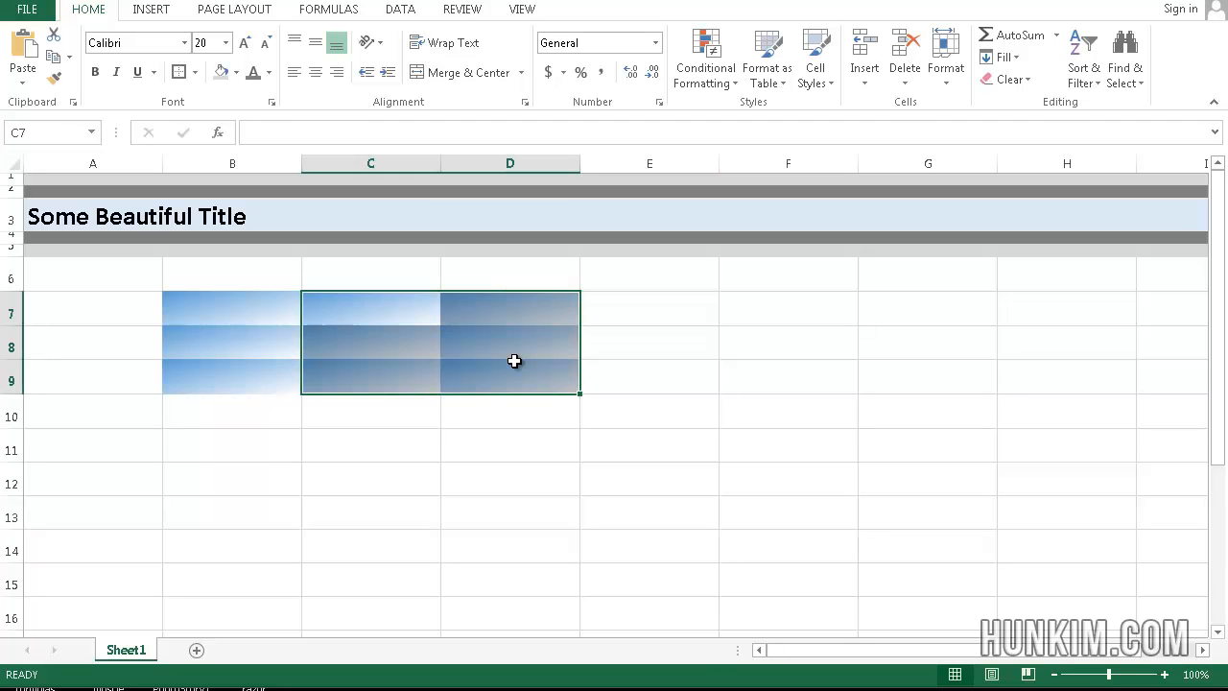
{"action": "right_click", "coordinate": [515, 361]}
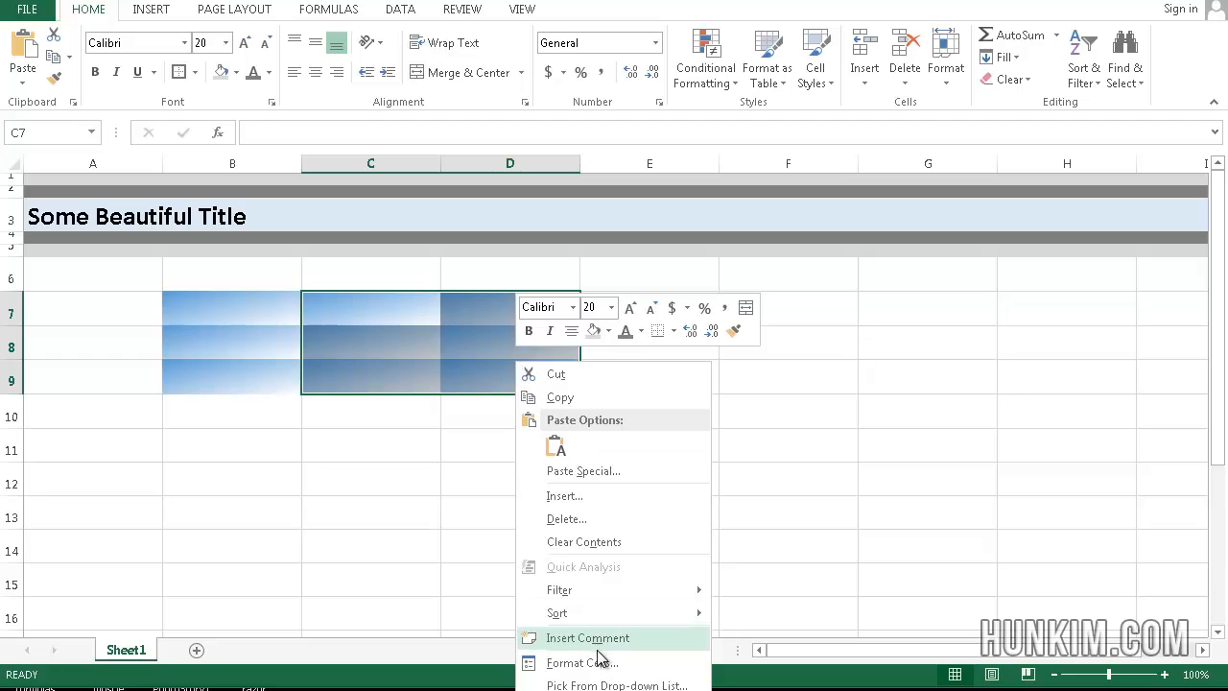
{"action": "left_click", "coordinate": [582, 661]}
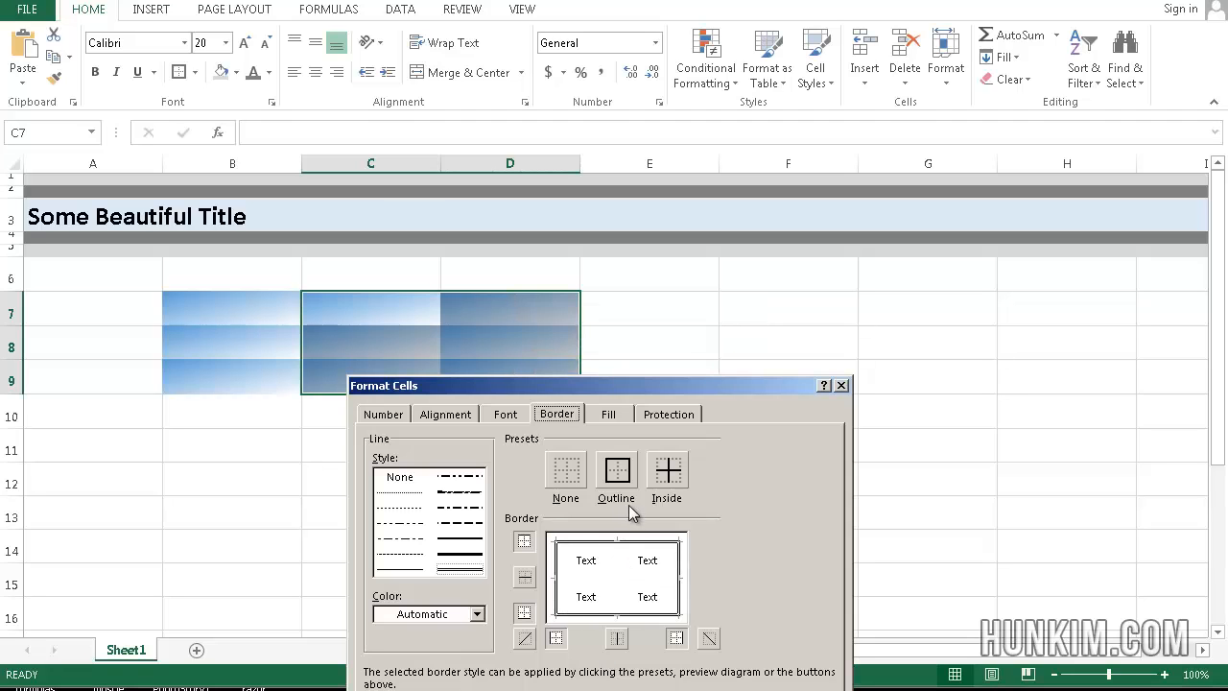
{"action": "left_click", "coordinate": [565, 475]}
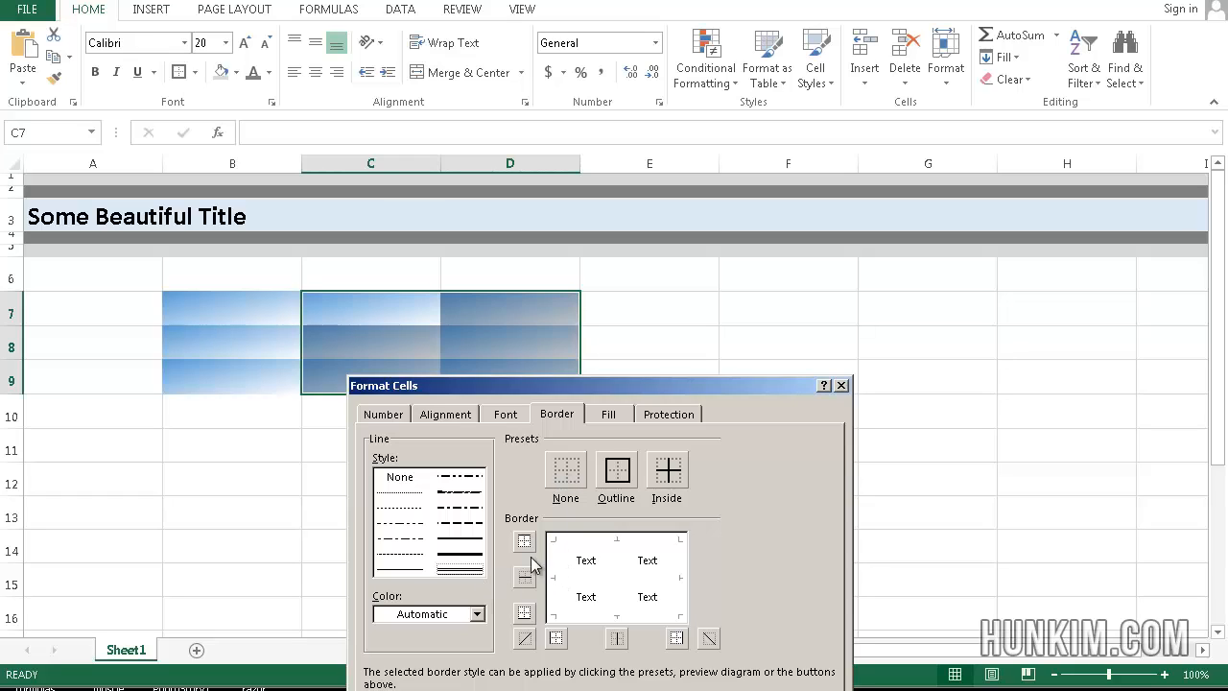
{"action": "mouse_move", "coordinate": [542, 621]}
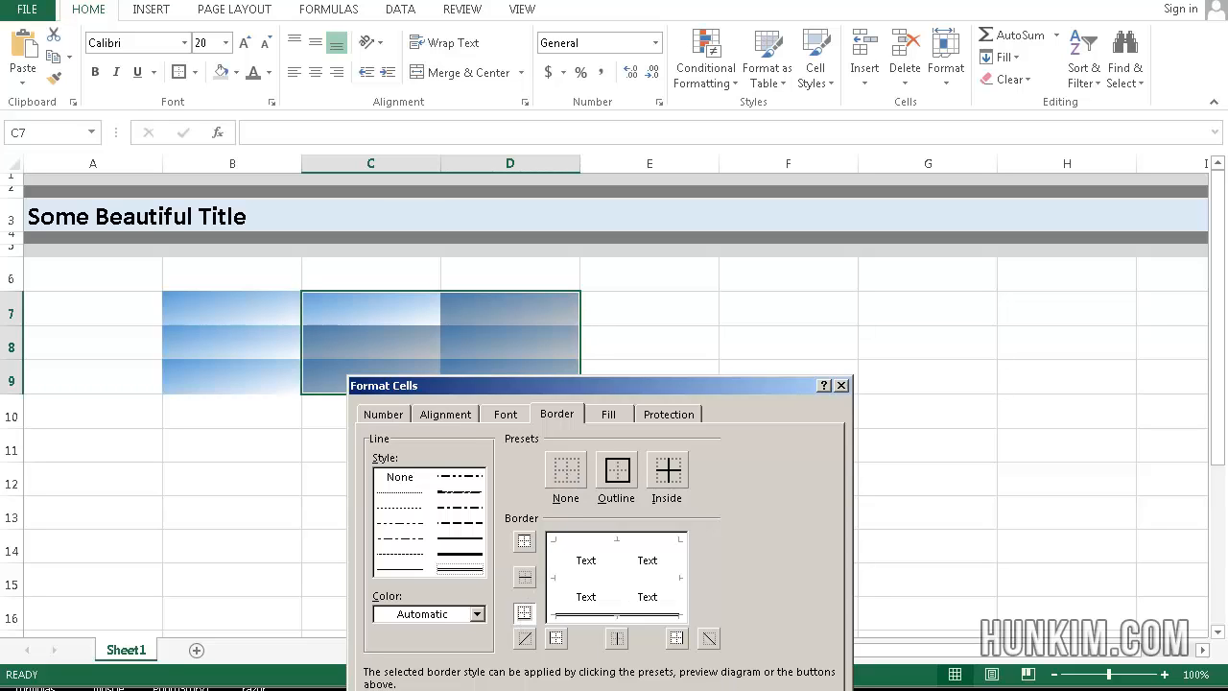
{"action": "mouse_move", "coordinate": [719, 392]}
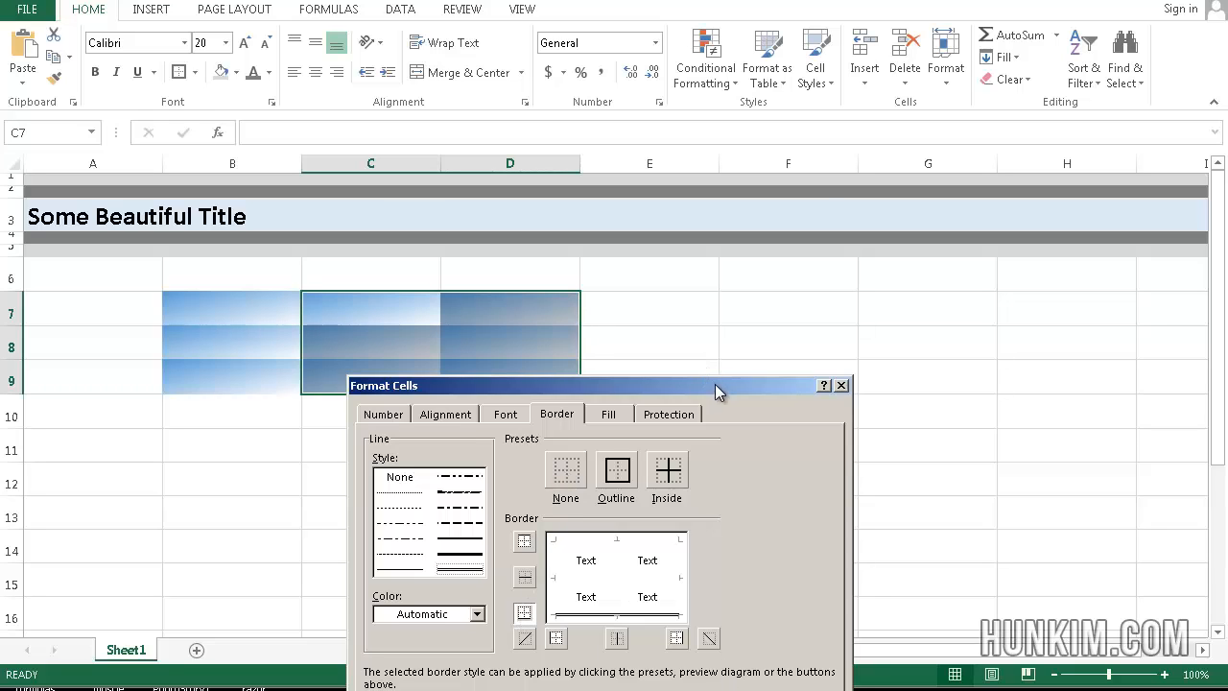
{"action": "left_click_drag", "start_coordinate": [595, 385], "coordinate": [736, 148]}
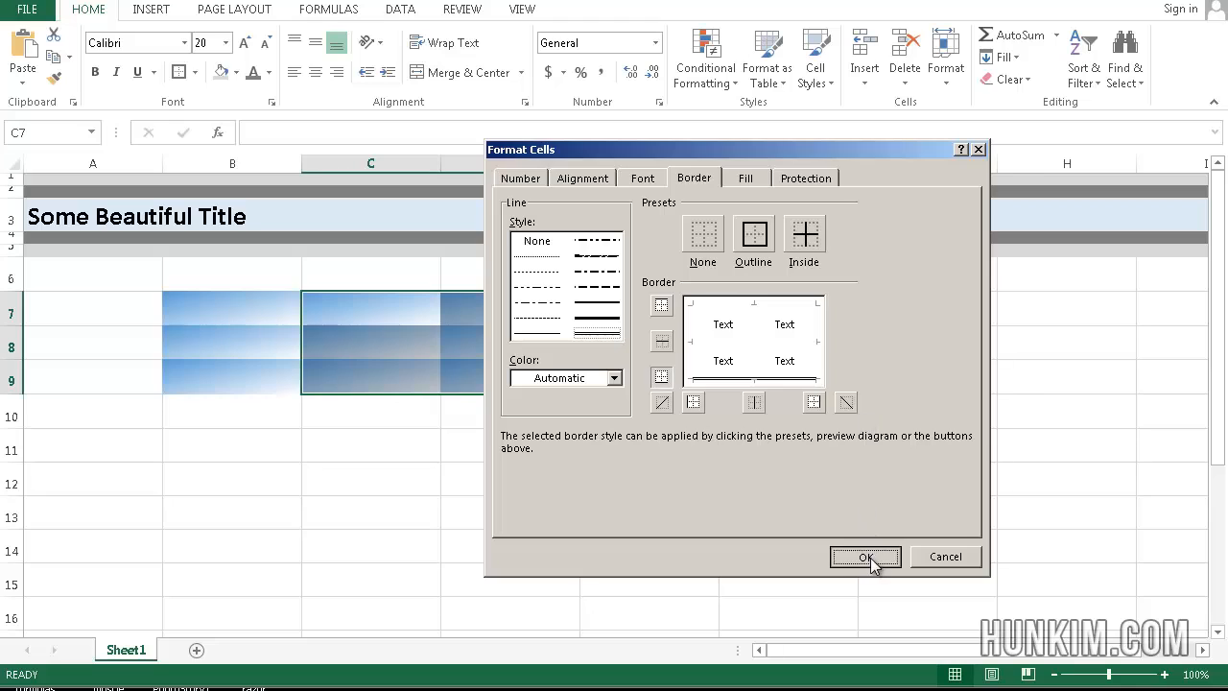
{"action": "left_click", "coordinate": [865, 556]}
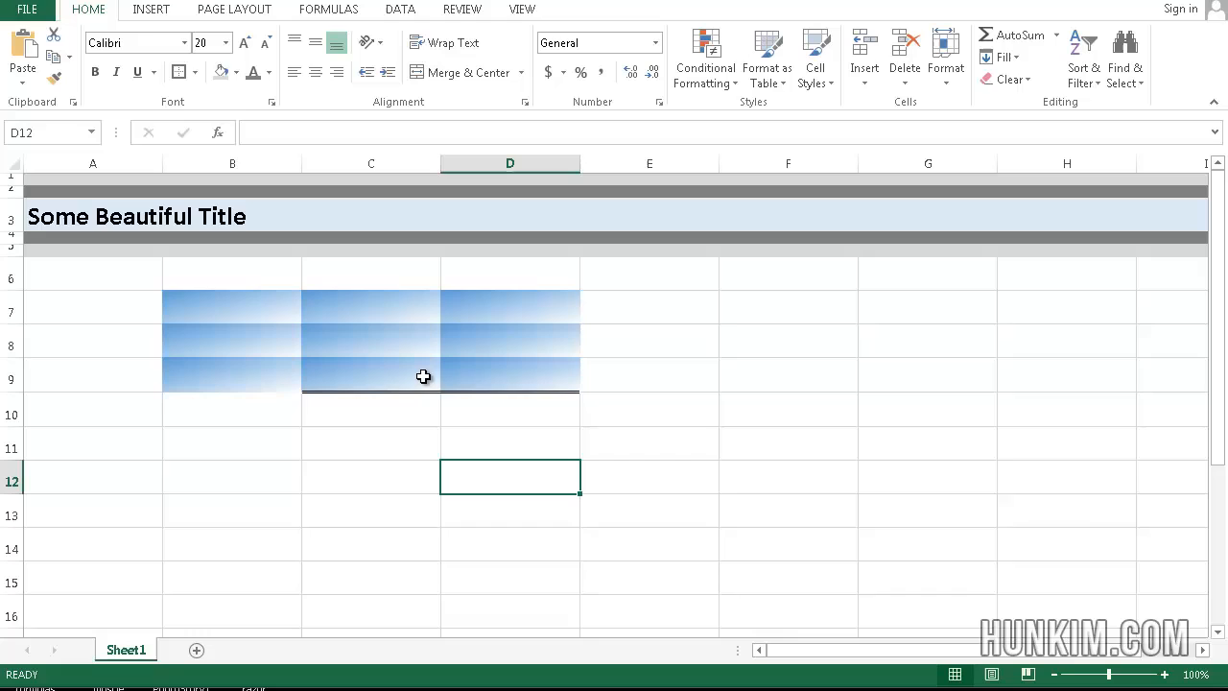
{"action": "mouse_move", "coordinate": [209, 321]}
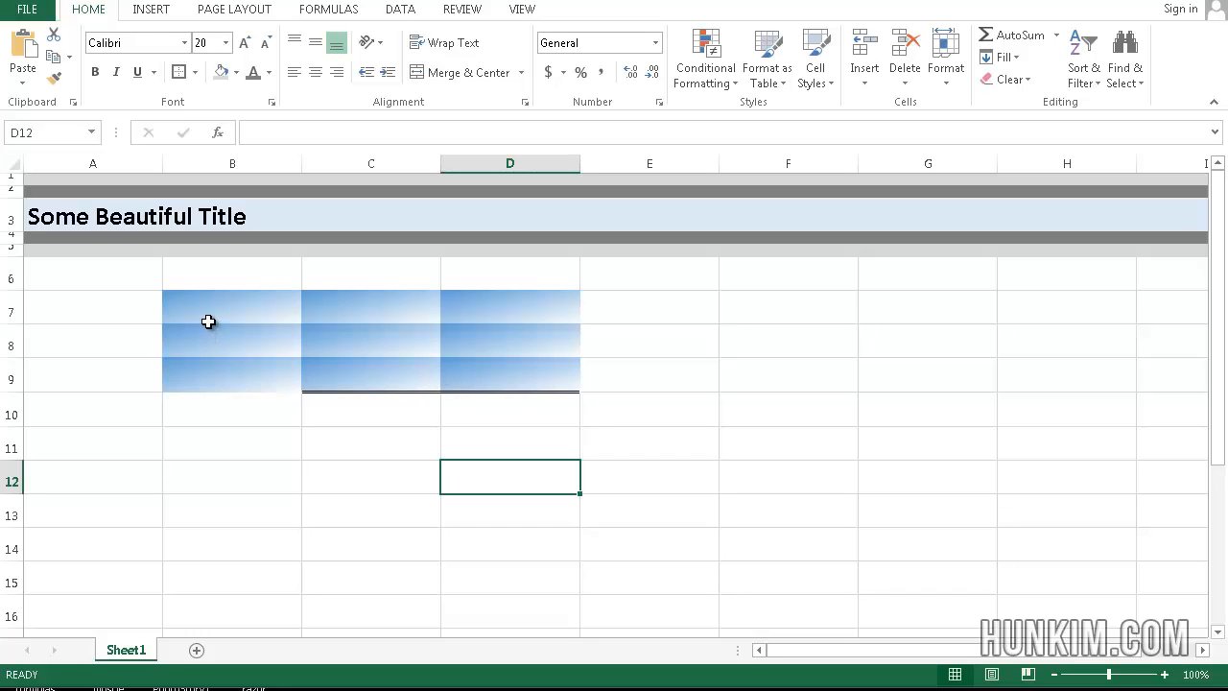
{"action": "mouse_move", "coordinate": [211, 319]}
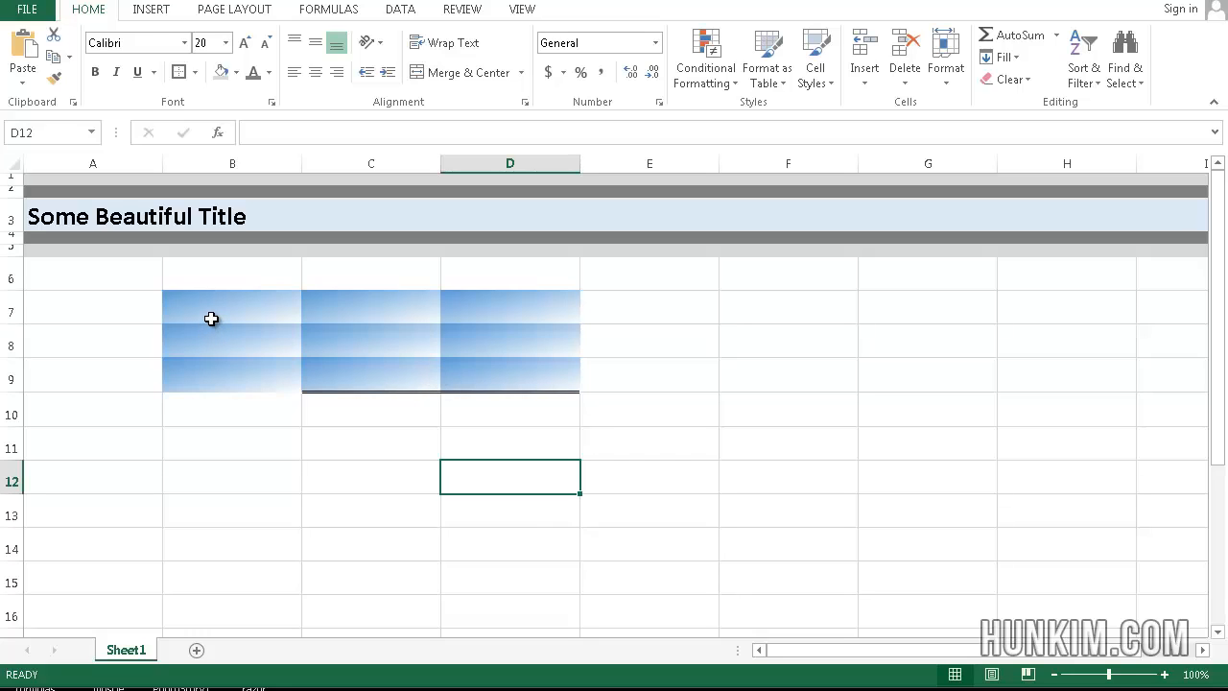
{"action": "mouse_move", "coordinate": [100, 294]}
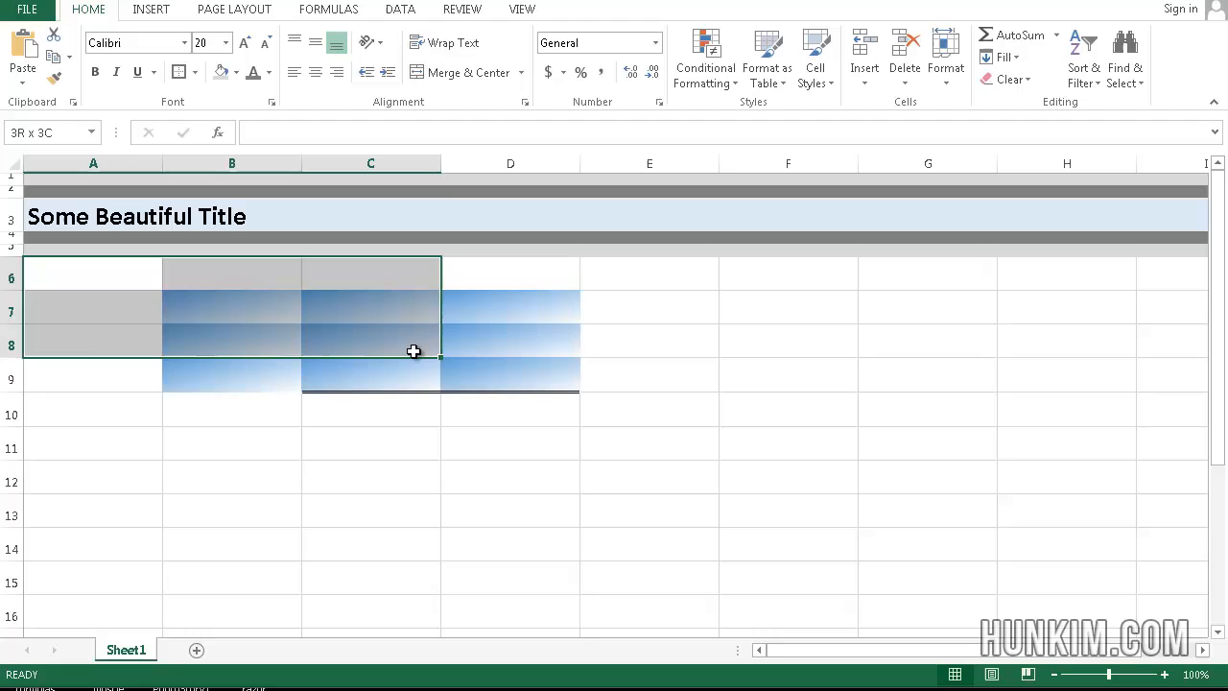
{"action": "left_click", "coordinate": [650, 374]}
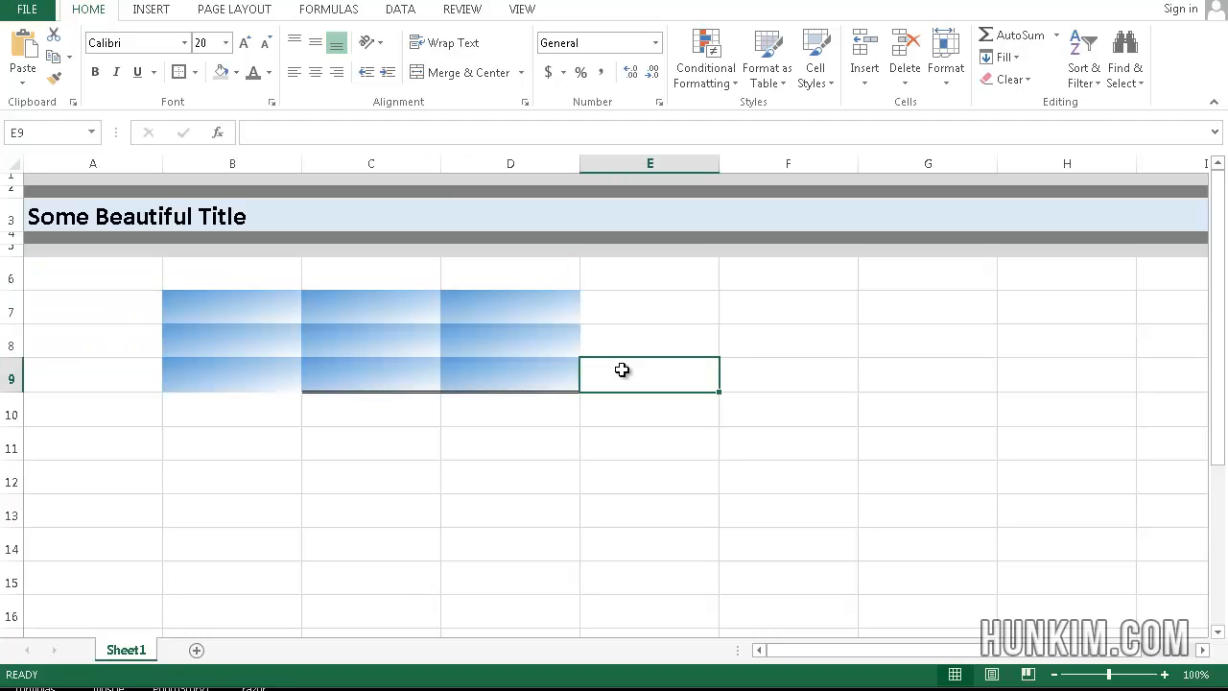
{"action": "left_click", "coordinate": [650, 306]}
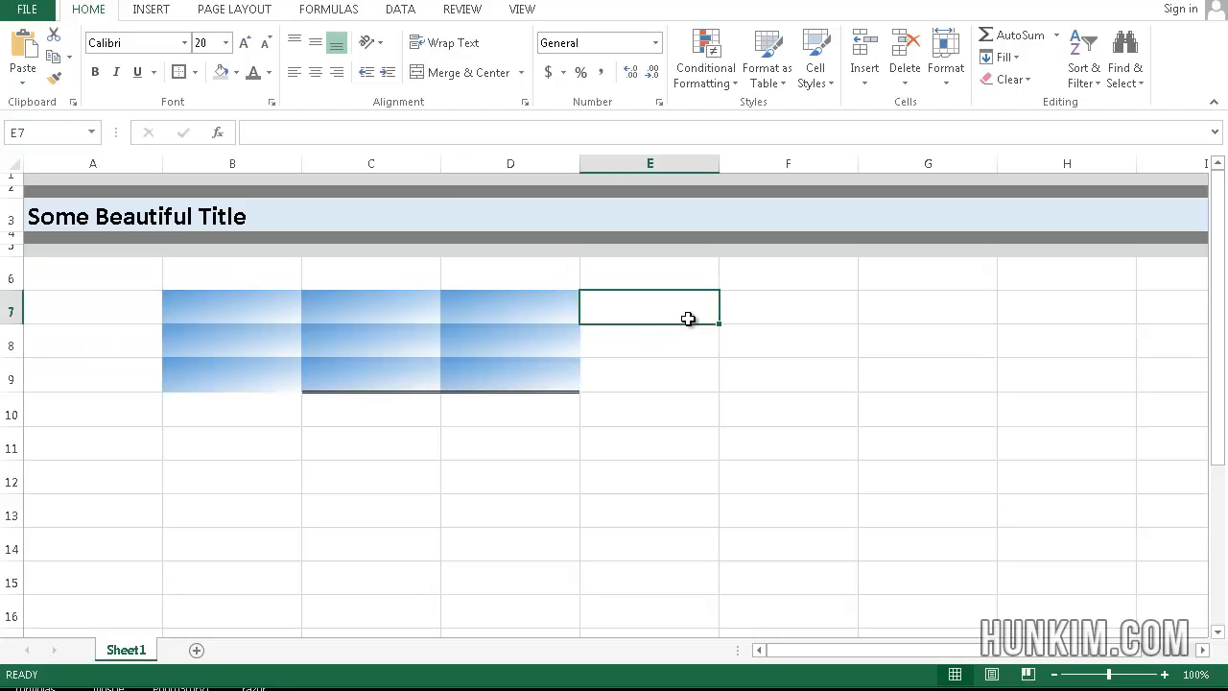